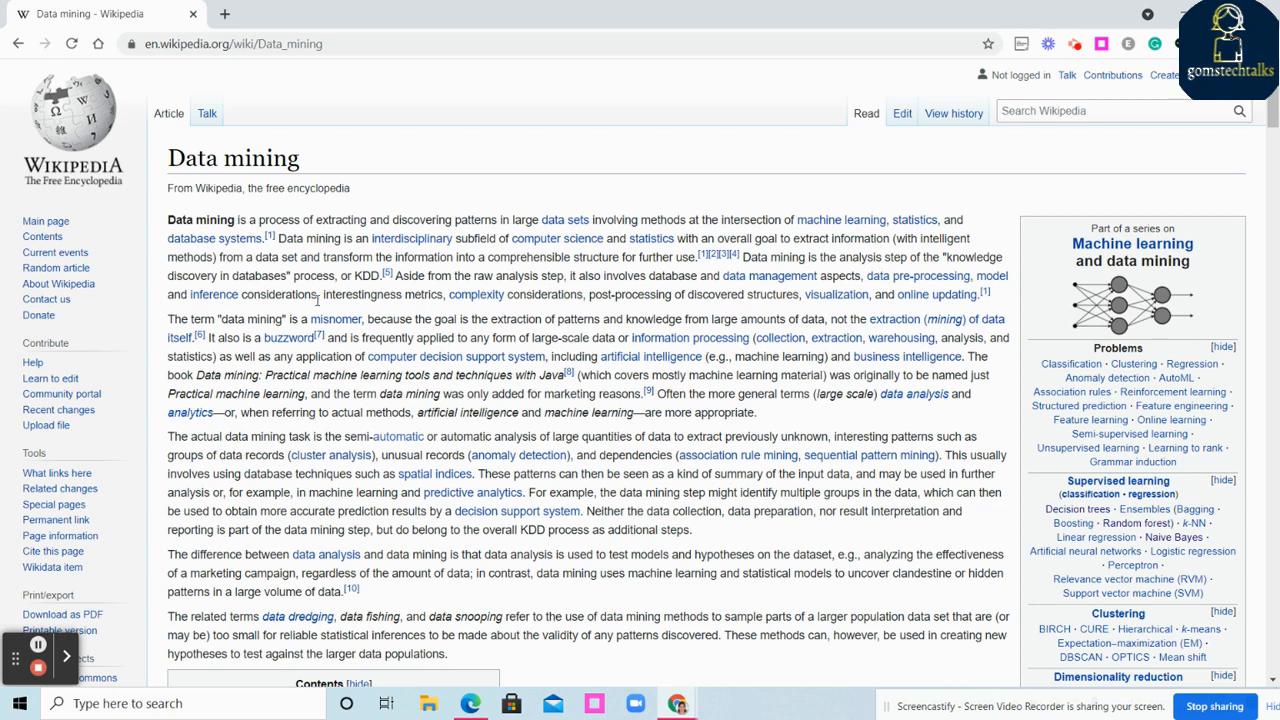
mouse_move(38, 644)
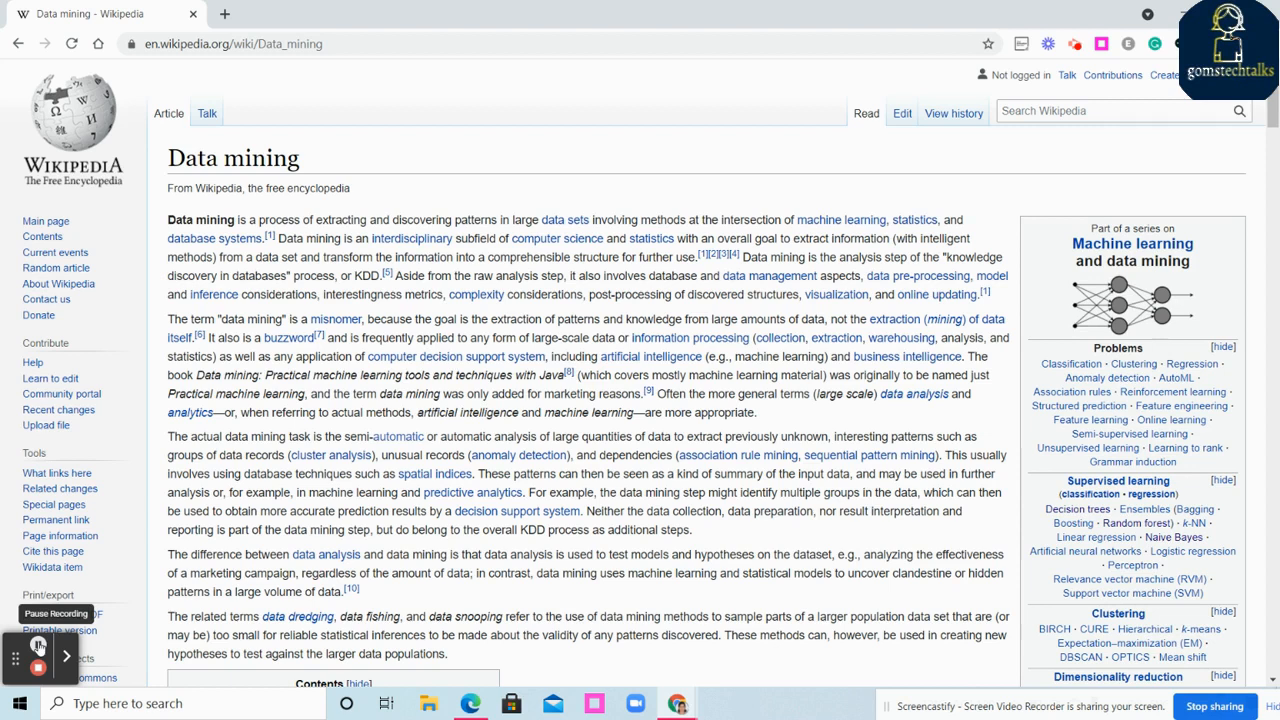
mouse_move(4, 638)
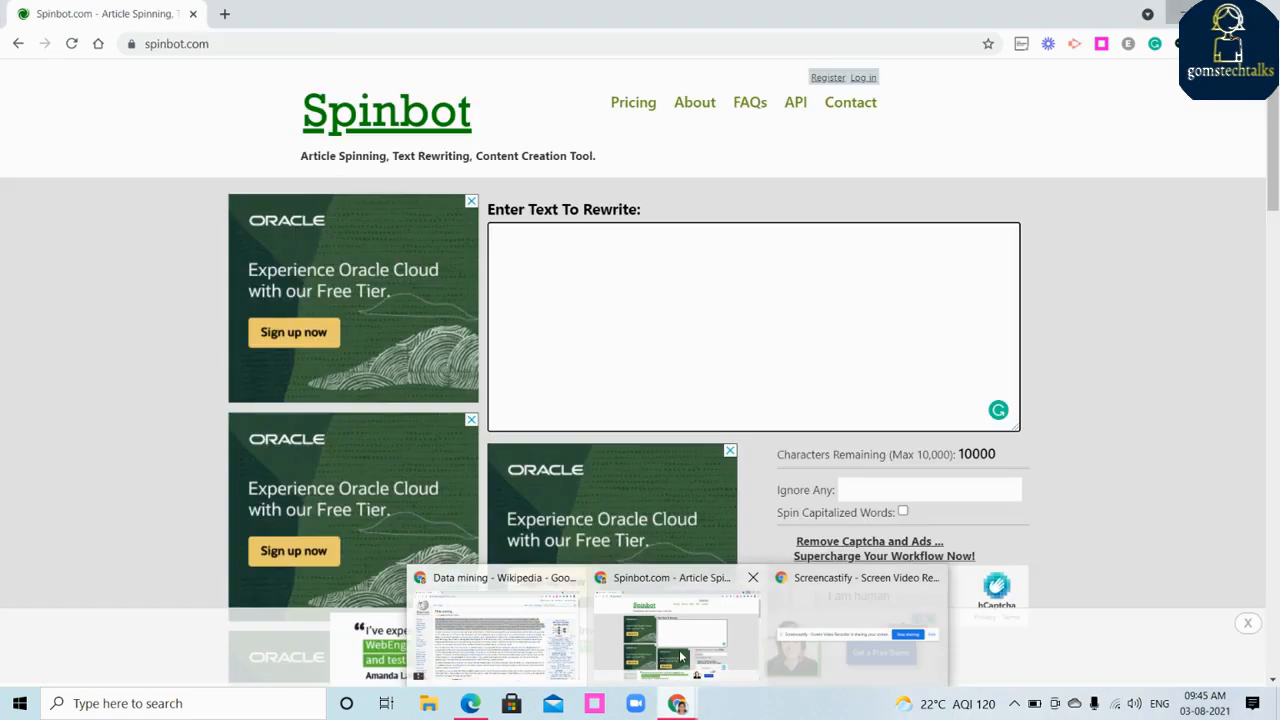
Paste the copied Data mining opening paragraph into Spinbot's text-to-rewrite box.
click(676, 636)
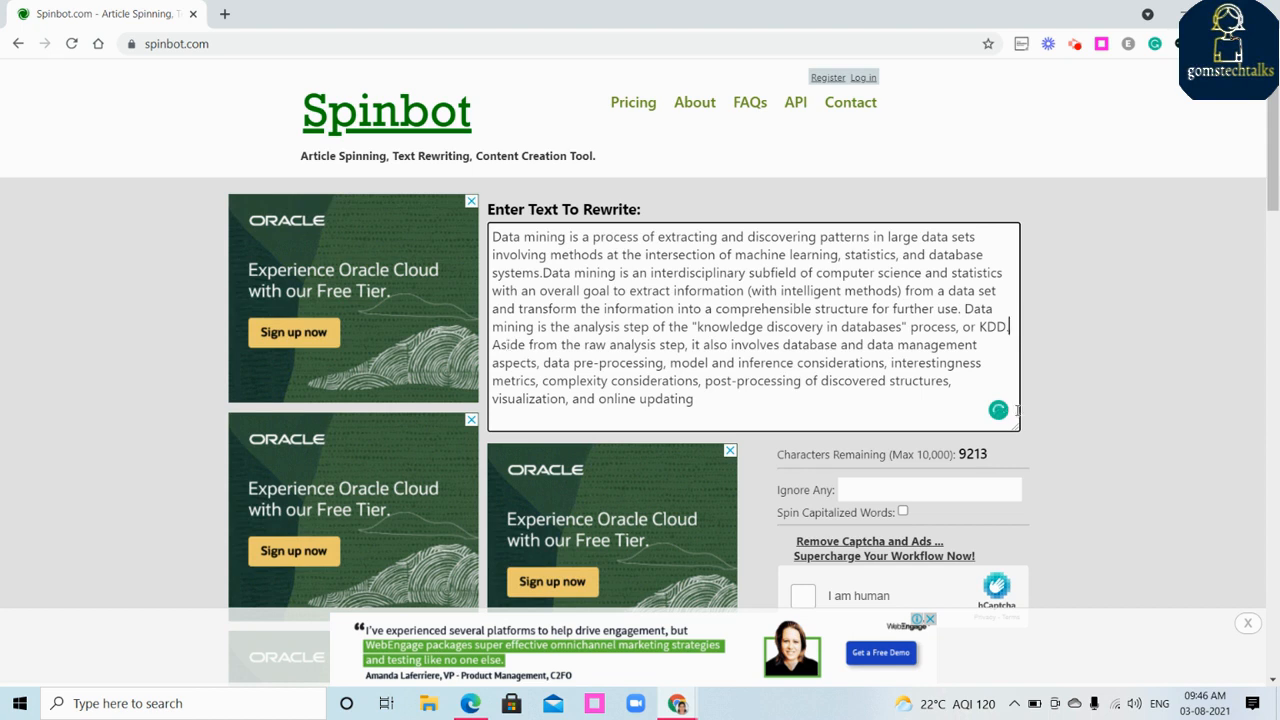
scroll(down, 3)
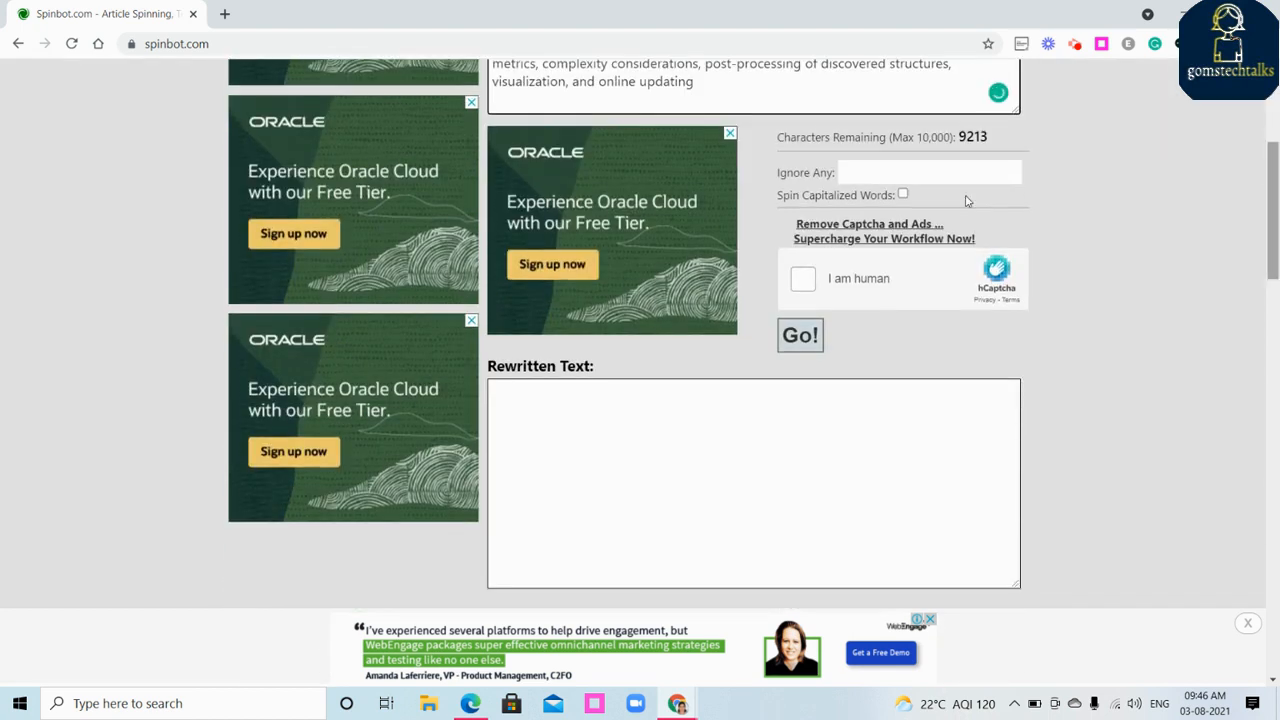
click(928, 172)
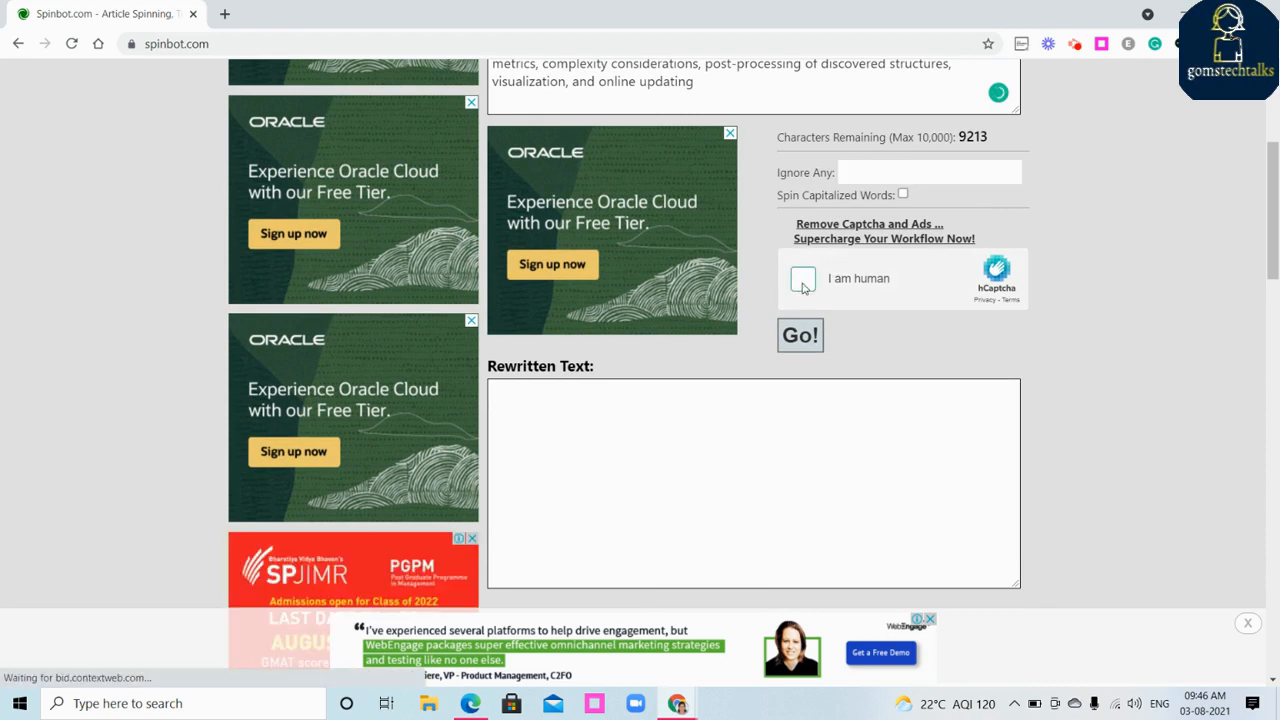
Solve the bicycle-image captcha and run Go to get the spun paragraph 'Information mining is a cycle'.
click(804, 278)
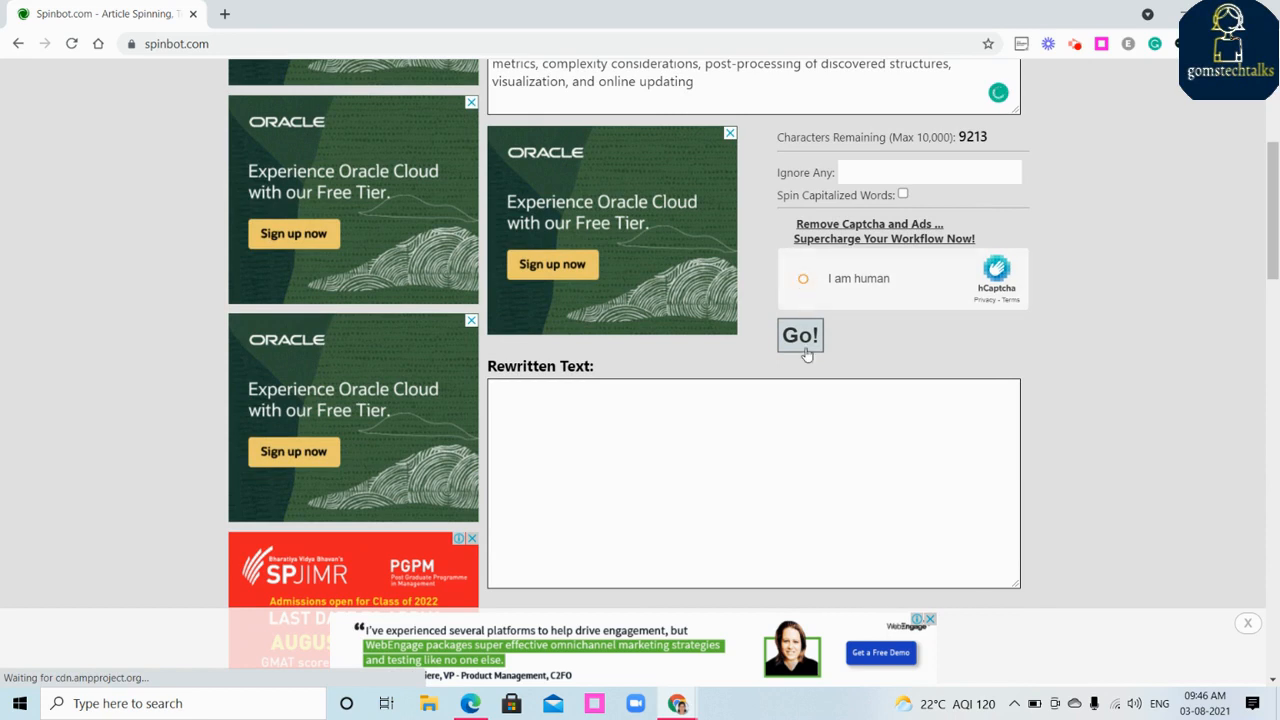
click(804, 278)
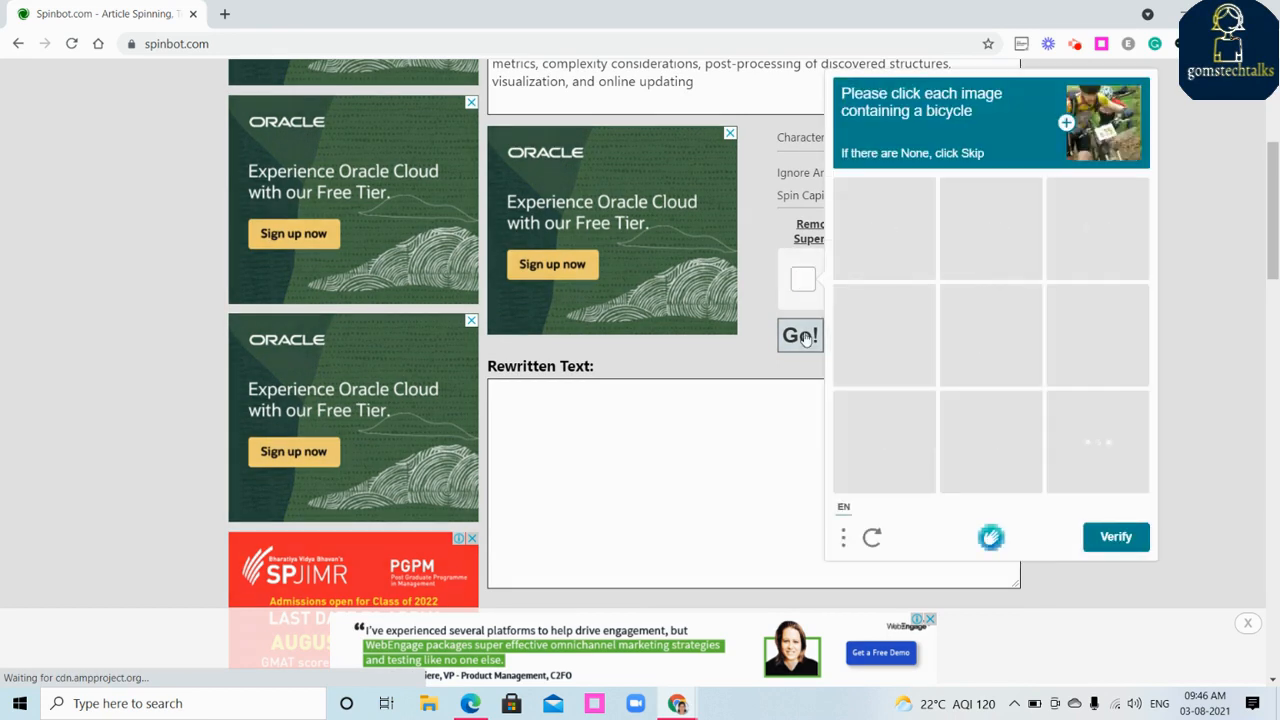
click(1116, 536)
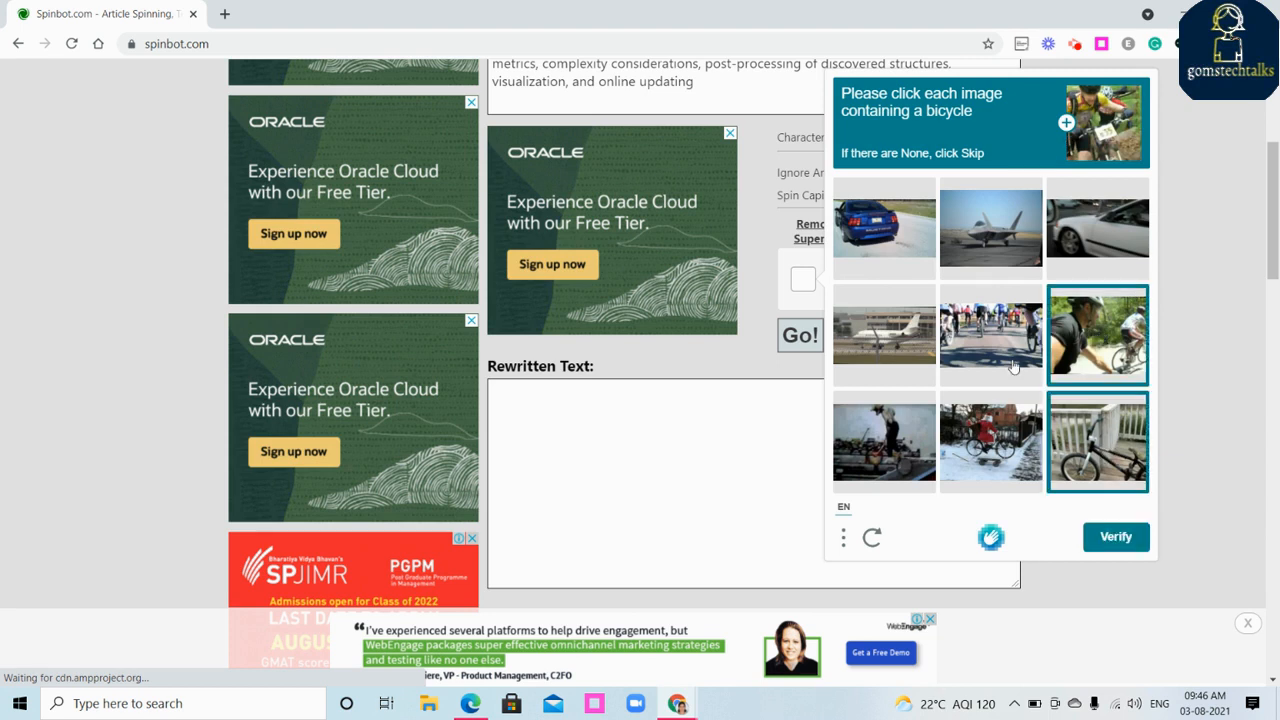
click(990, 336)
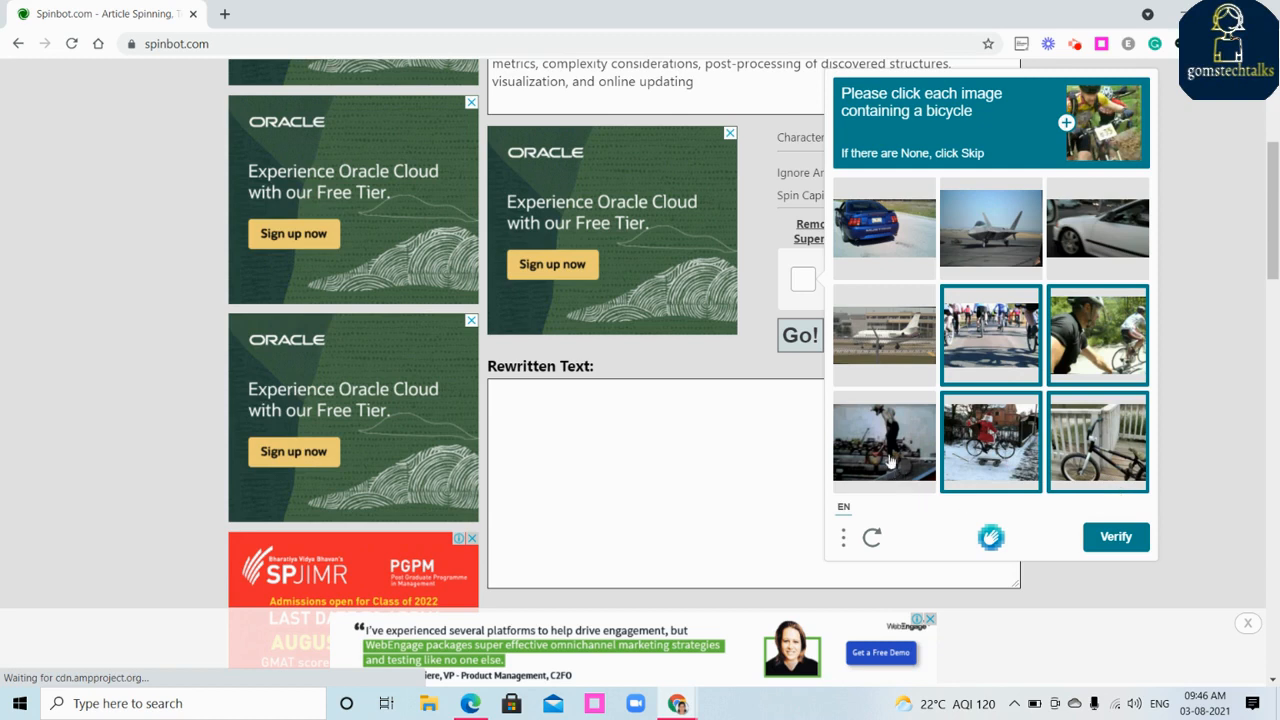
click(884, 442)
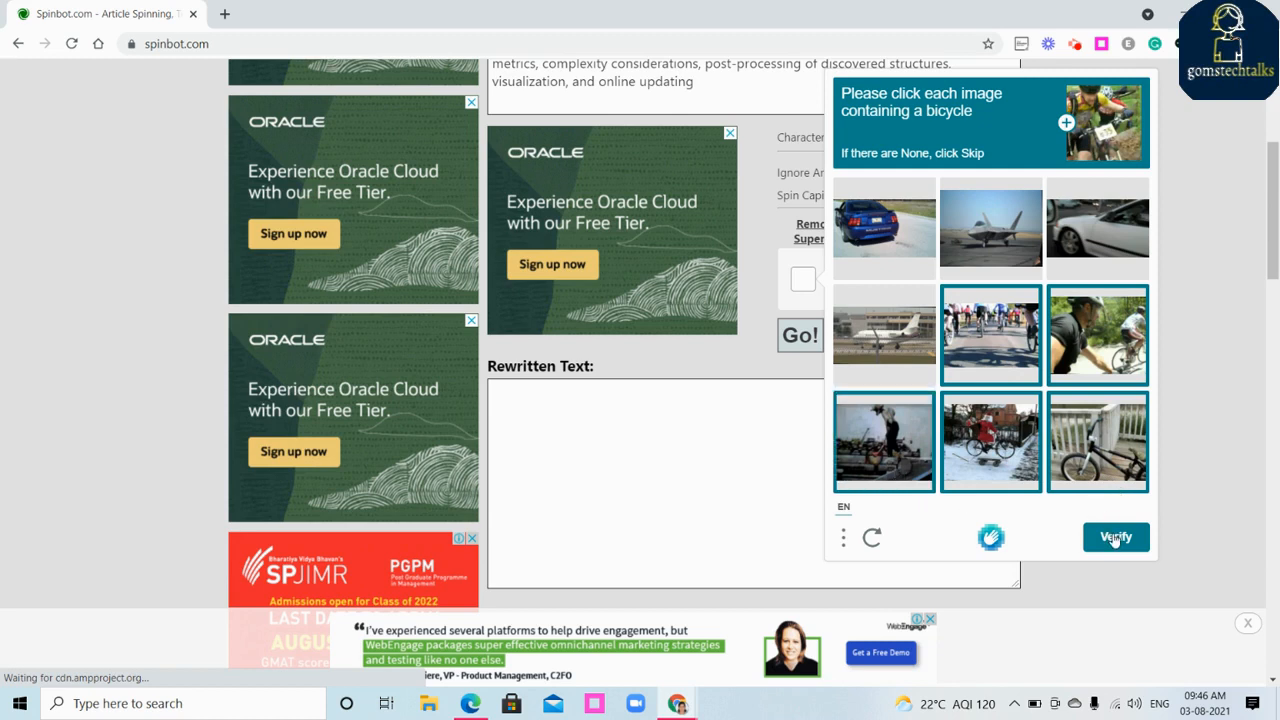
click(1116, 536)
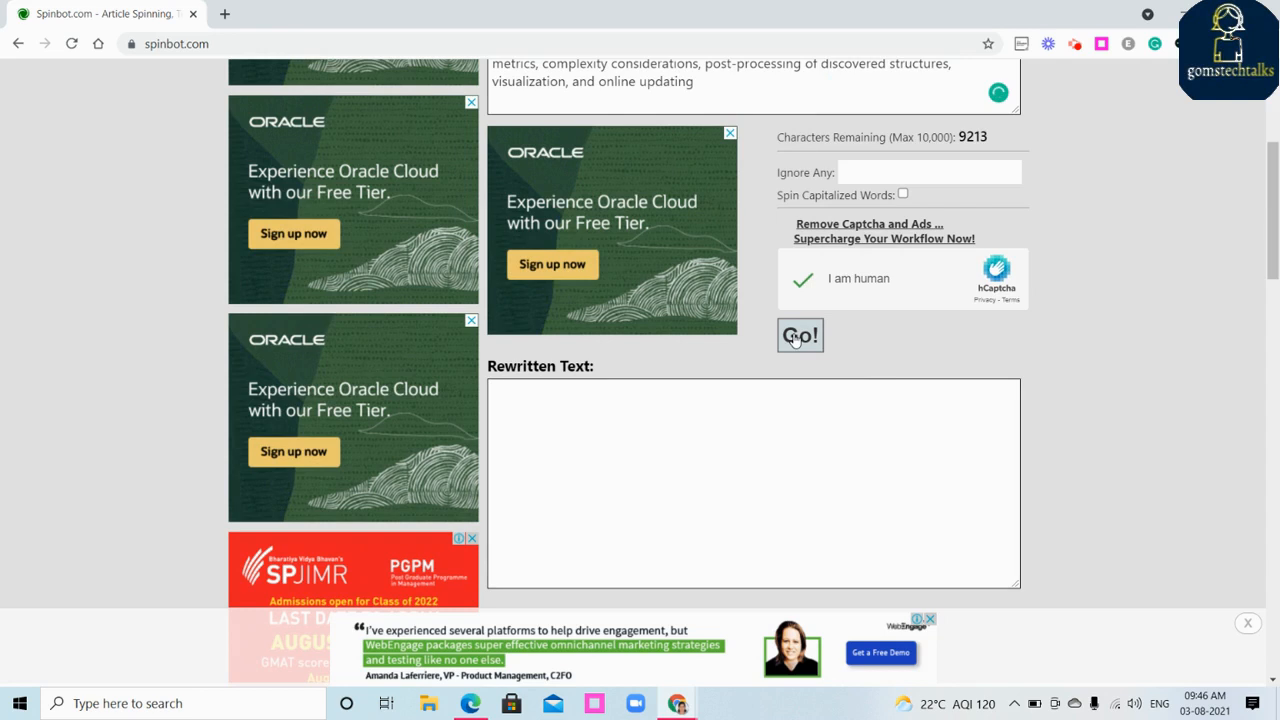
click(800, 336)
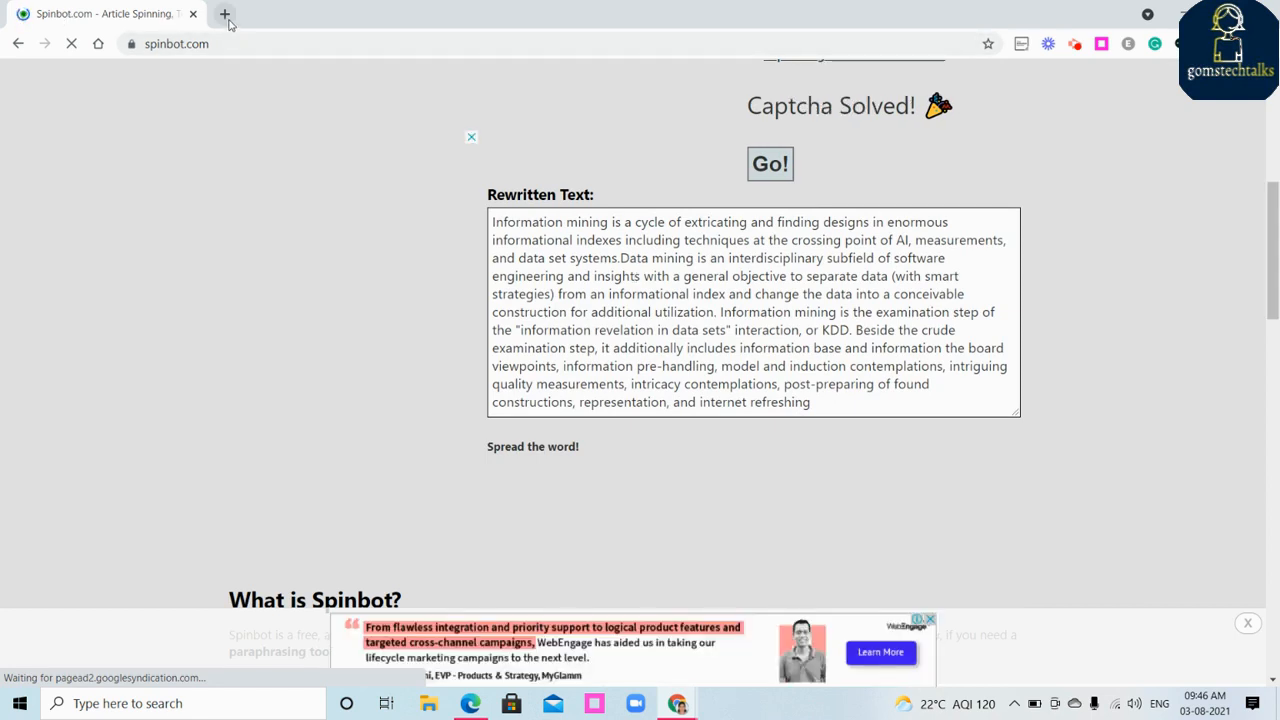
In a new tab, load Duplichecker's Plagiarism Checker via the 'plagi' address-bar suggestion.
click(224, 12)
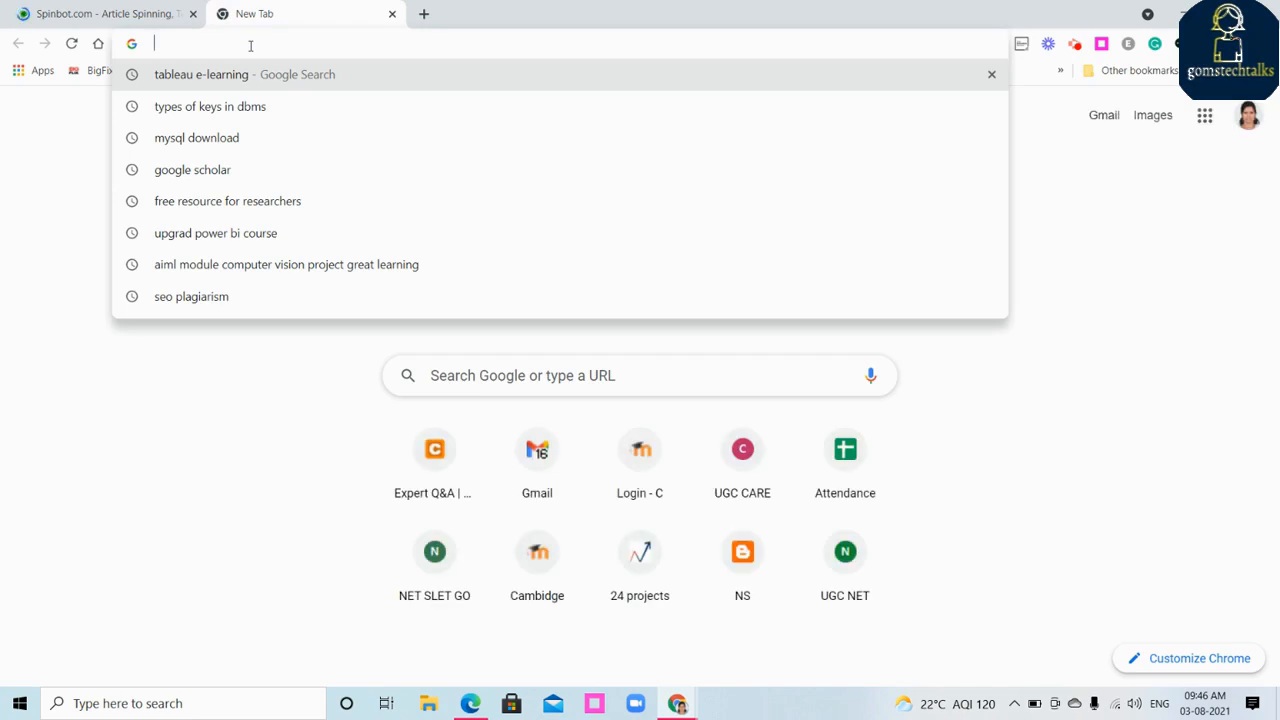
text(pla)
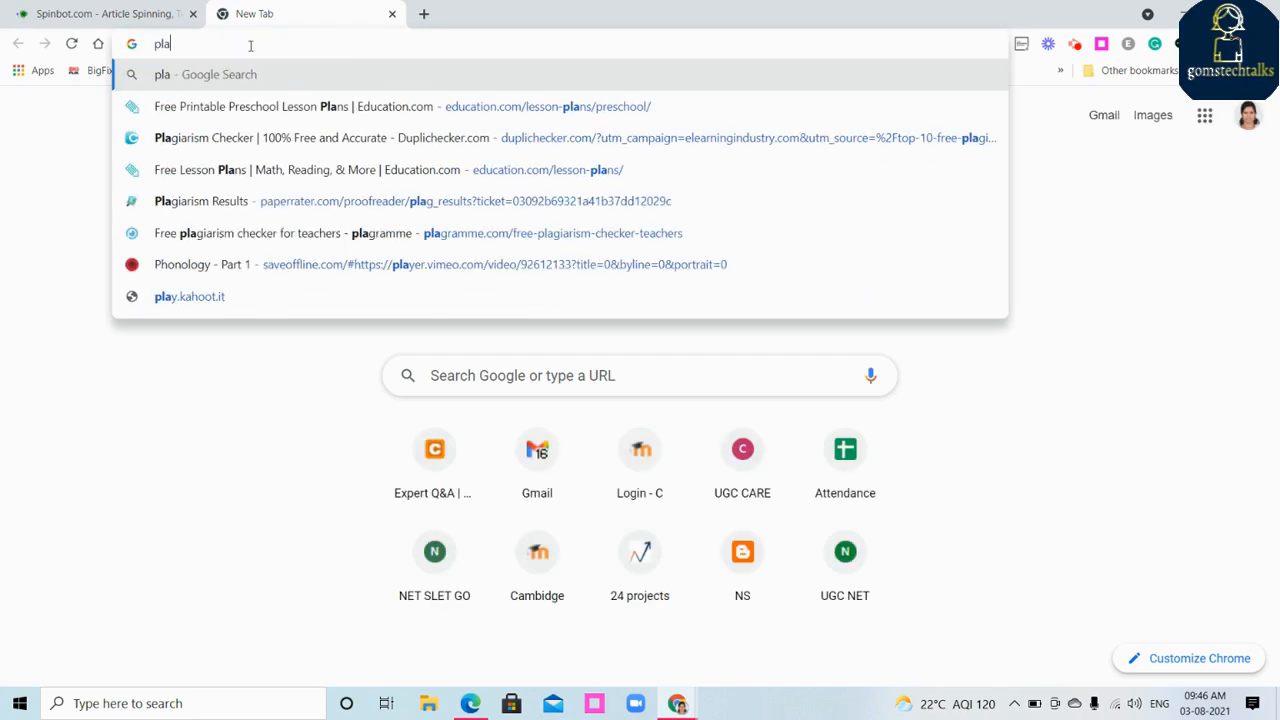
text(gi)
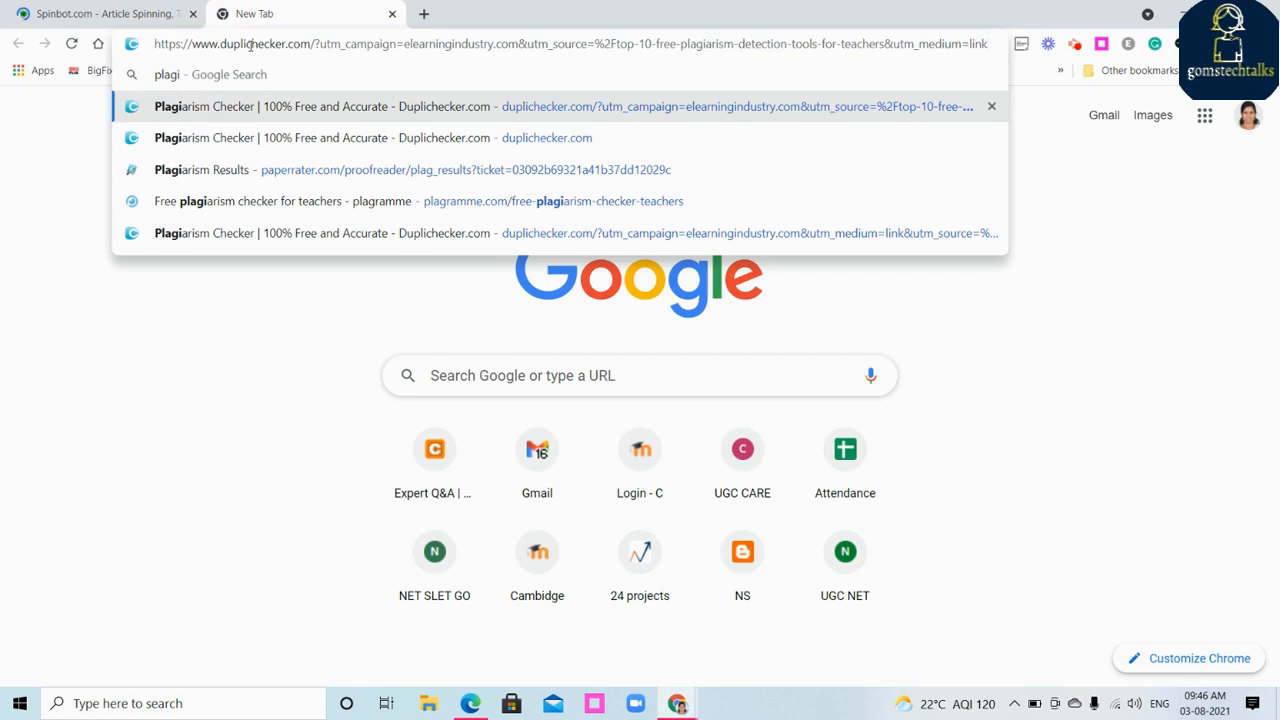
click(570, 106)
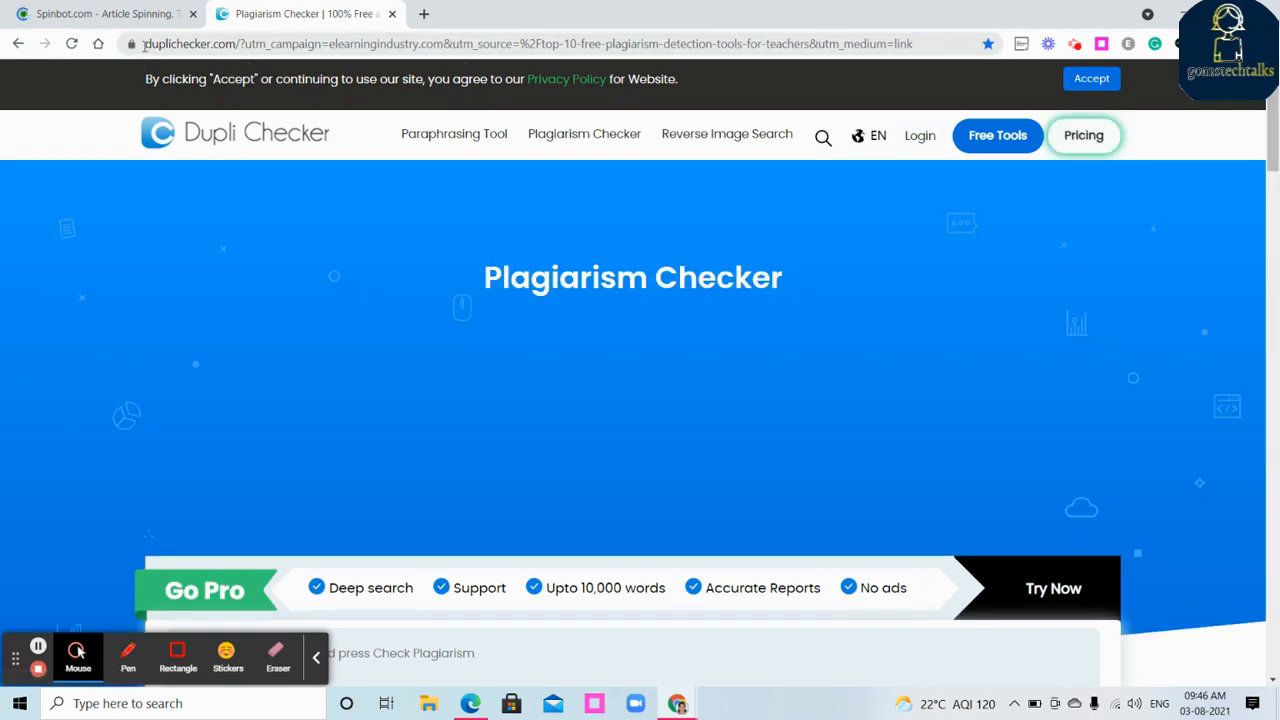
Copy Spinbot's rewritten text into Duplichecker's input, counted as 113 total words.
scroll(down, 3)
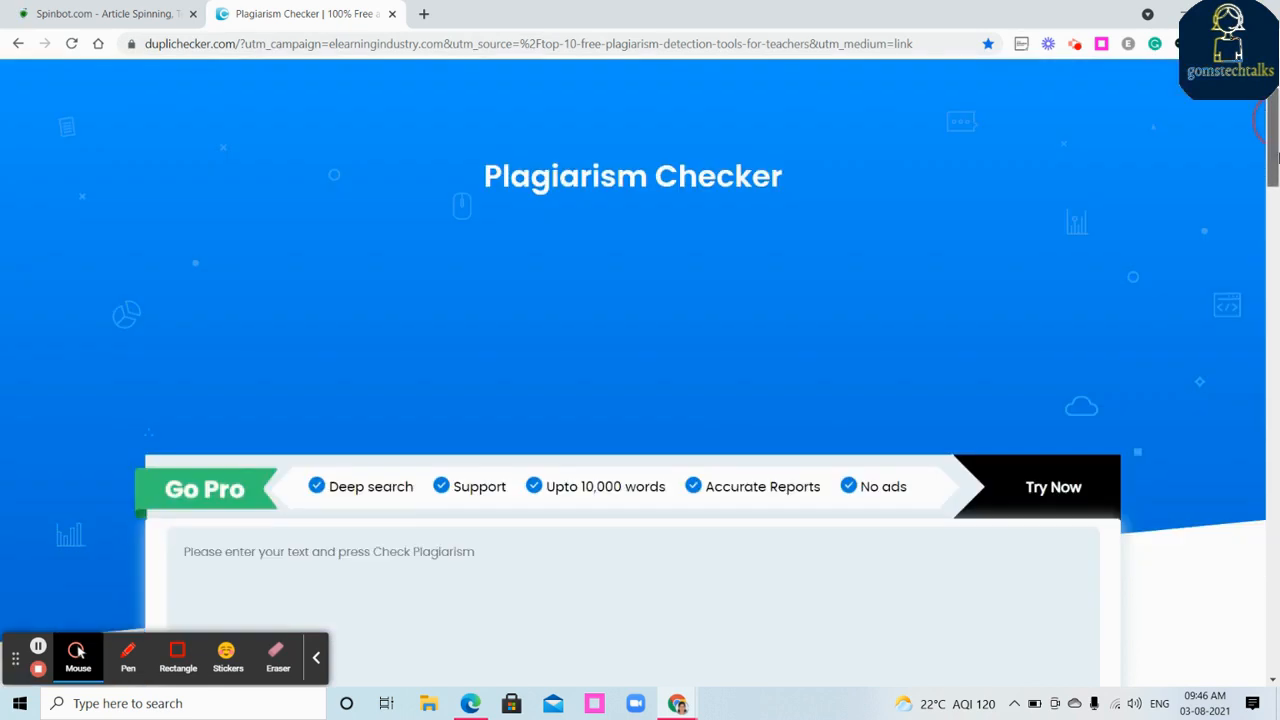
click(100, 12)
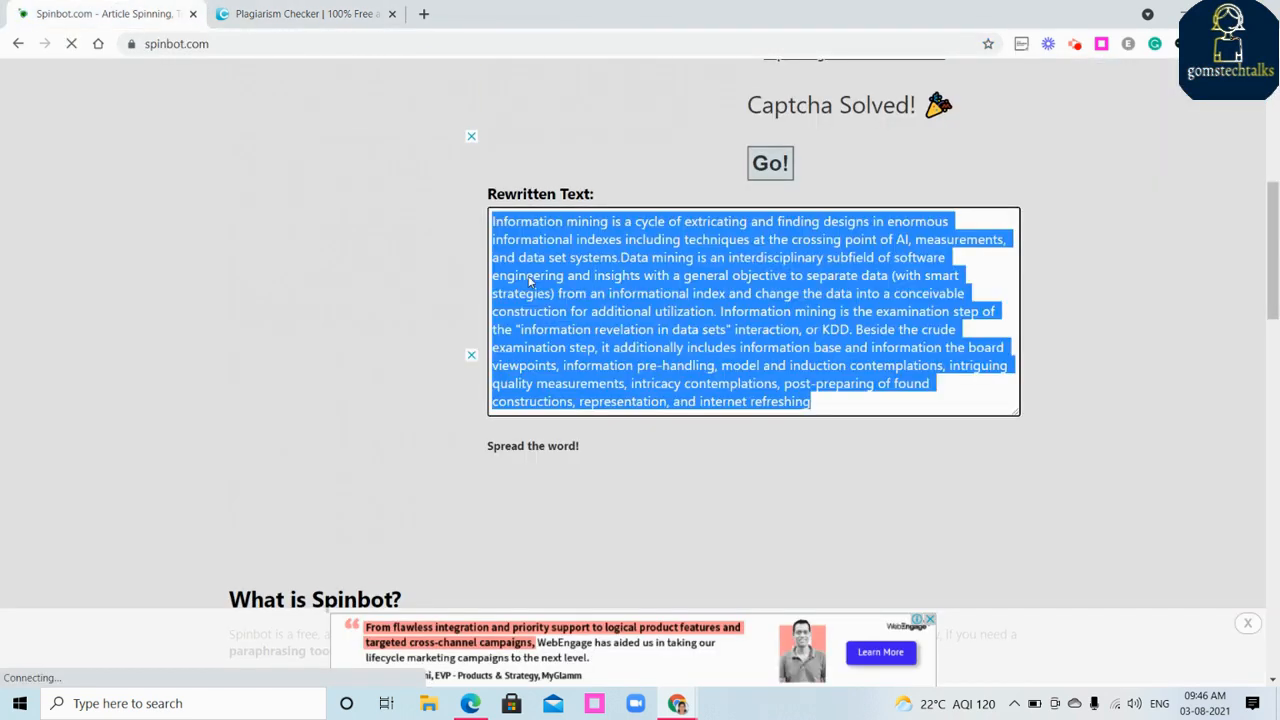
click(304, 12)
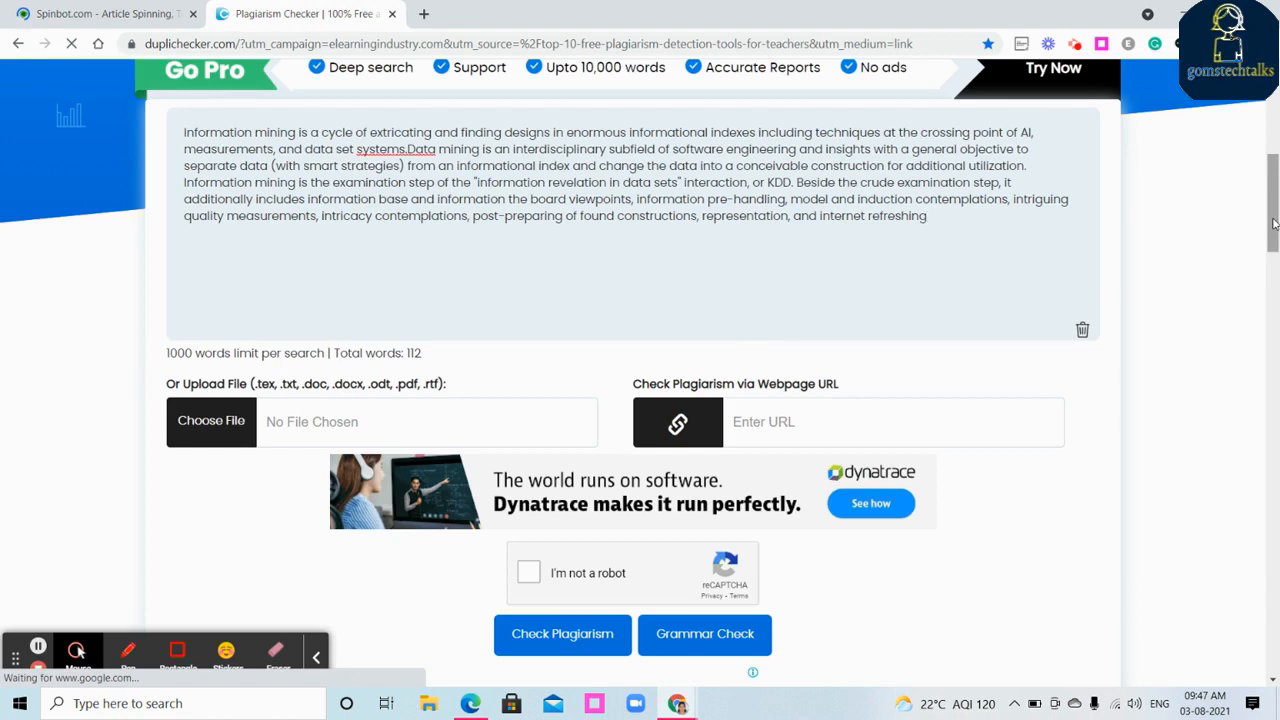
scroll(up, 3)
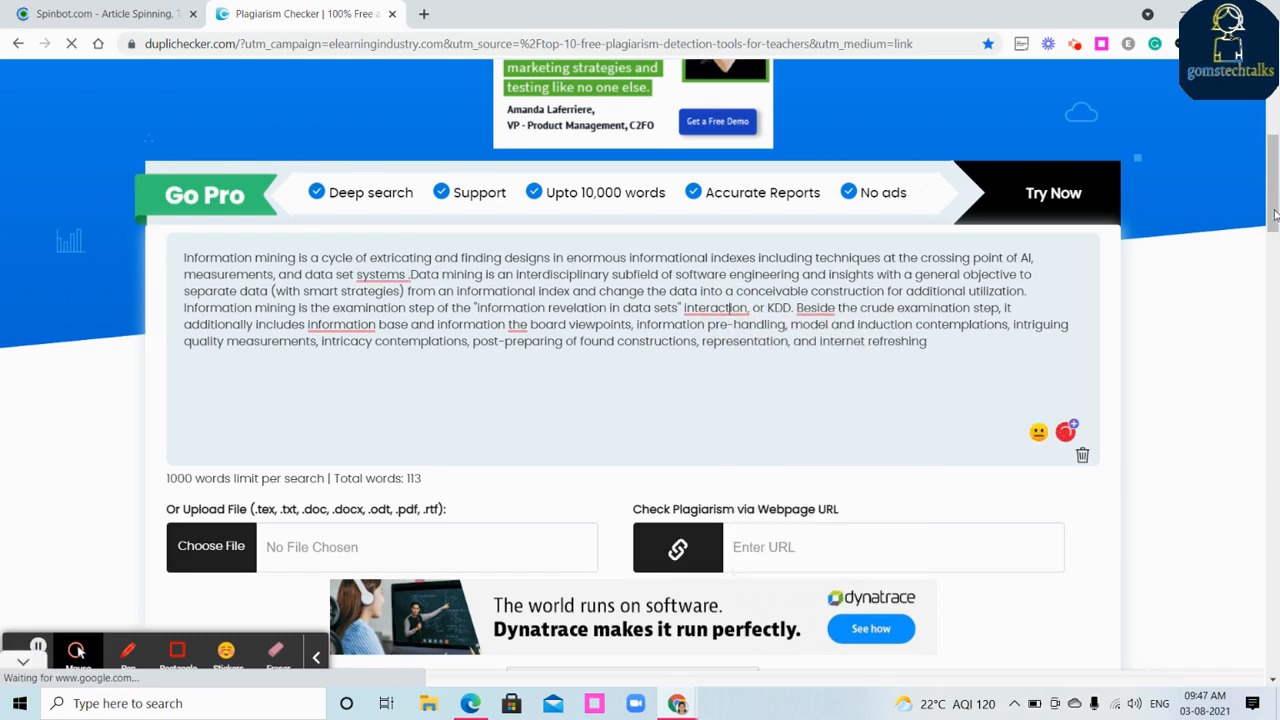
scroll(down, 3)
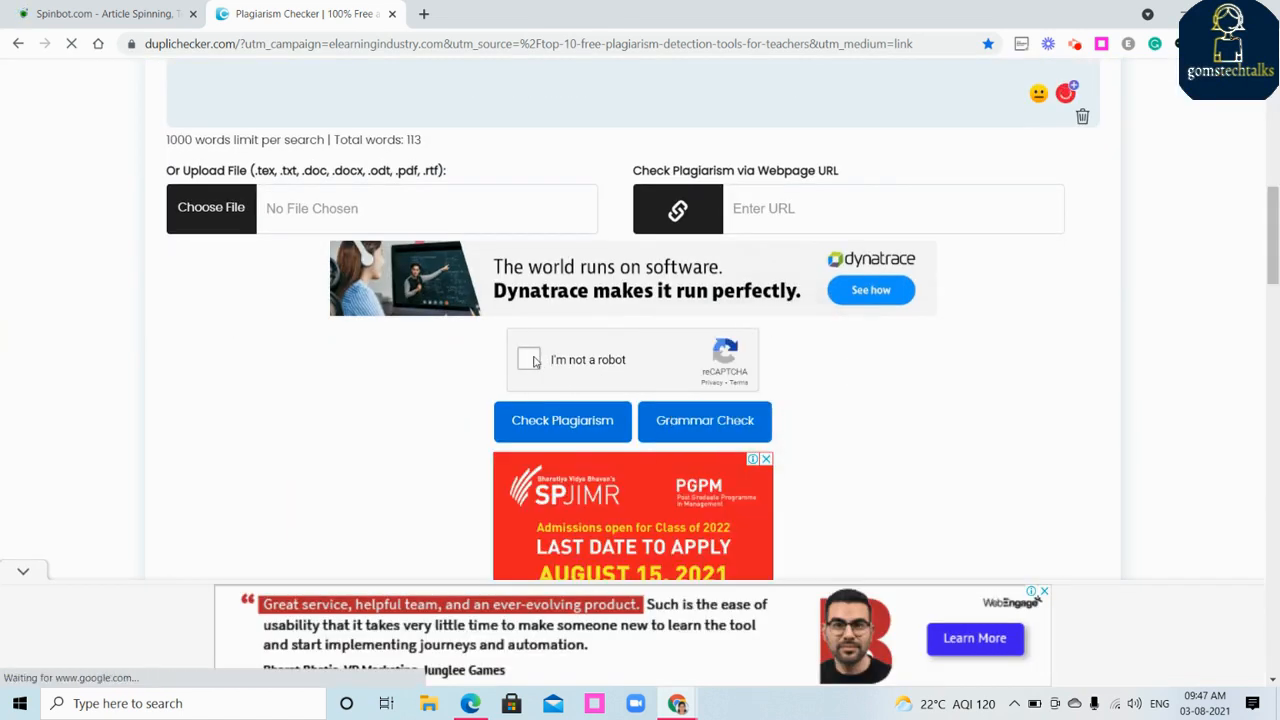
click(528, 360)
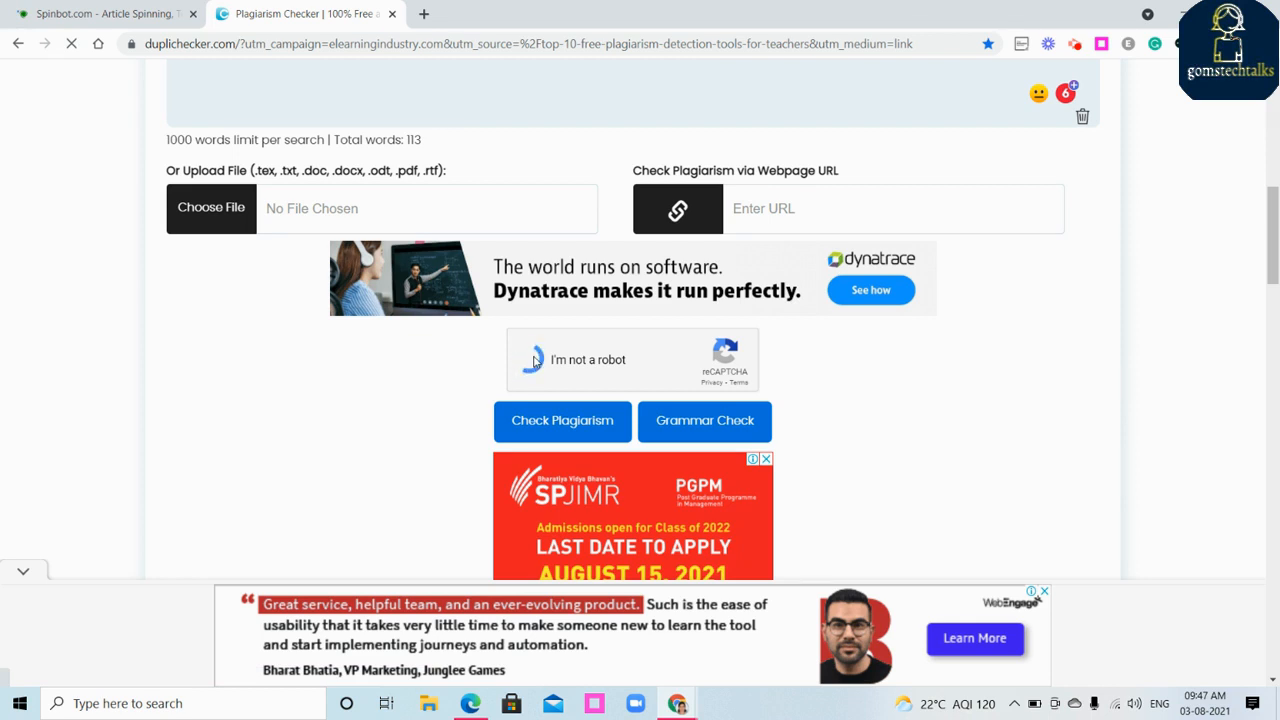
Pass the reCAPTCHA and send the 113-word rewritten text for a plagiarism scan.
click(532, 360)
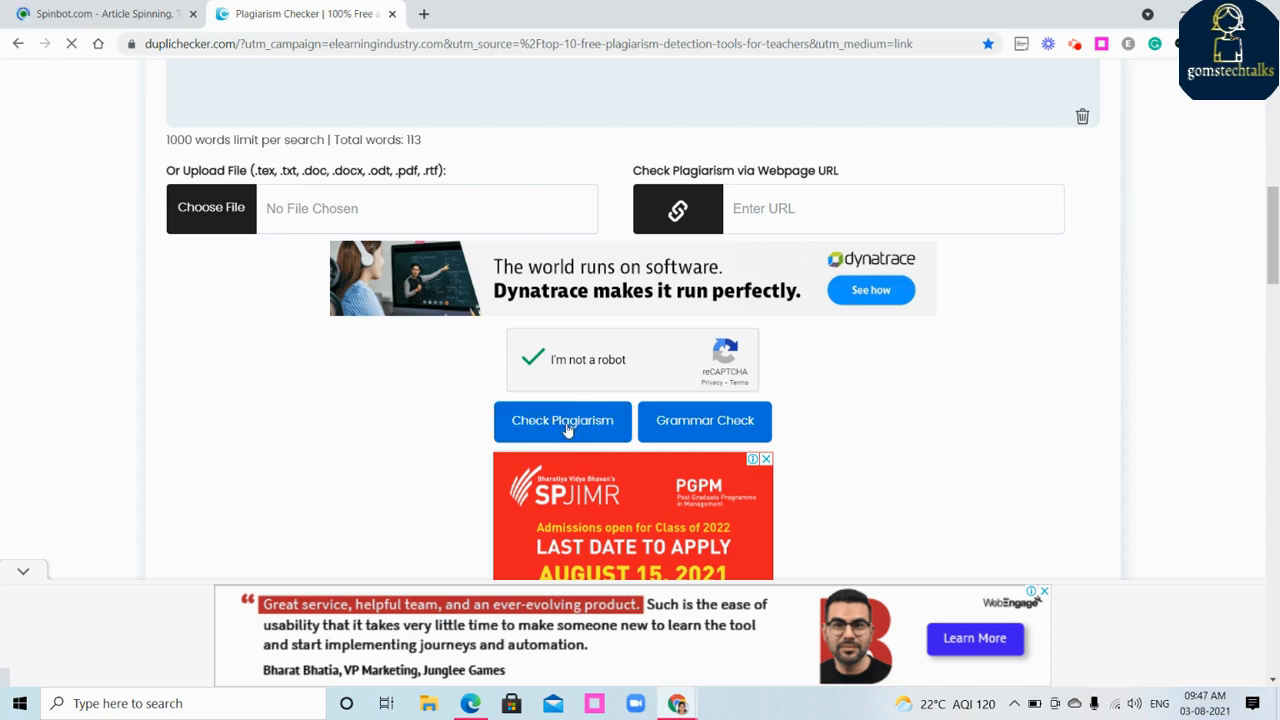
click(562, 420)
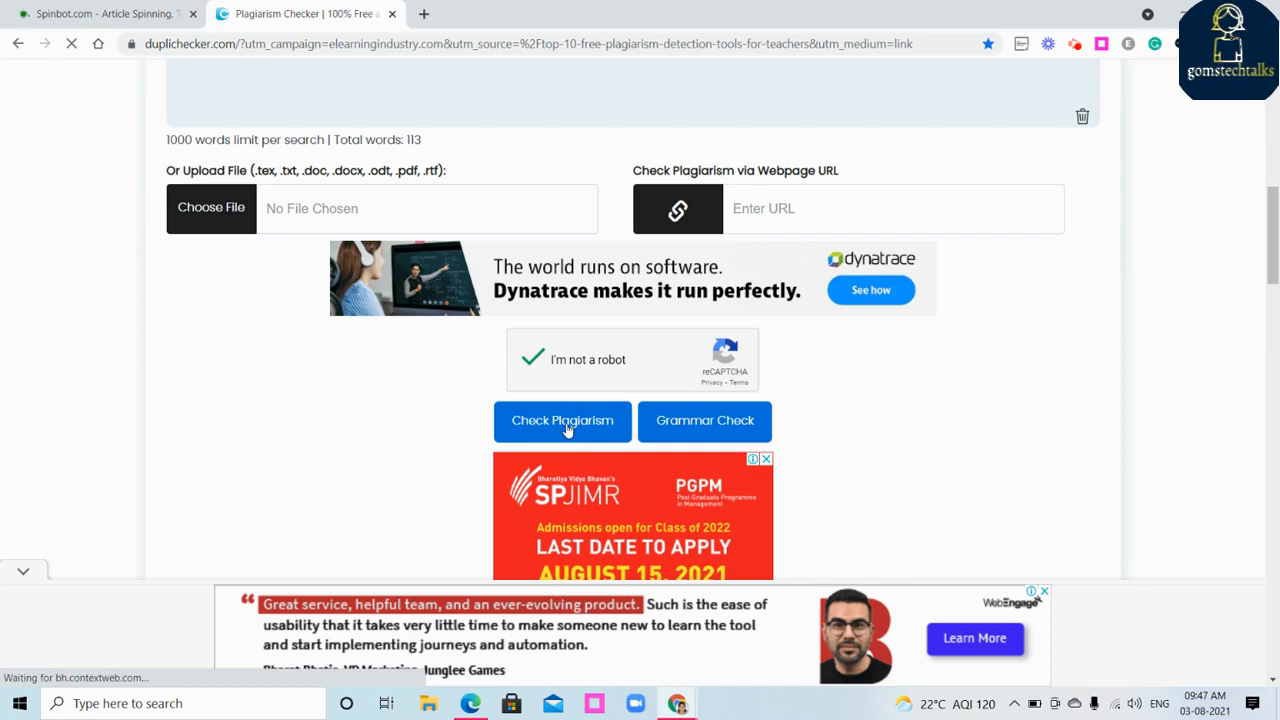
mouse_move(480, 318)
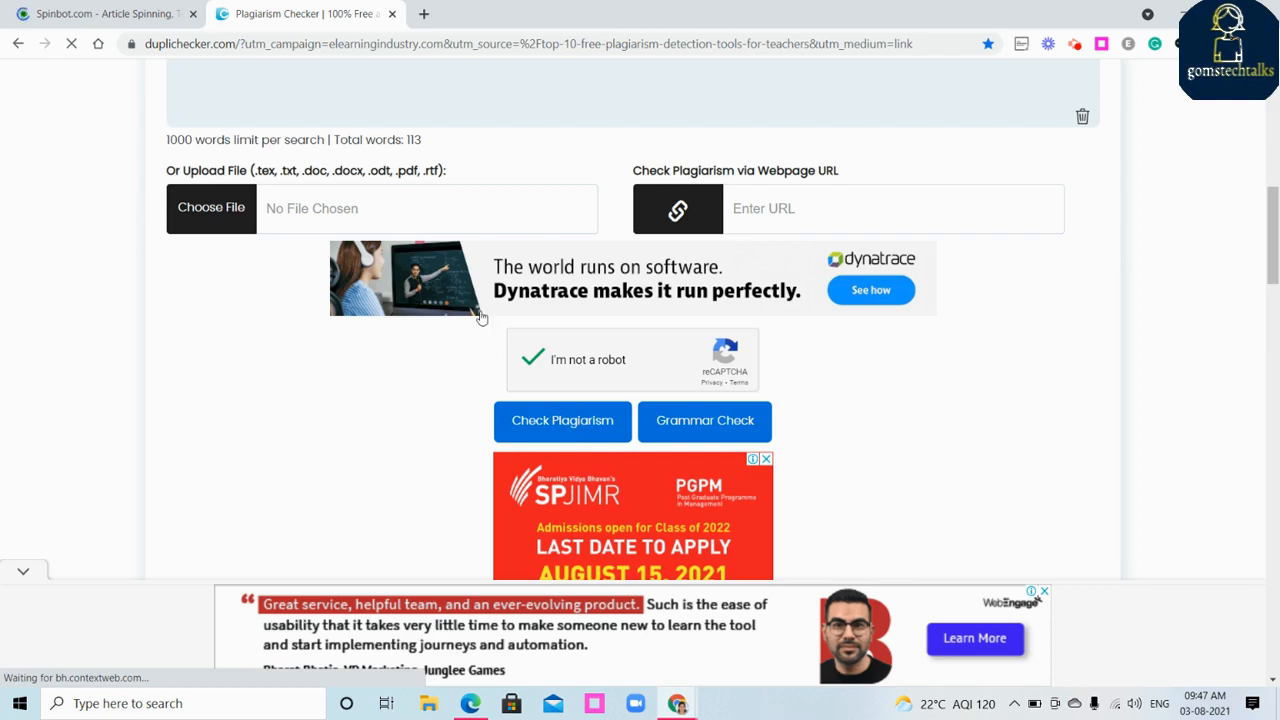
mouse_move(100, 12)
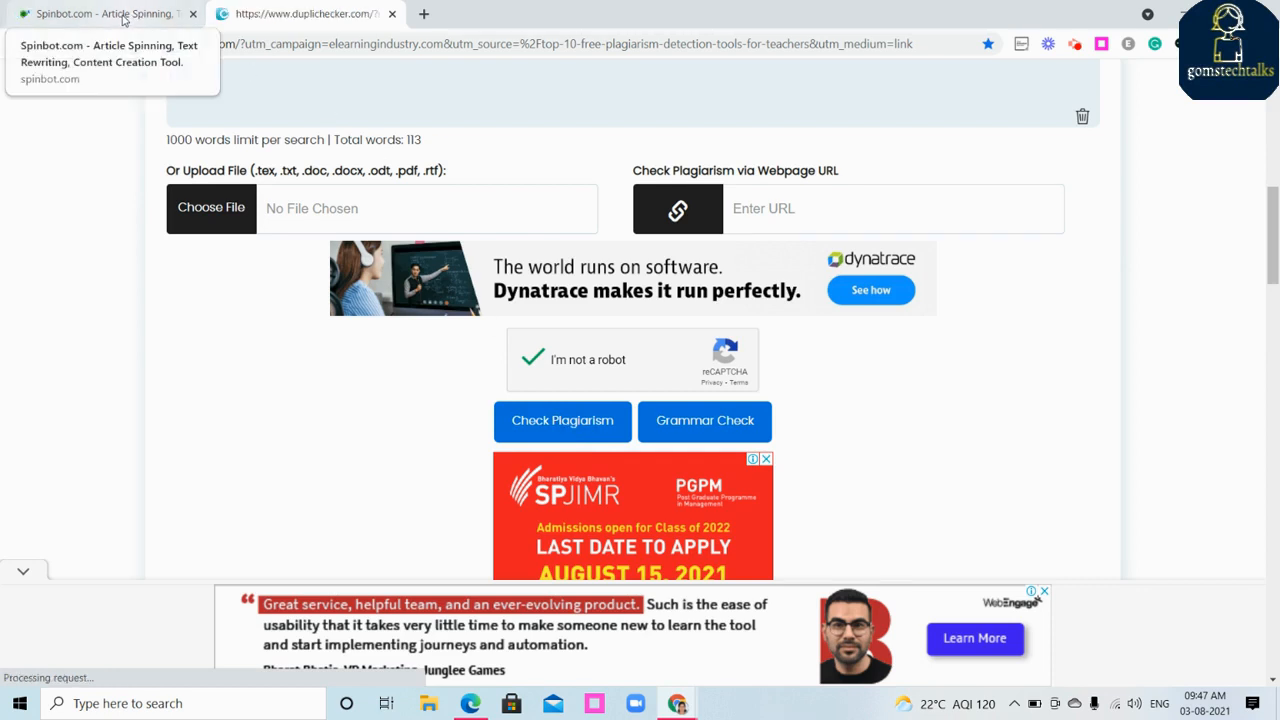
click(562, 420)
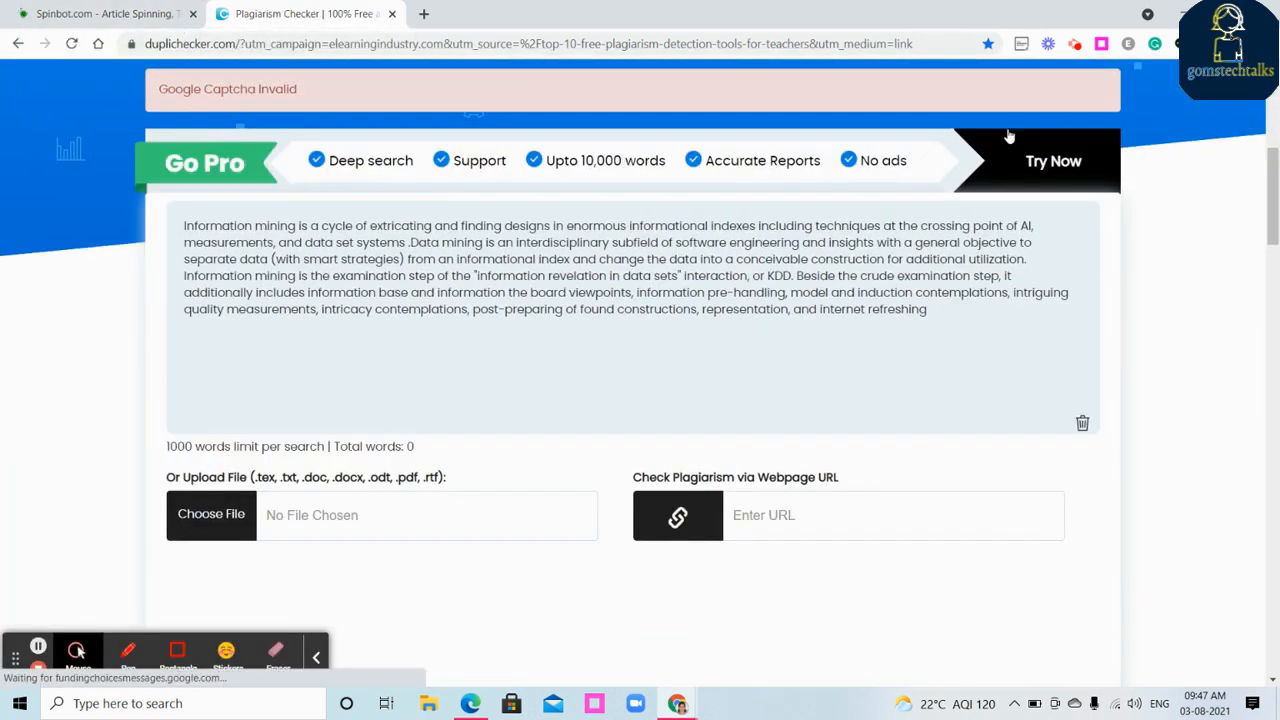
scroll(down, 3)
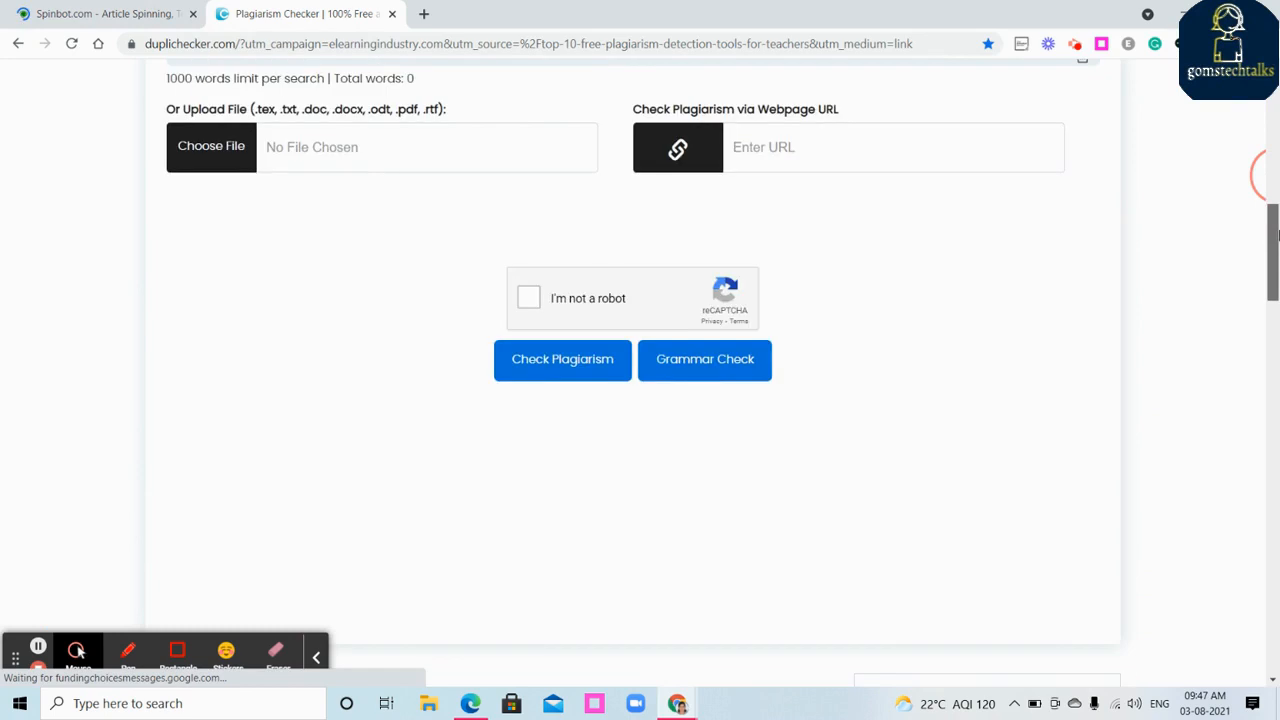
scroll(up, 3)
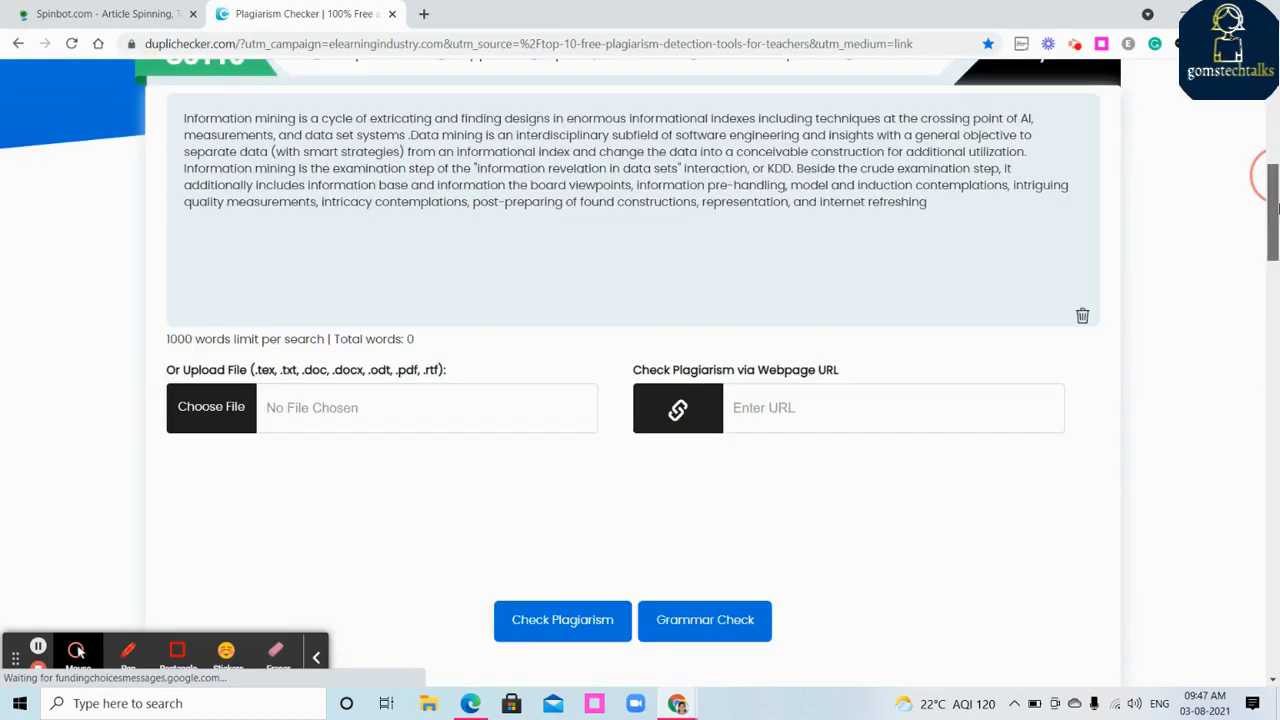
scroll(down, 3)
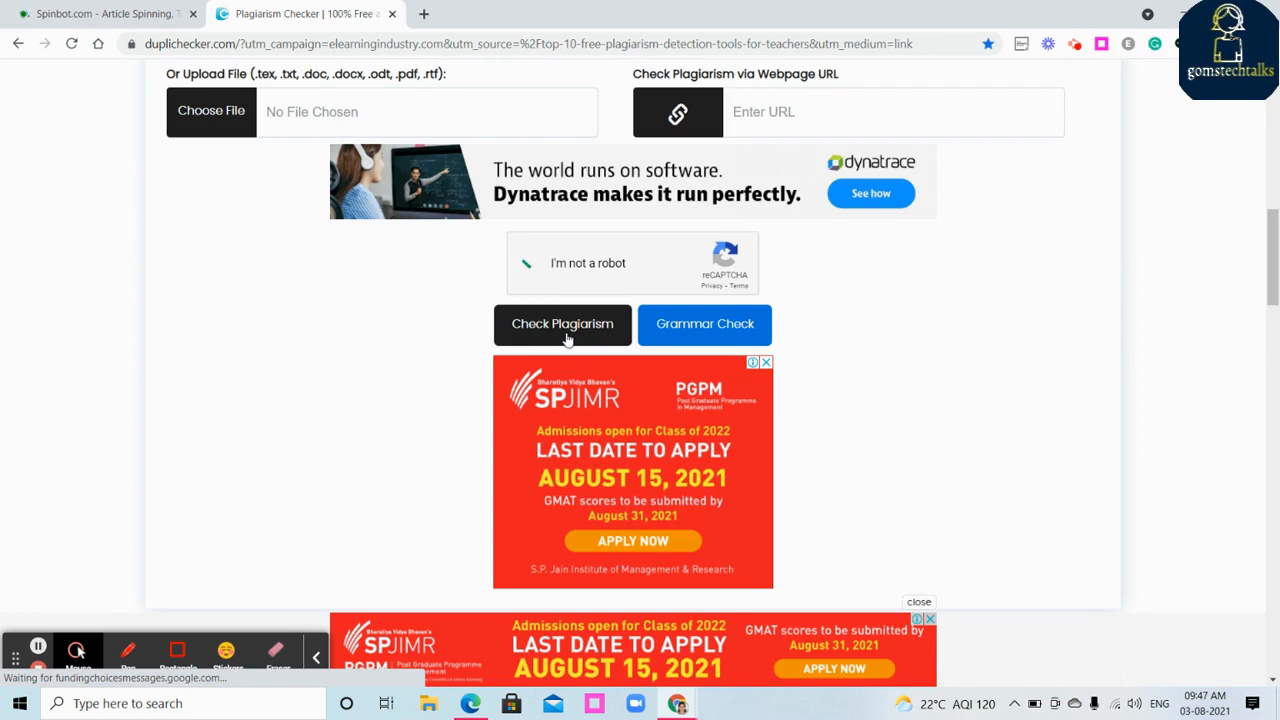
click(532, 262)
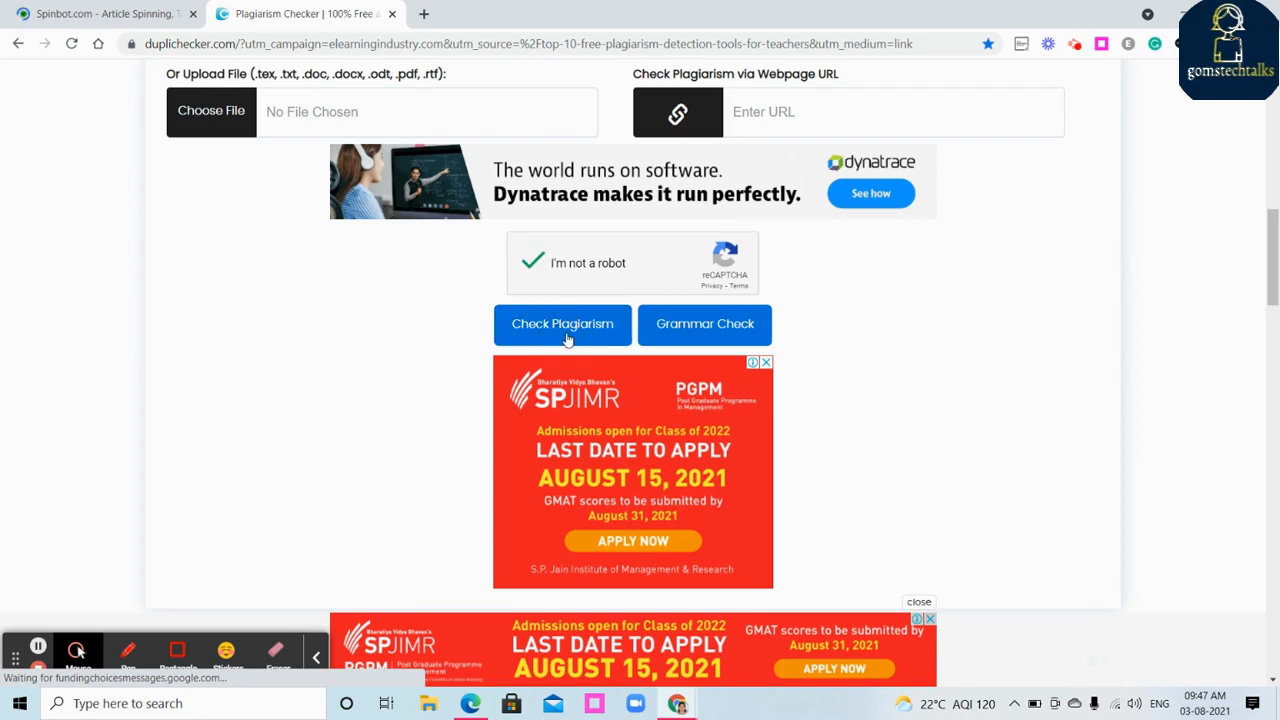
mouse_move(1242, 288)
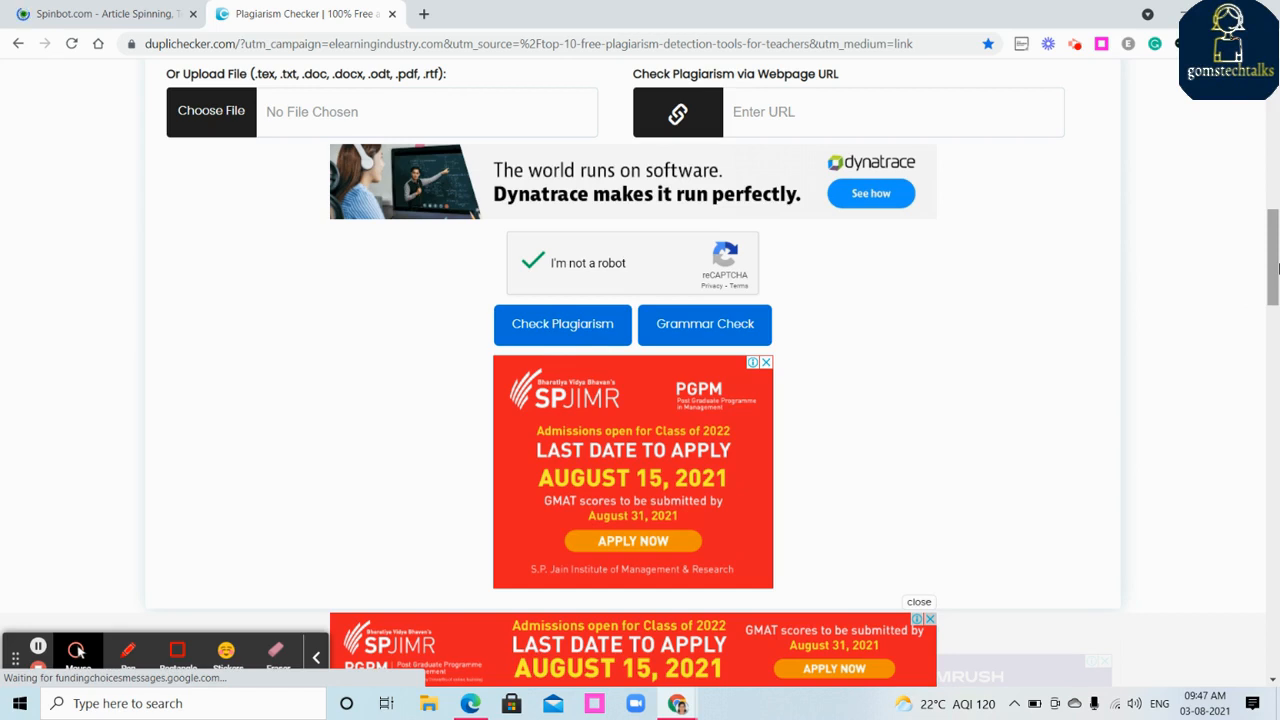
Review the rewritten text on the Spinbot page while the scan runs, then return to Duplichecker.
scroll(down, 3)
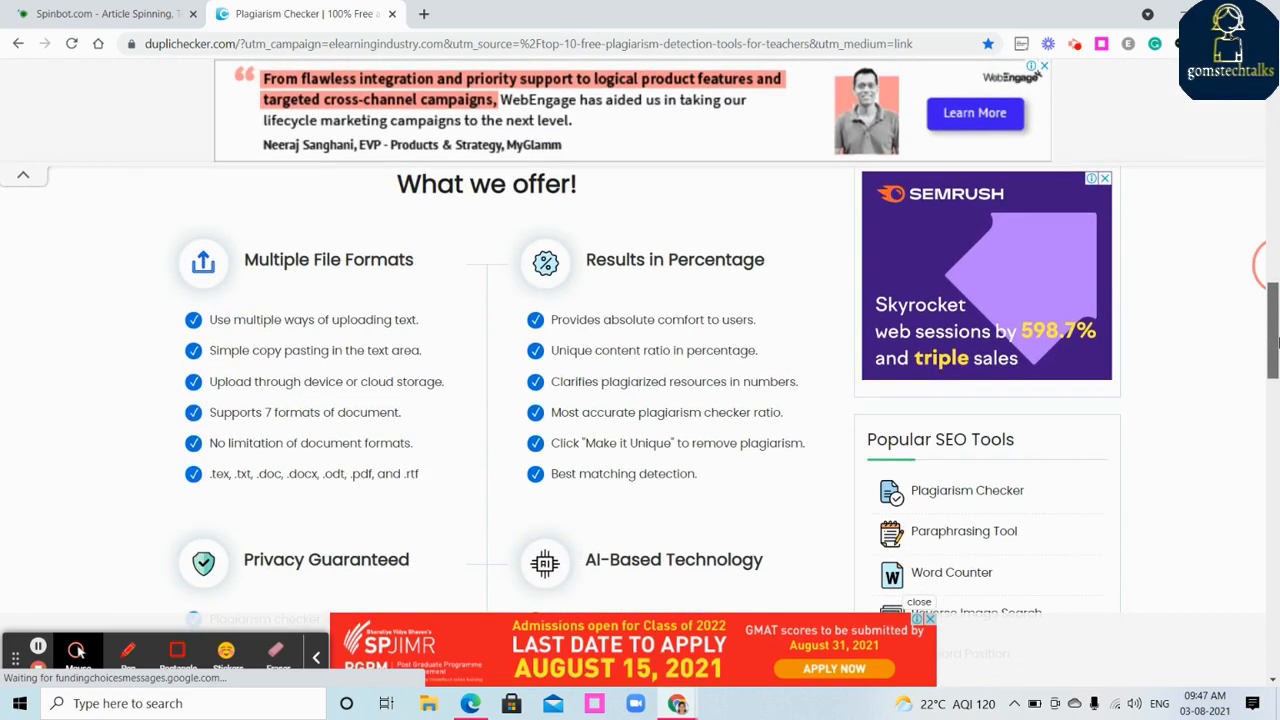
scroll(up, 3)
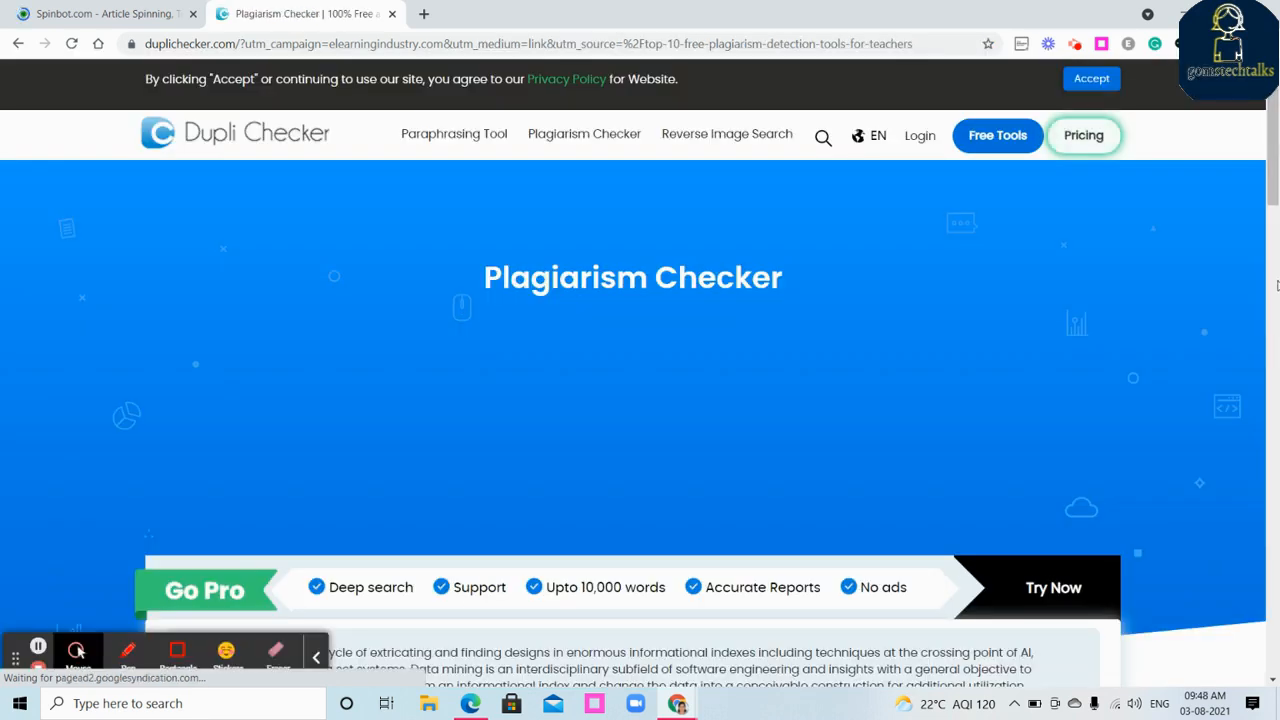
click(562, 652)
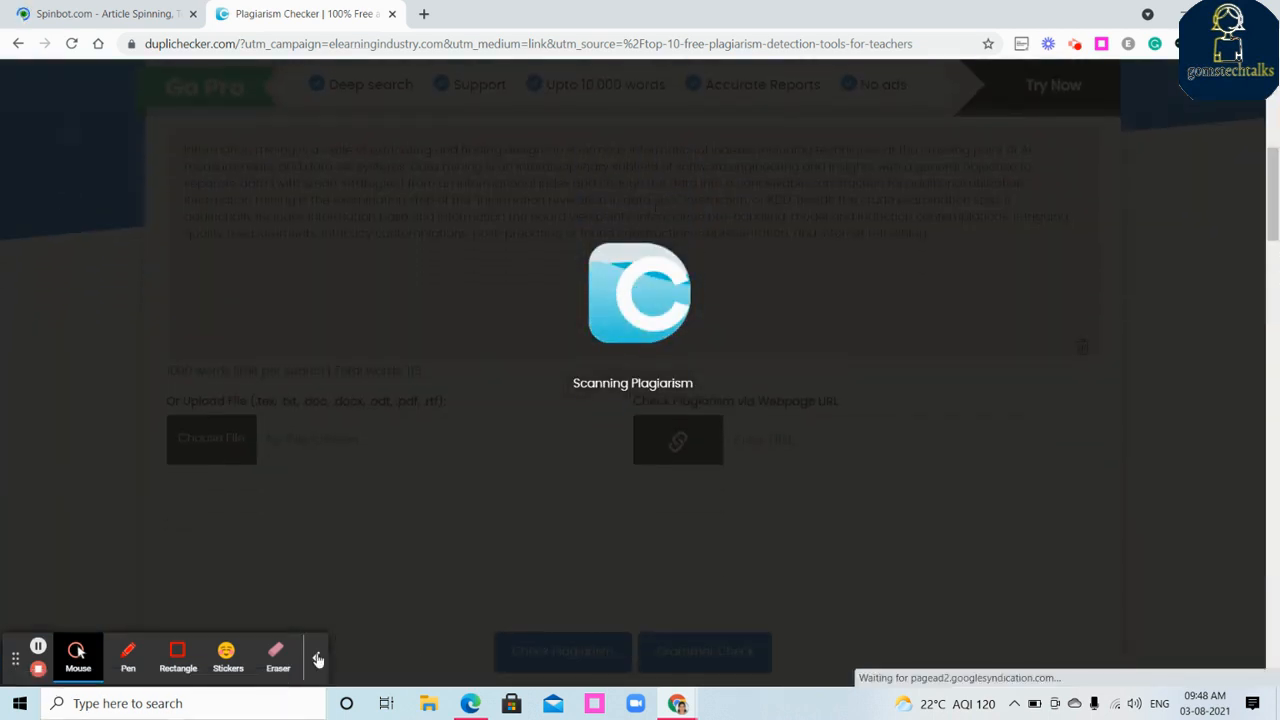
click(100, 12)
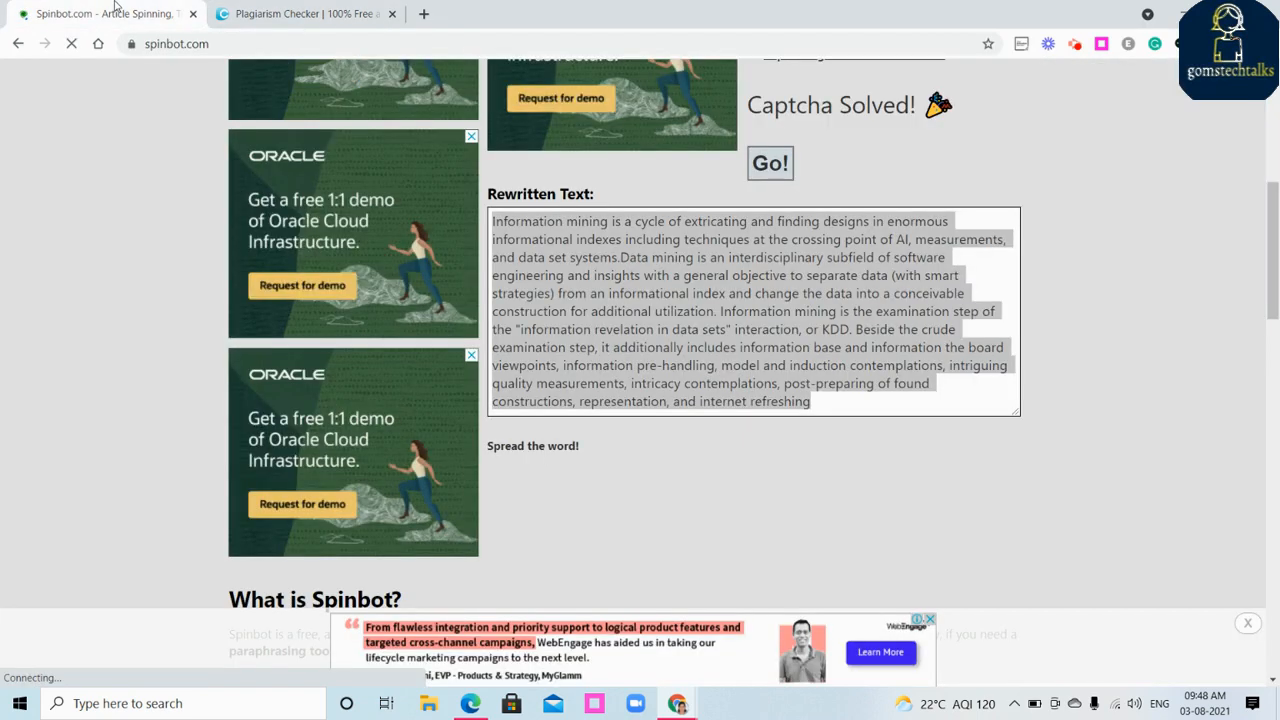
scroll(up, 3)
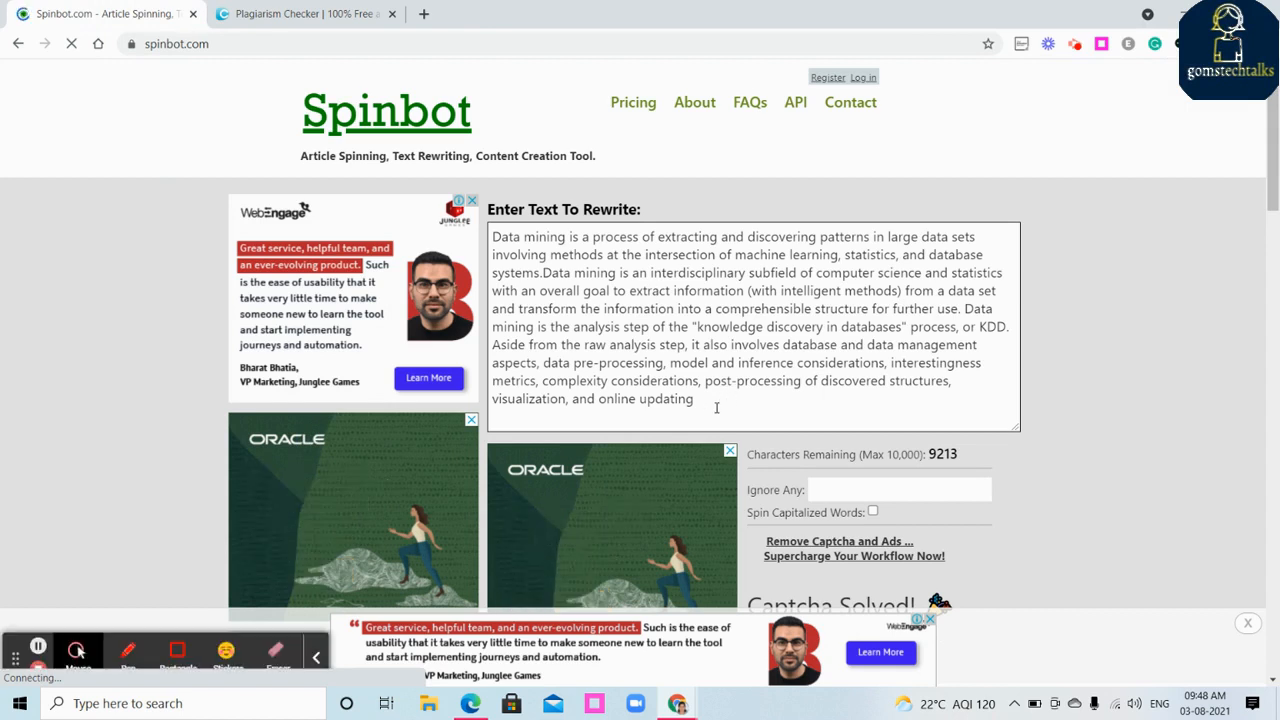
key(ctrl+a)
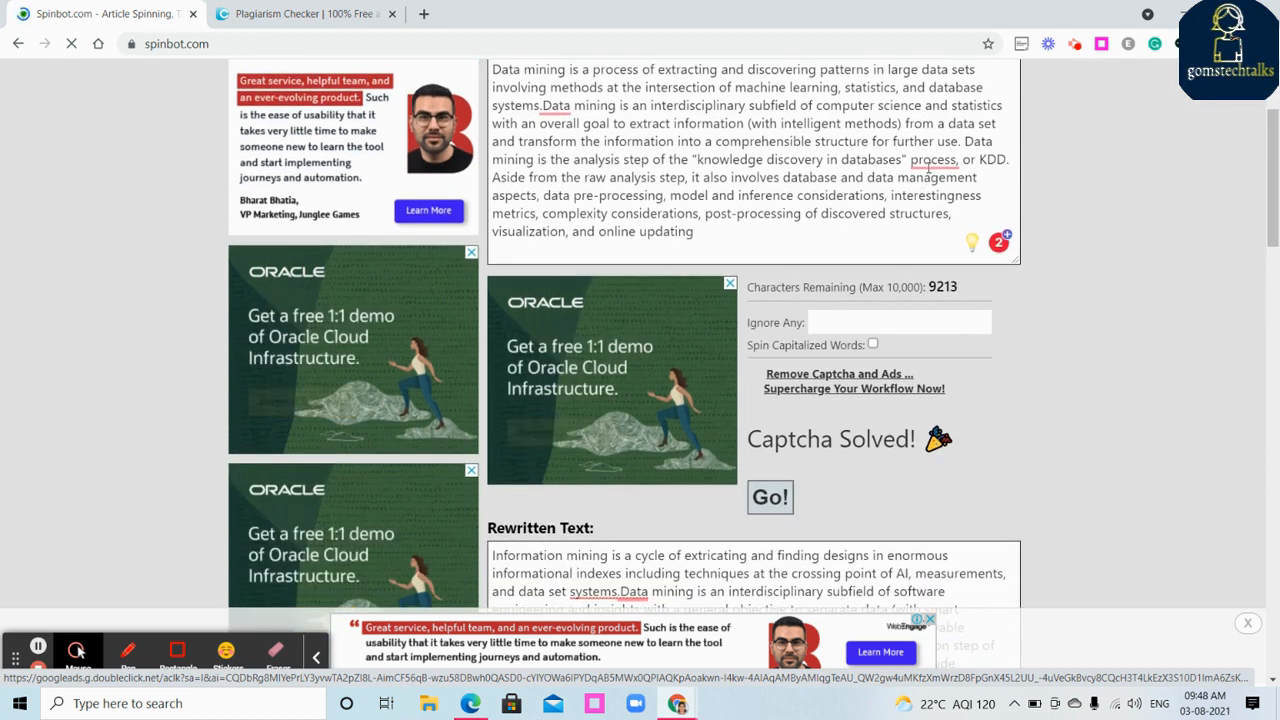
scroll(down, 3)
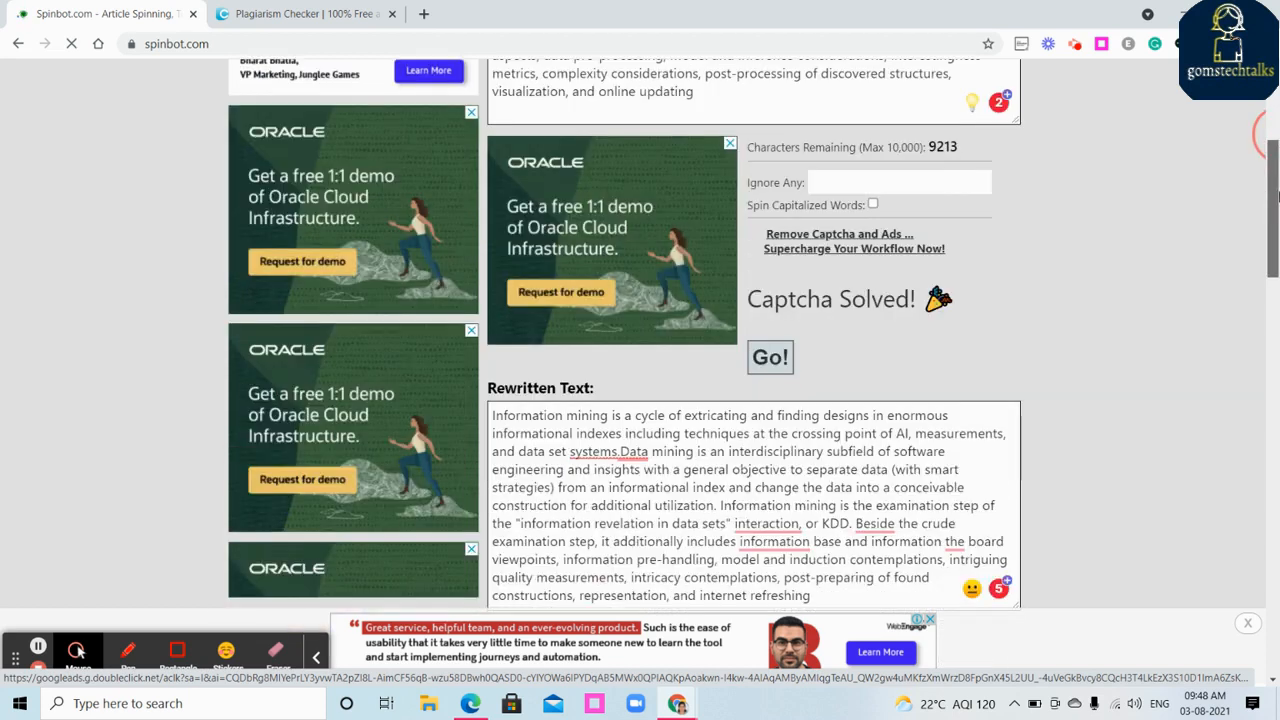
scroll(down, 3)
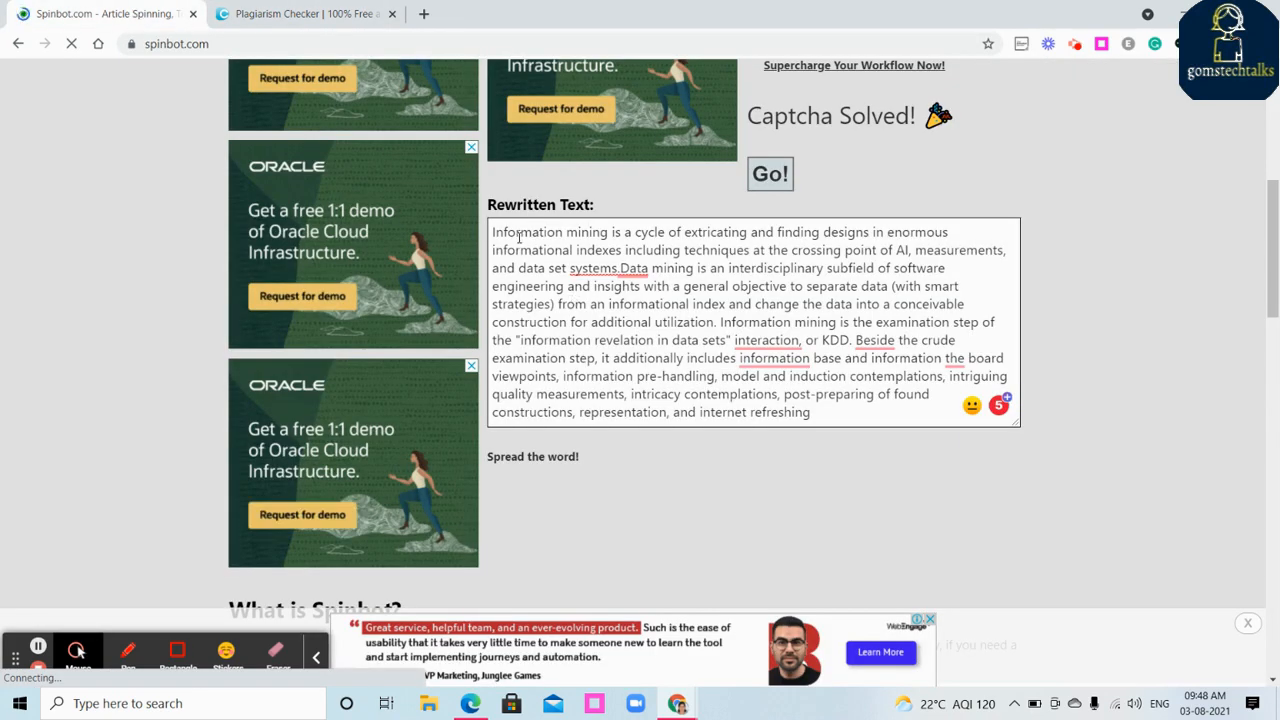
click(300, 12)
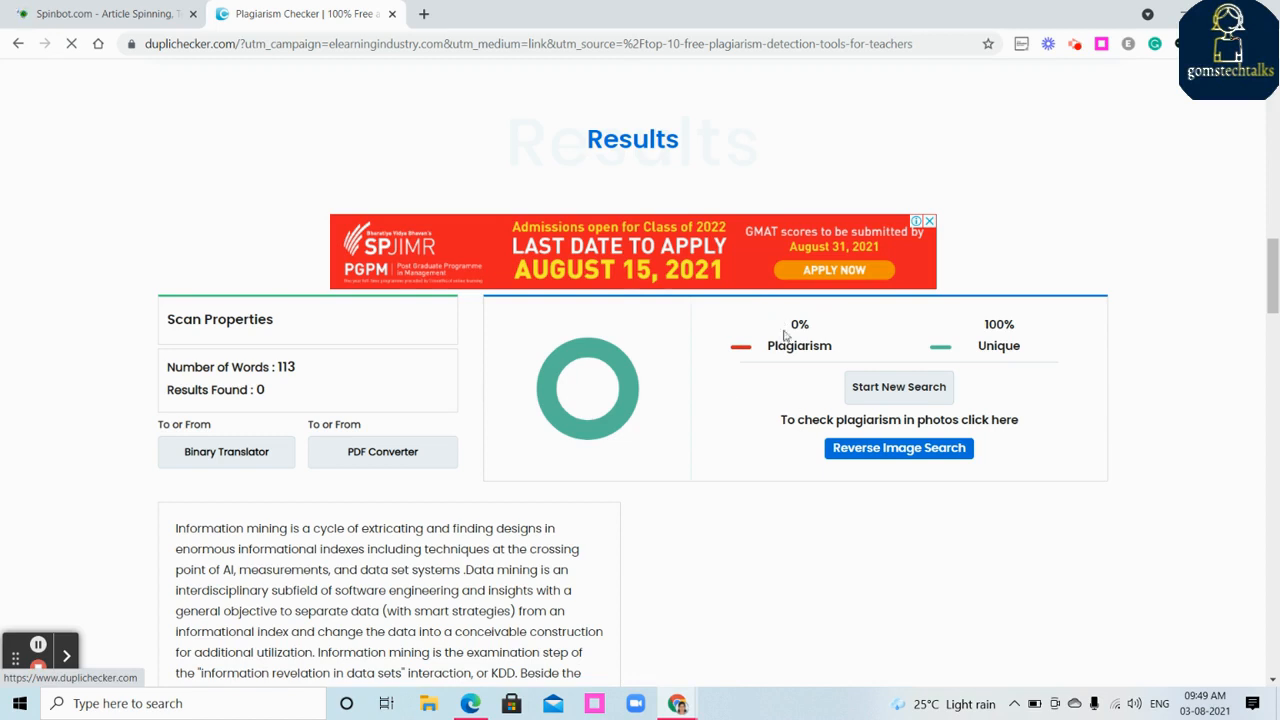
mouse_move(992, 350)
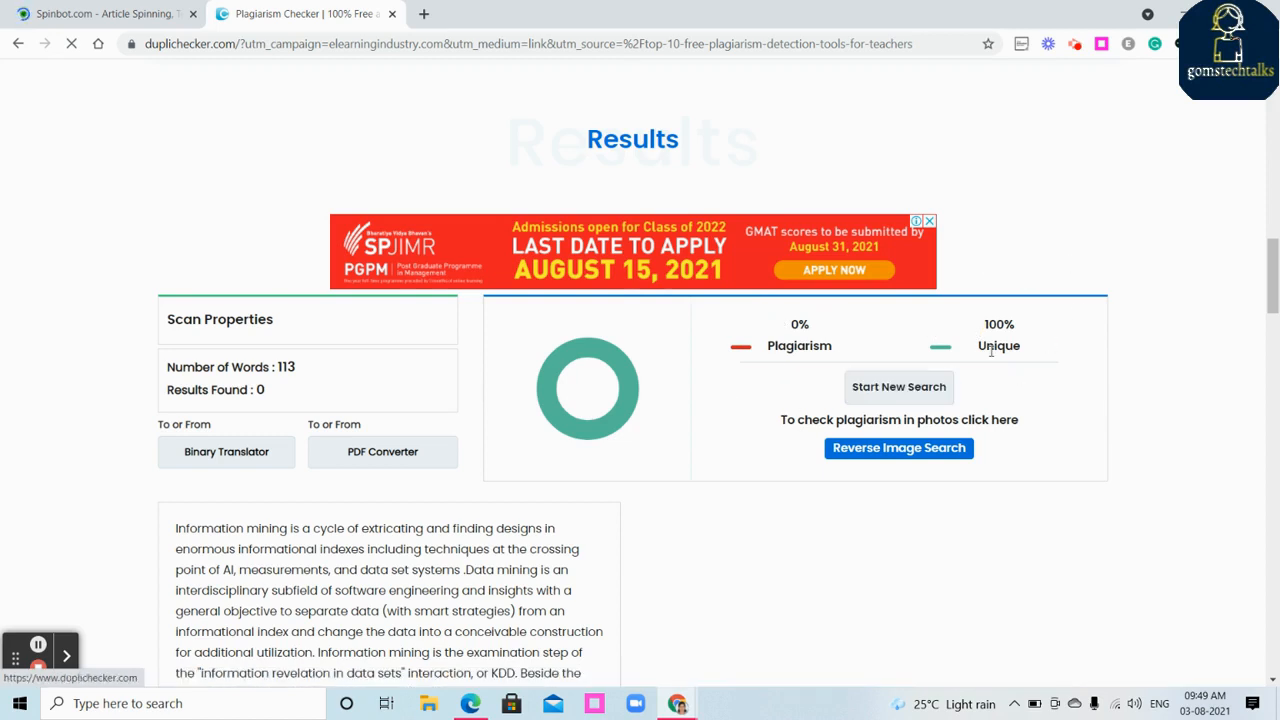
Review the 0% plagiarism / 100% unique result and go back to the Spinbot page.
scroll(down, 3)
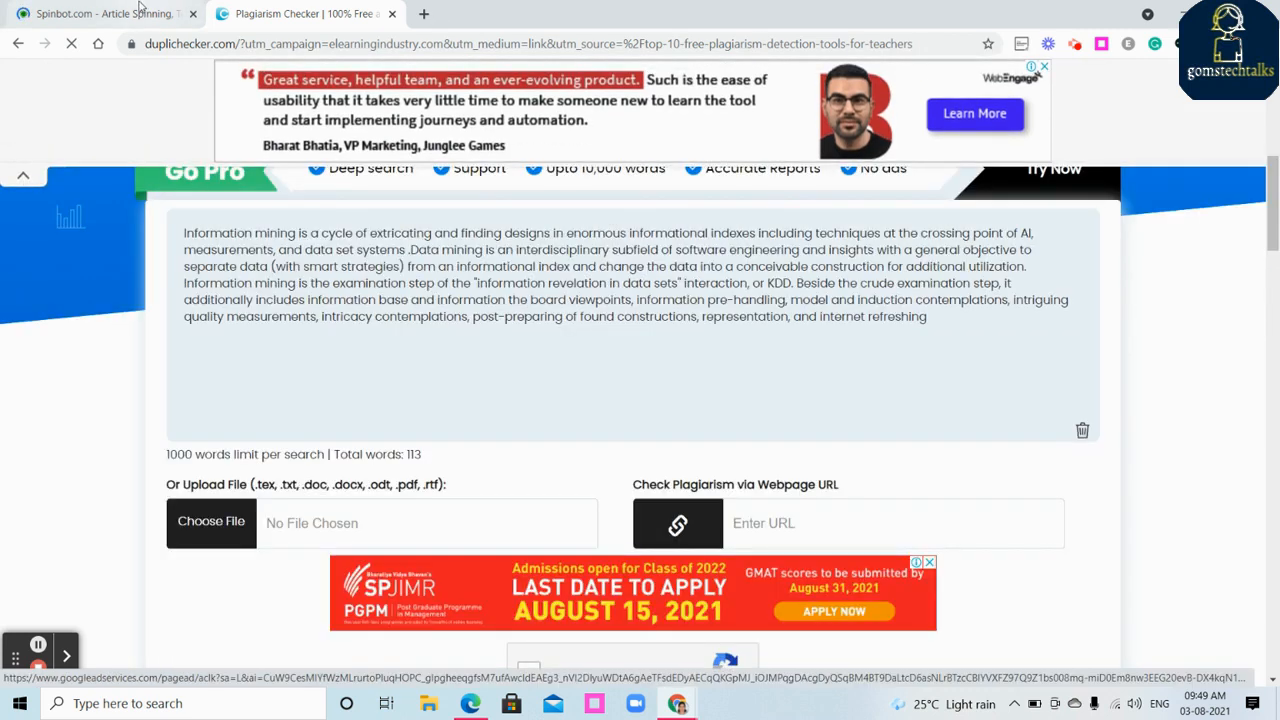
click(100, 12)
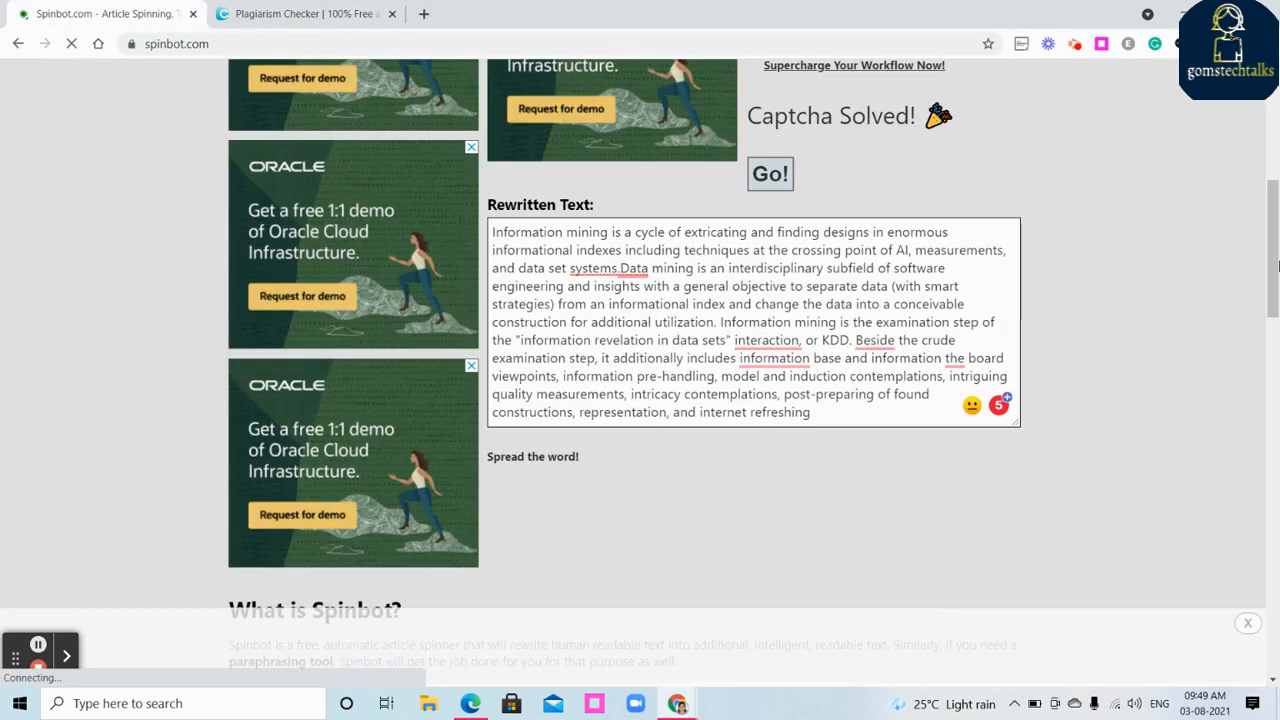
scroll(up, 3)
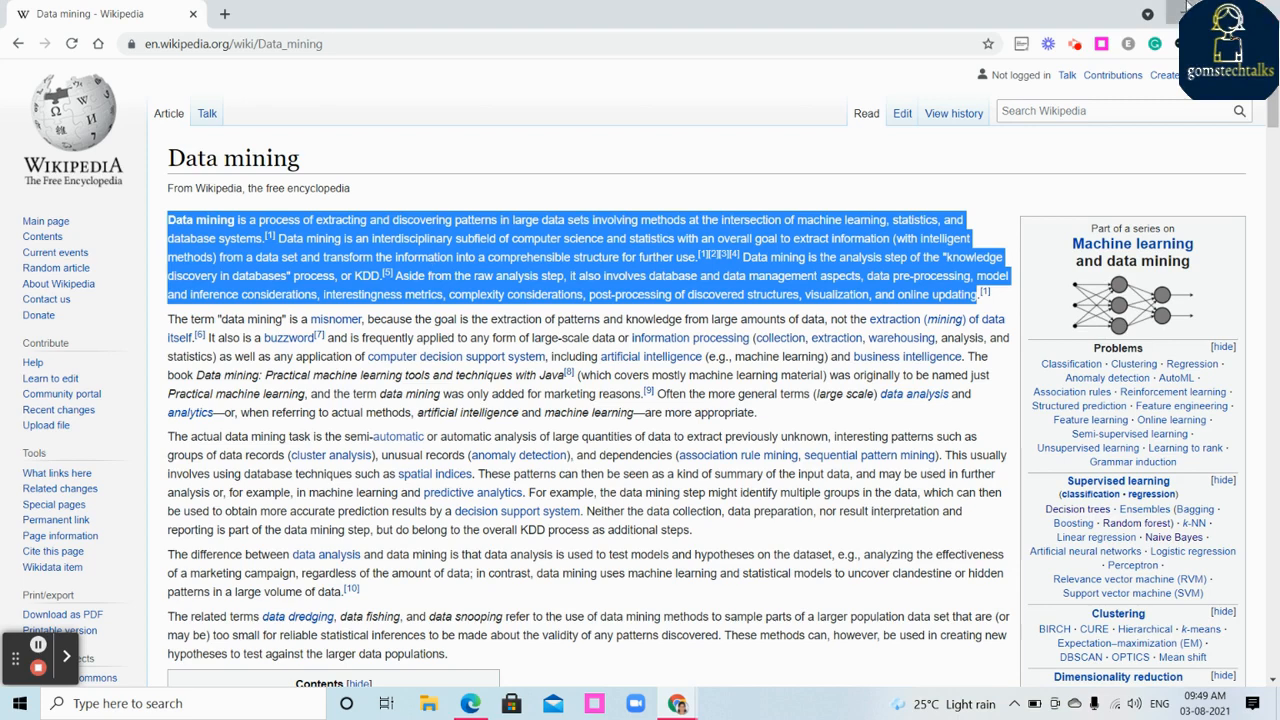
Pass the reCAPTCHA and scan the original 109-word Data mining text, yielding 75% plagiarism, 25% unique.
click(304, 12)
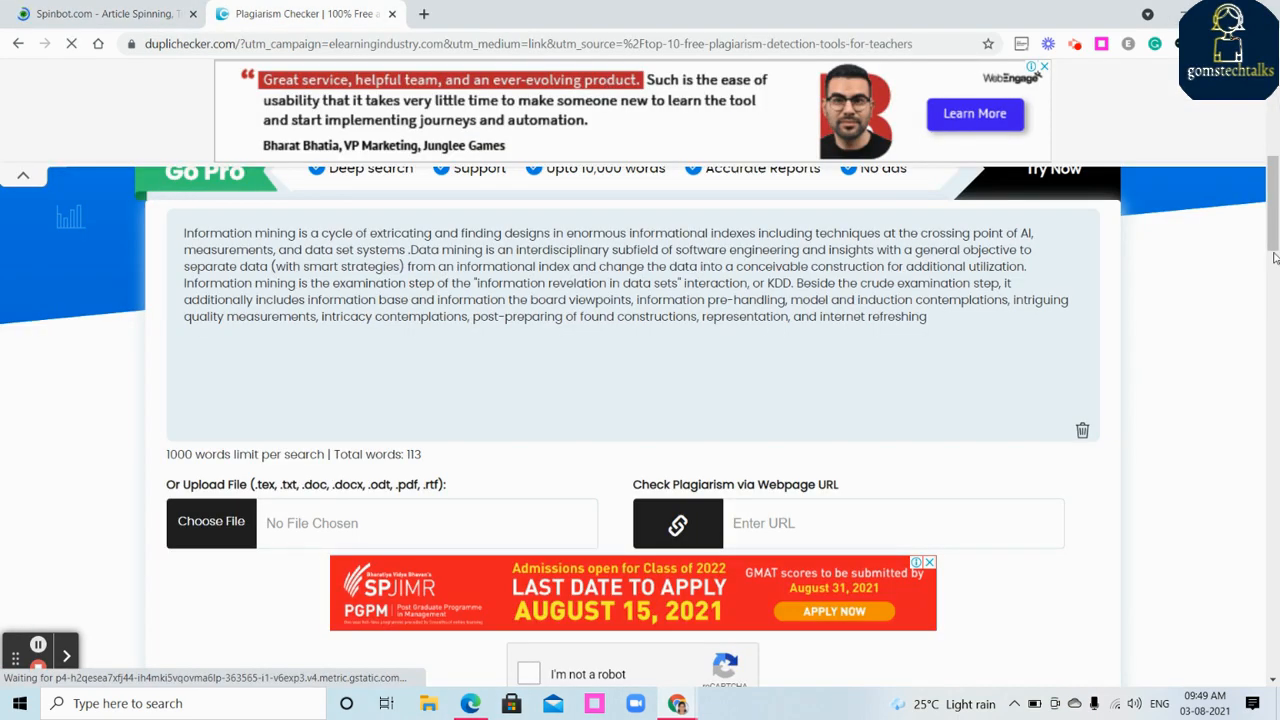
scroll(down, 3)
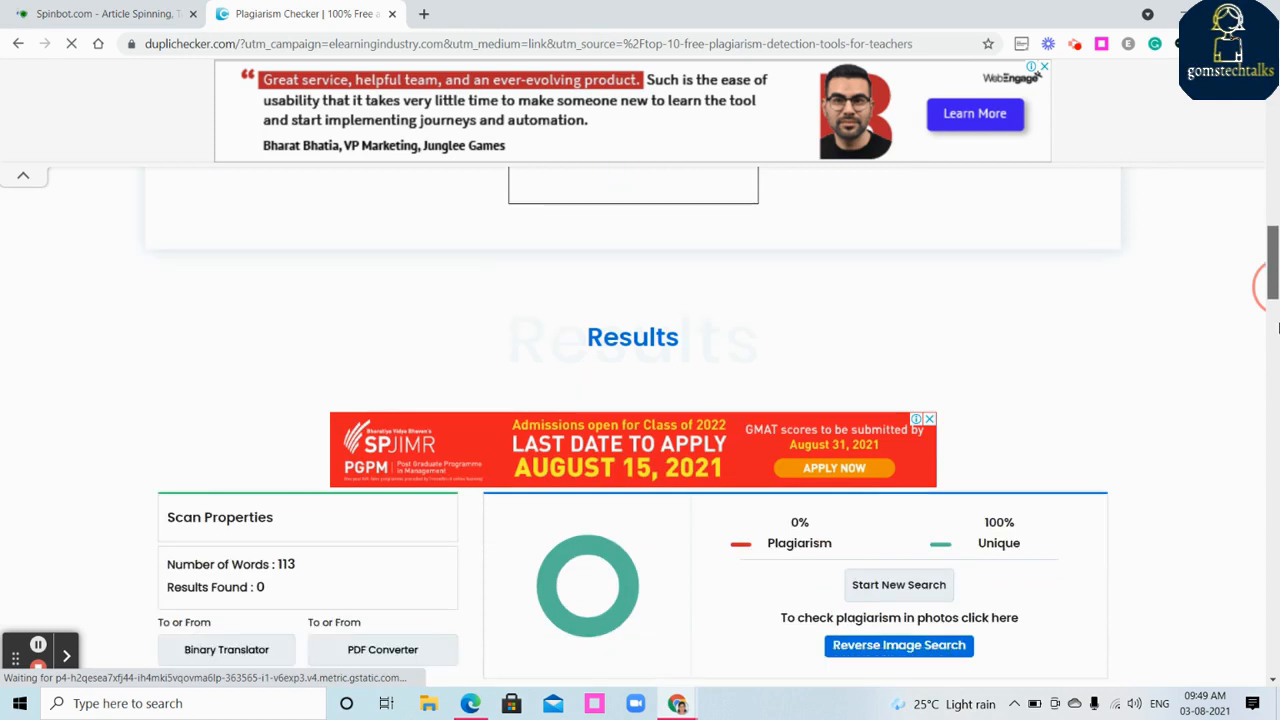
scroll(up, 3)
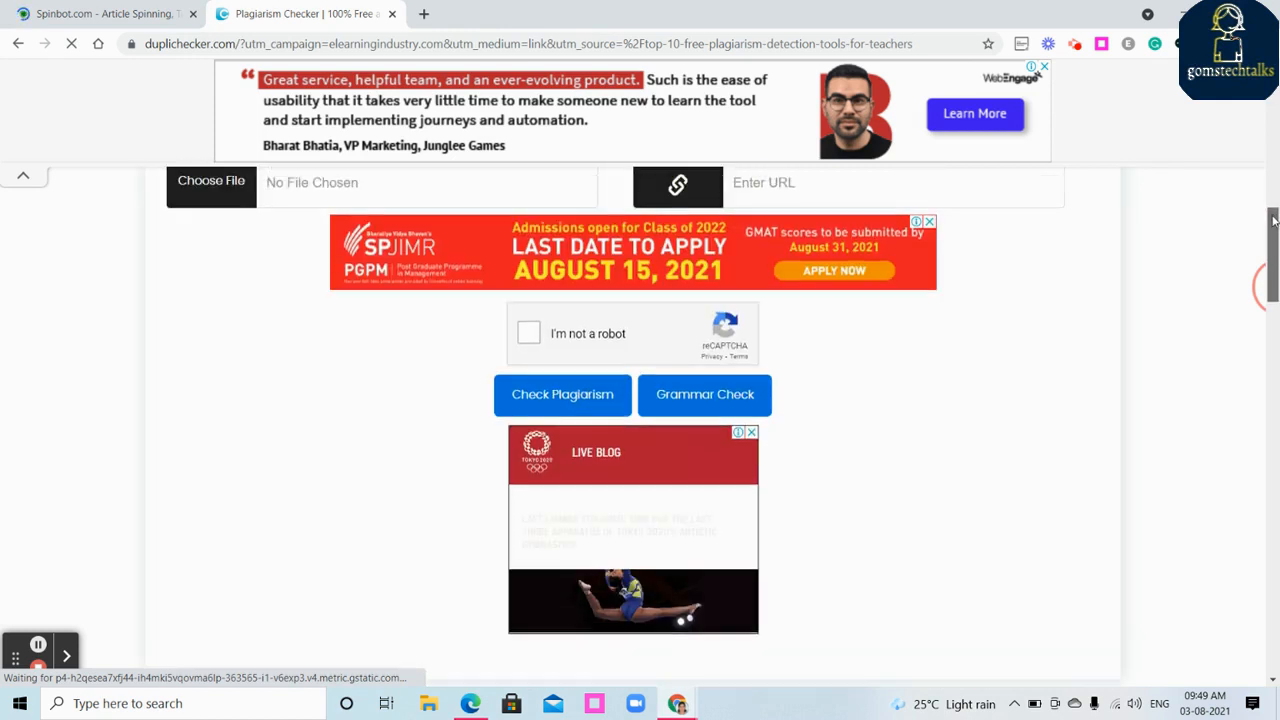
scroll(up, 3)
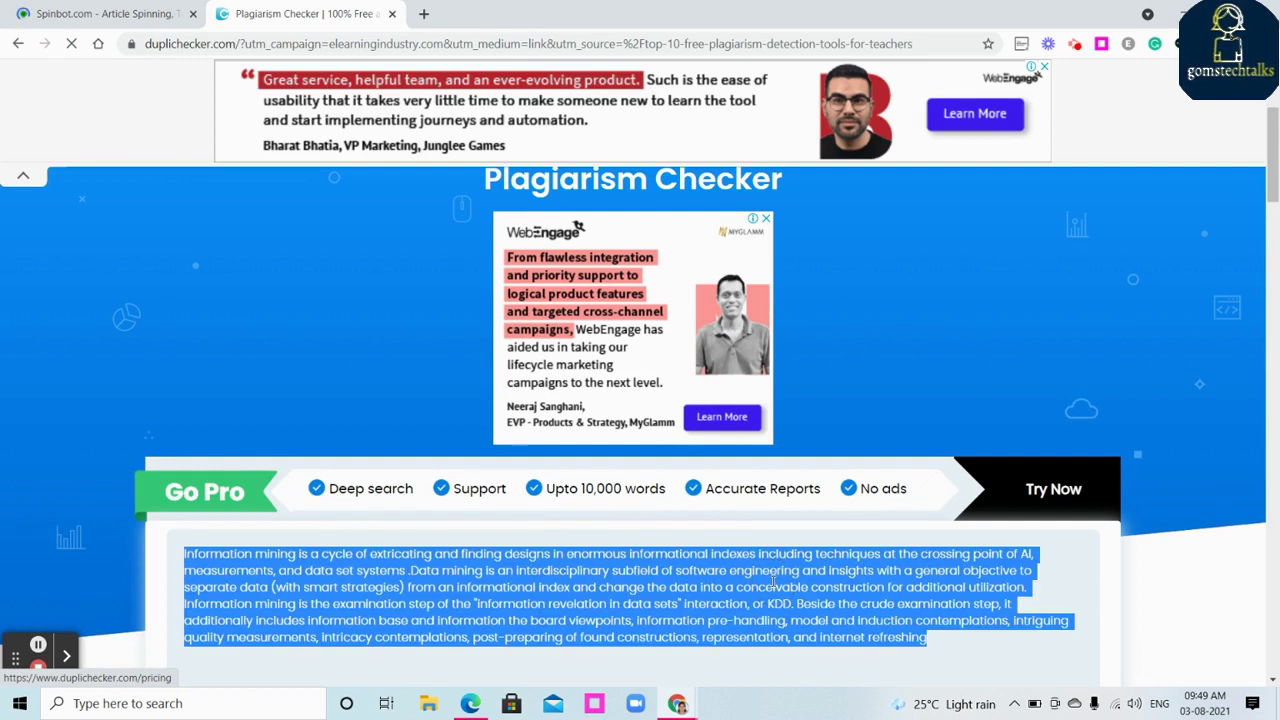
scroll(down, 3)
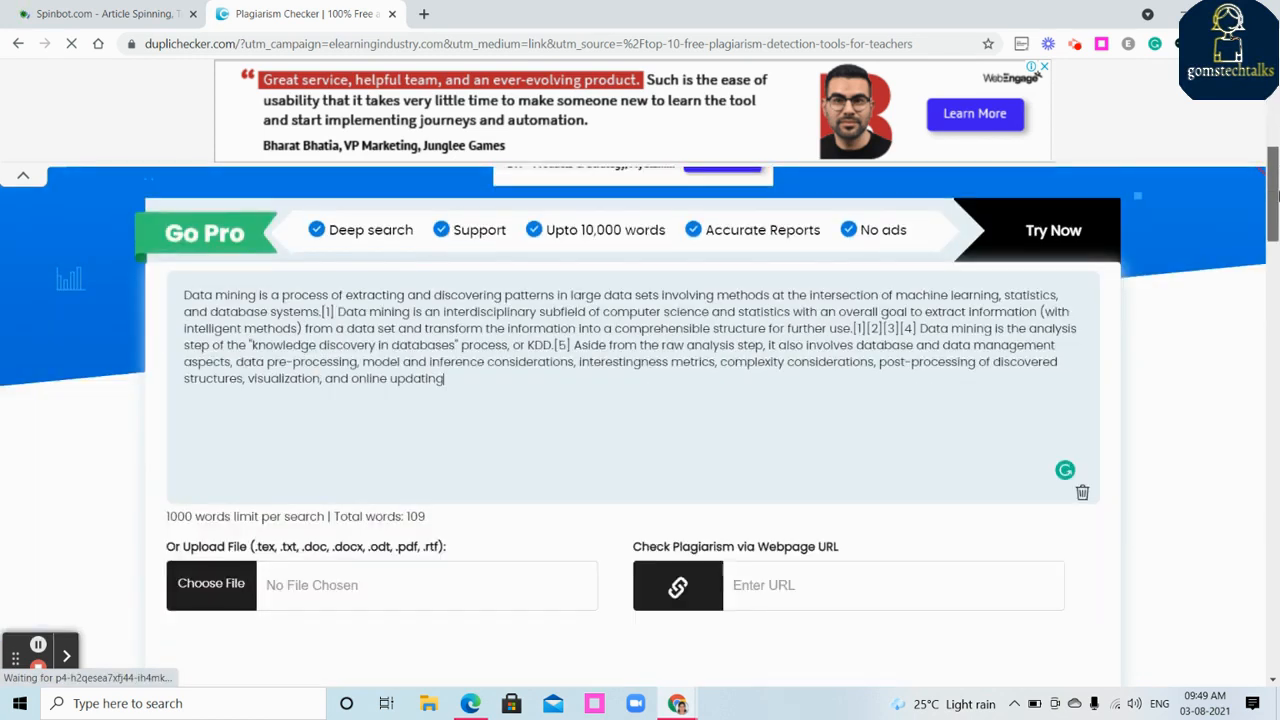
scroll(down, 3)
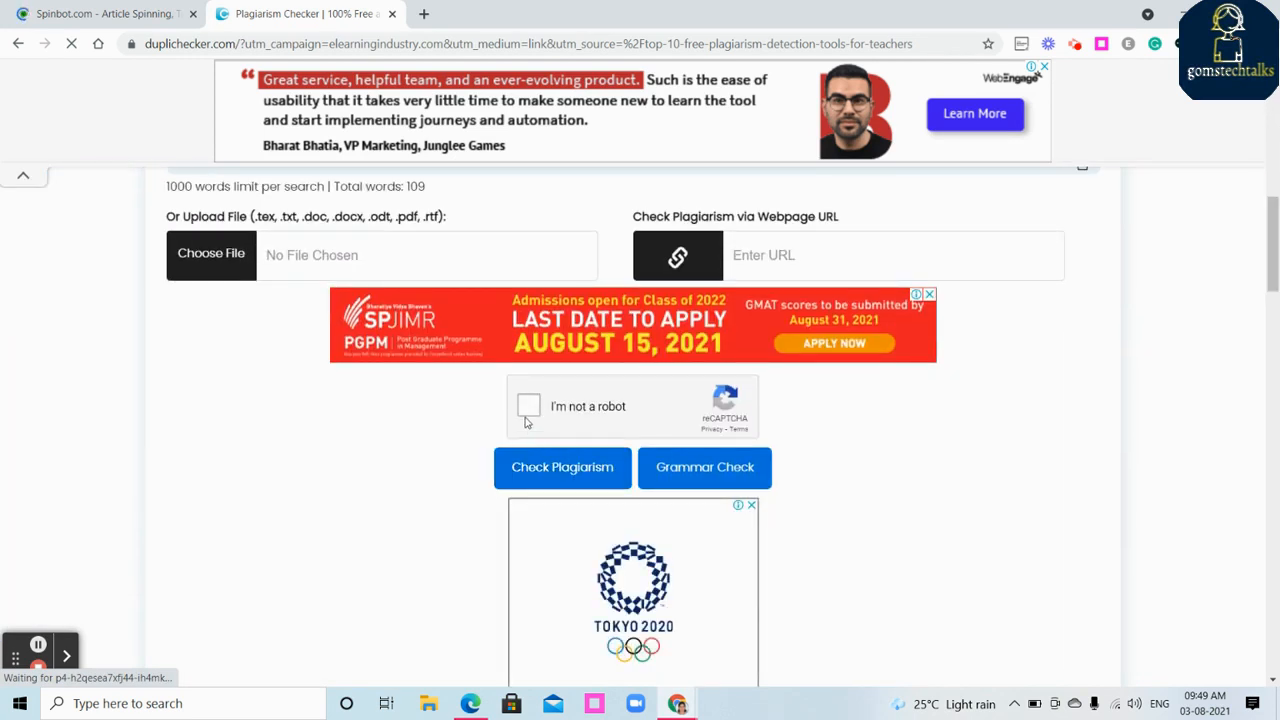
click(528, 406)
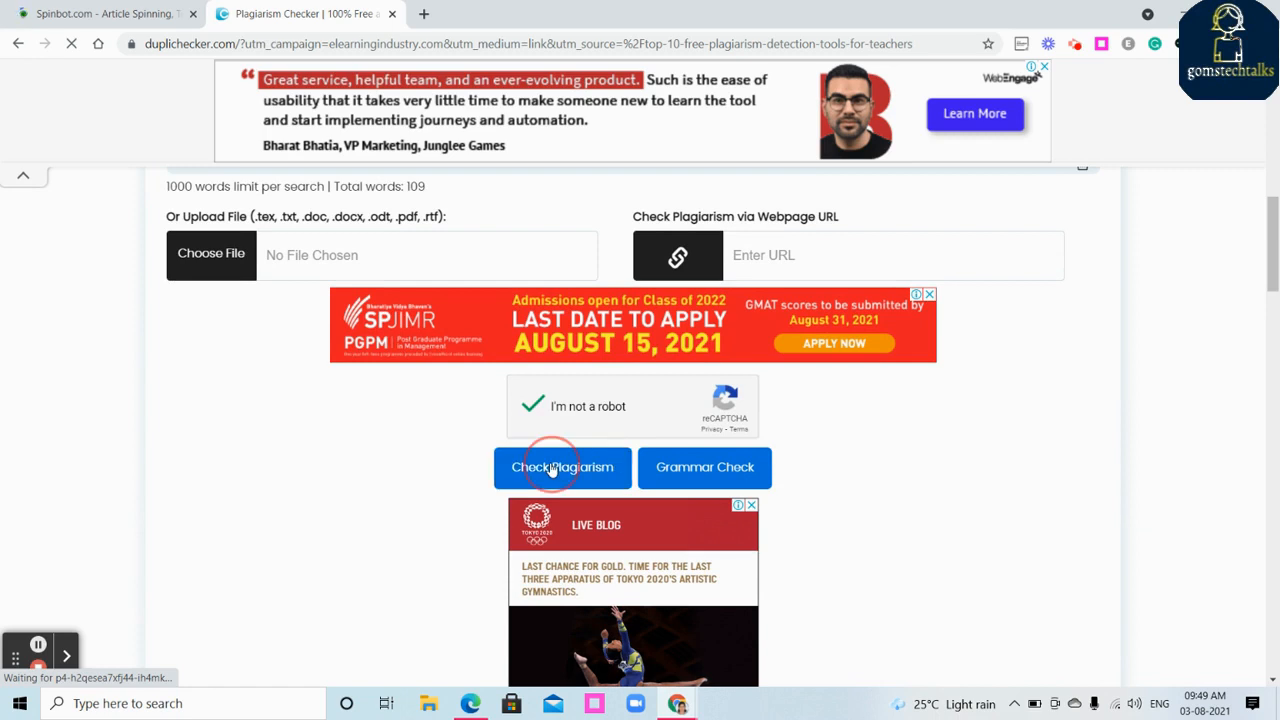
click(562, 468)
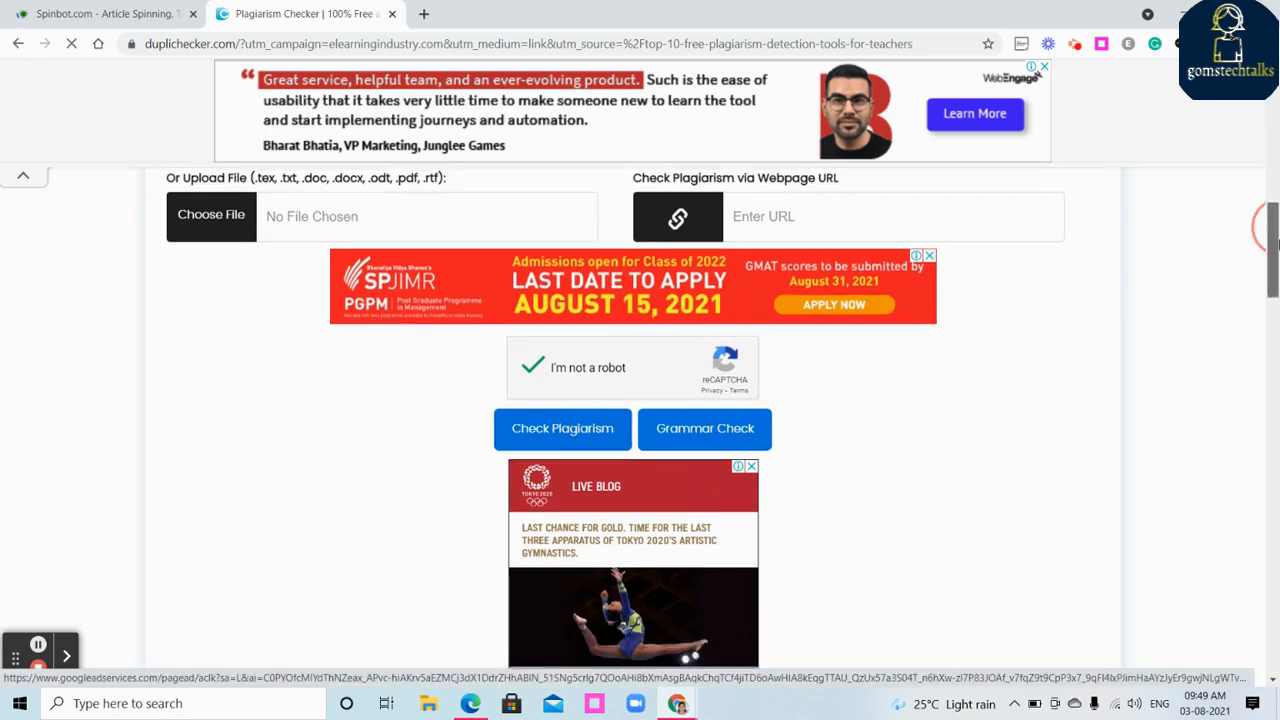
scroll(down, 3)
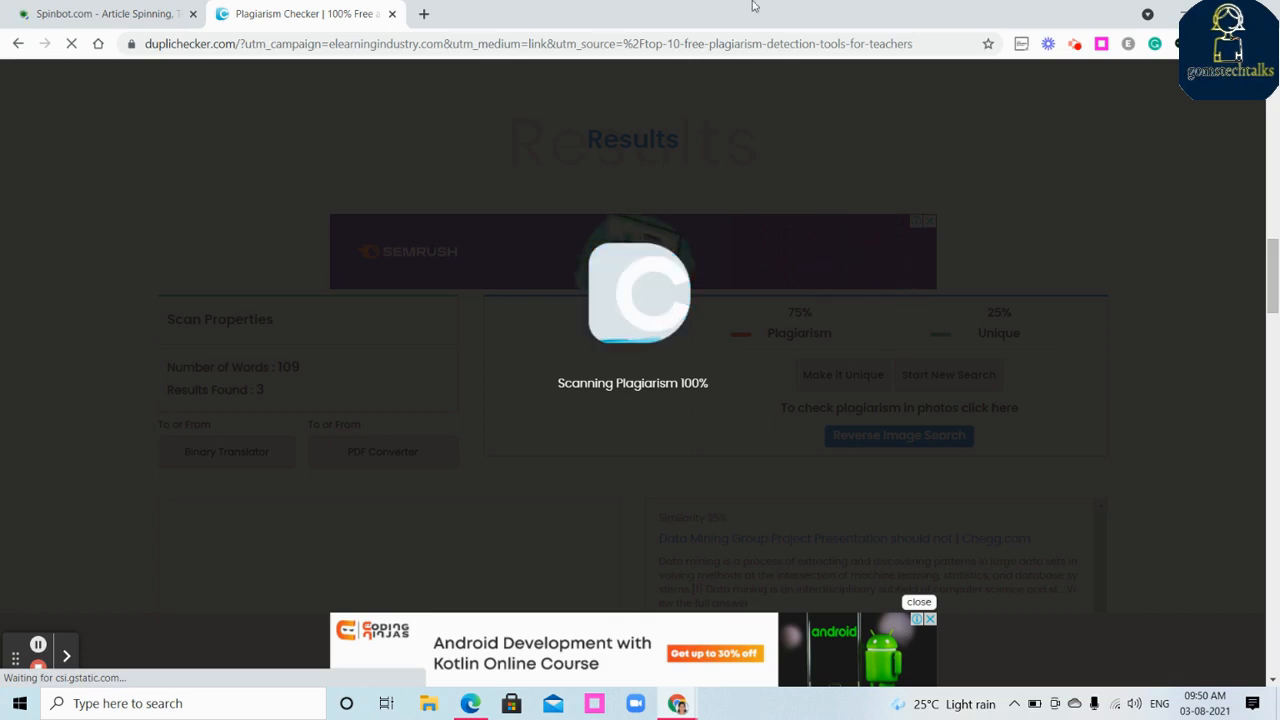
Compare the spun text with the 75% plagiarism report, then bring up the Wikipedia Chrome window.
click(100, 12)
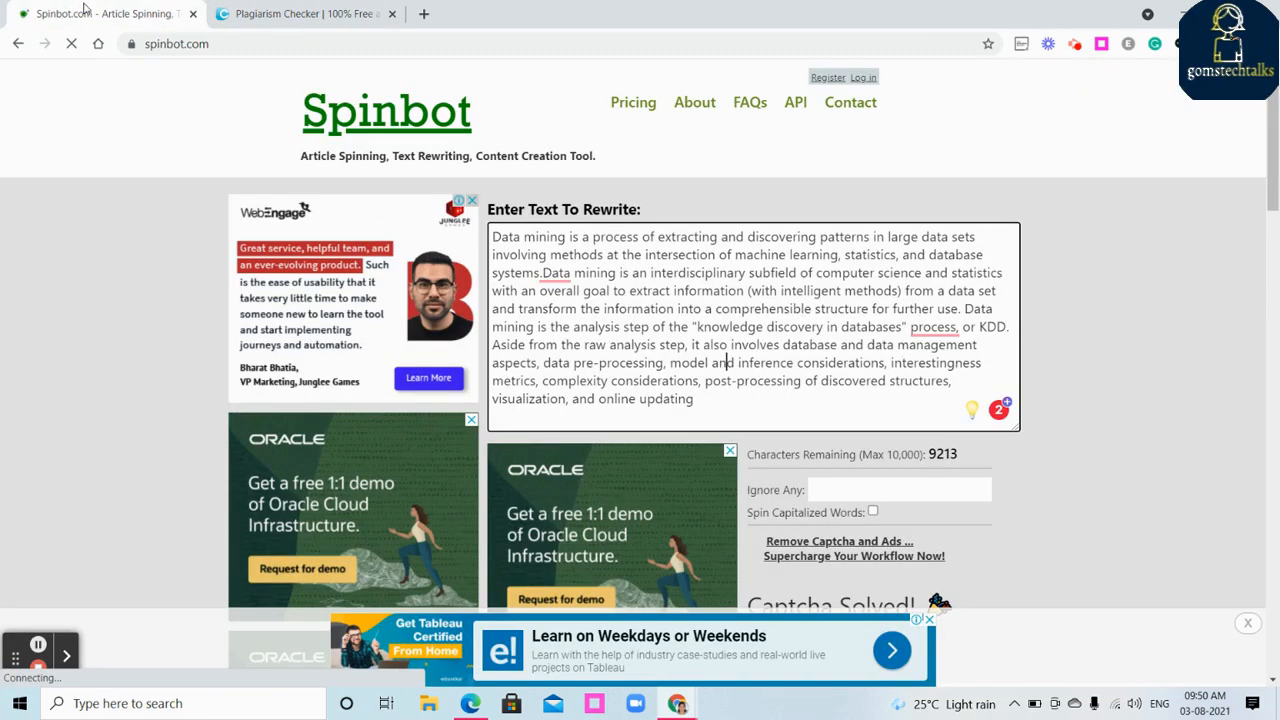
scroll(down, 3)
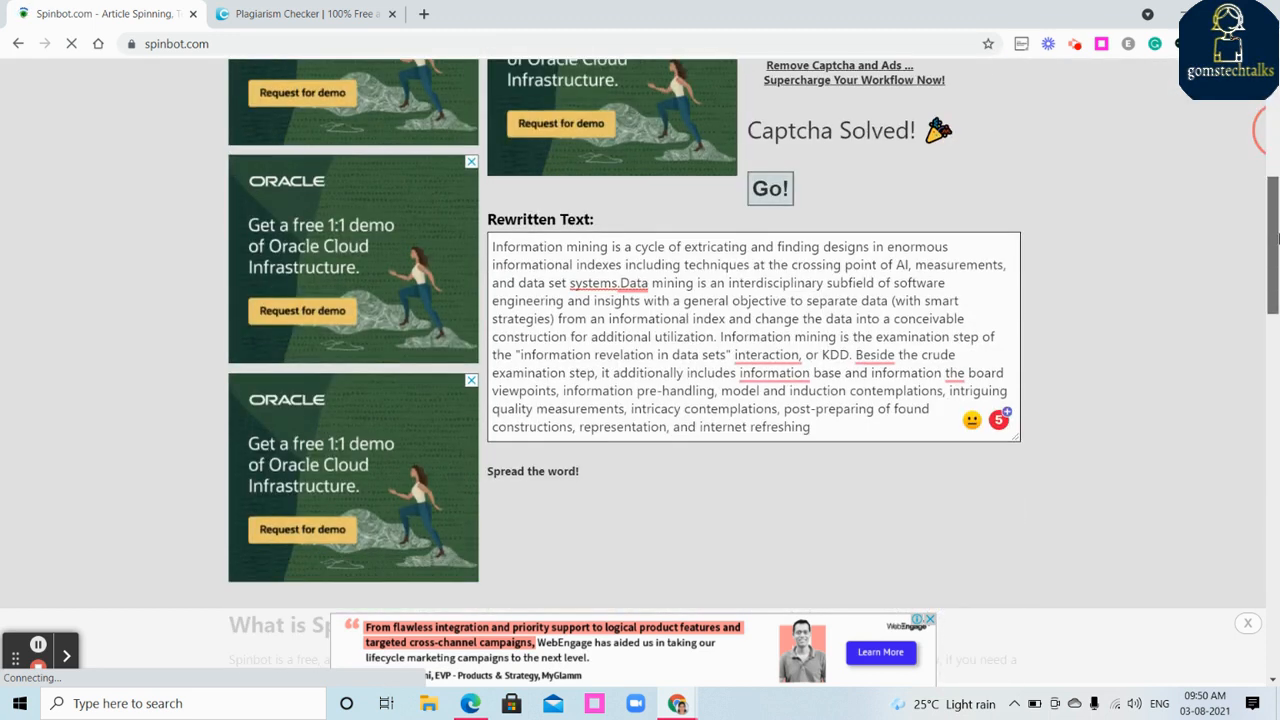
click(300, 12)
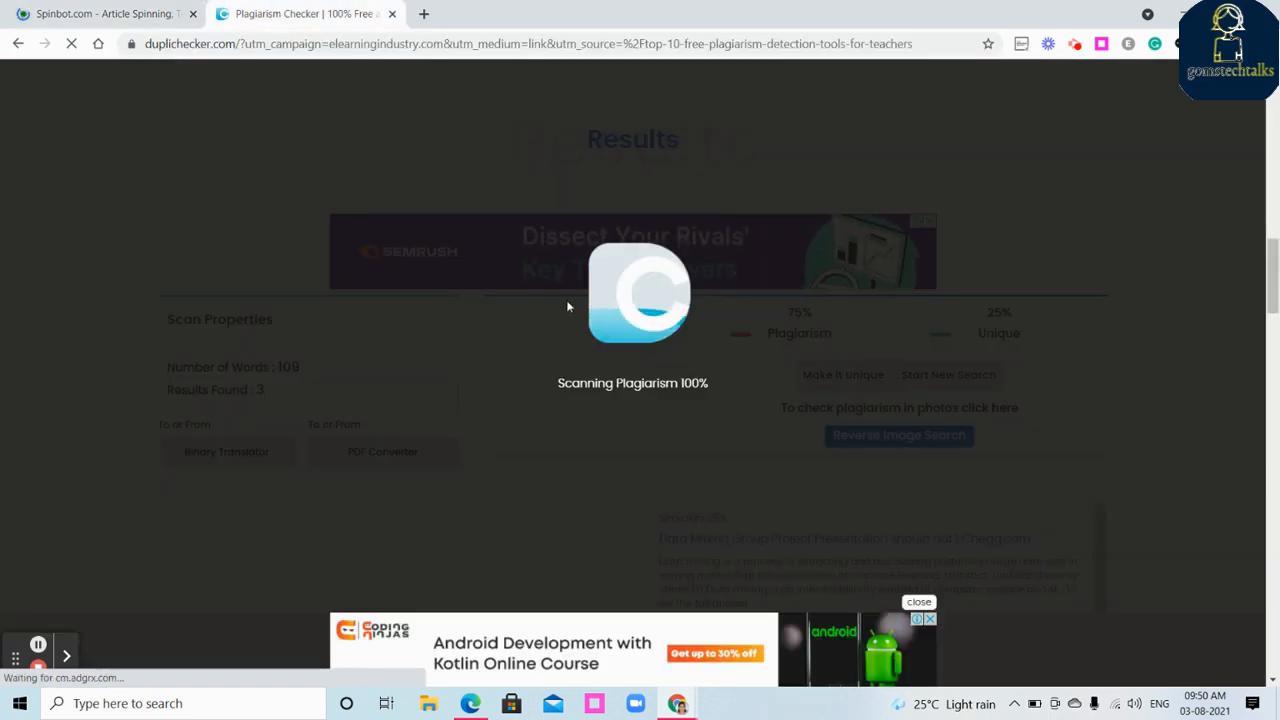
mouse_move(716, 304)
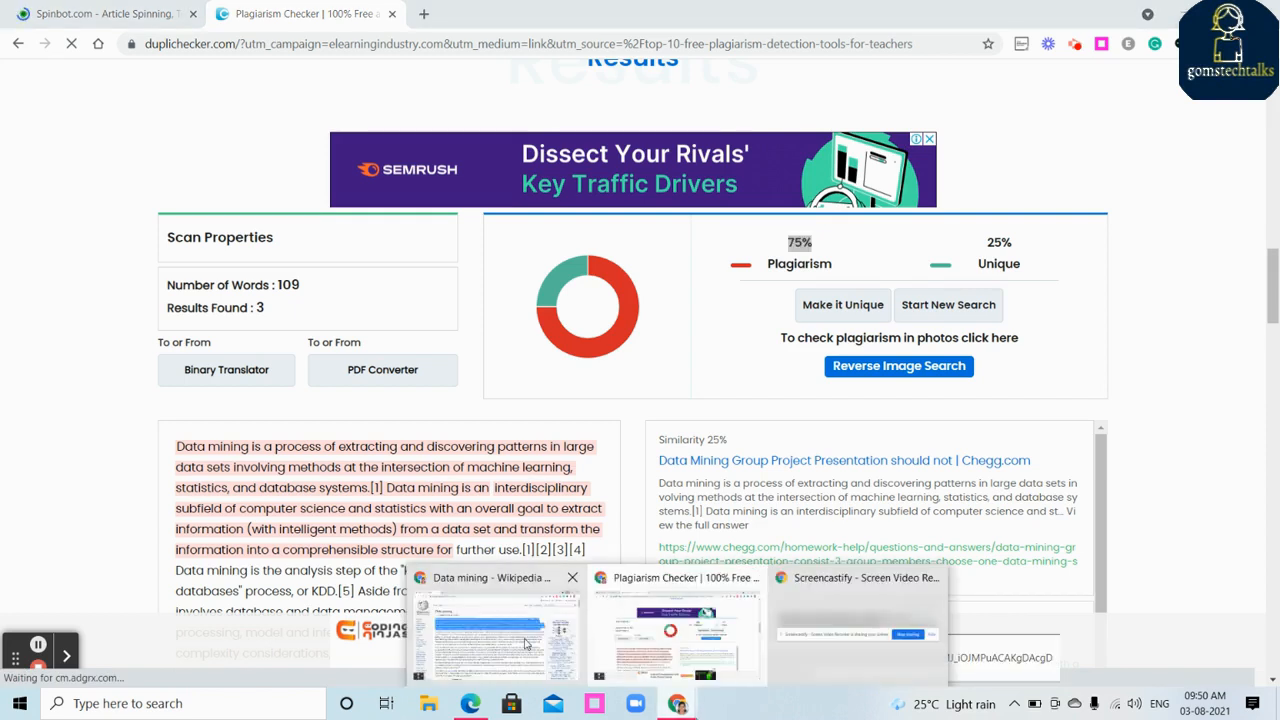
click(490, 636)
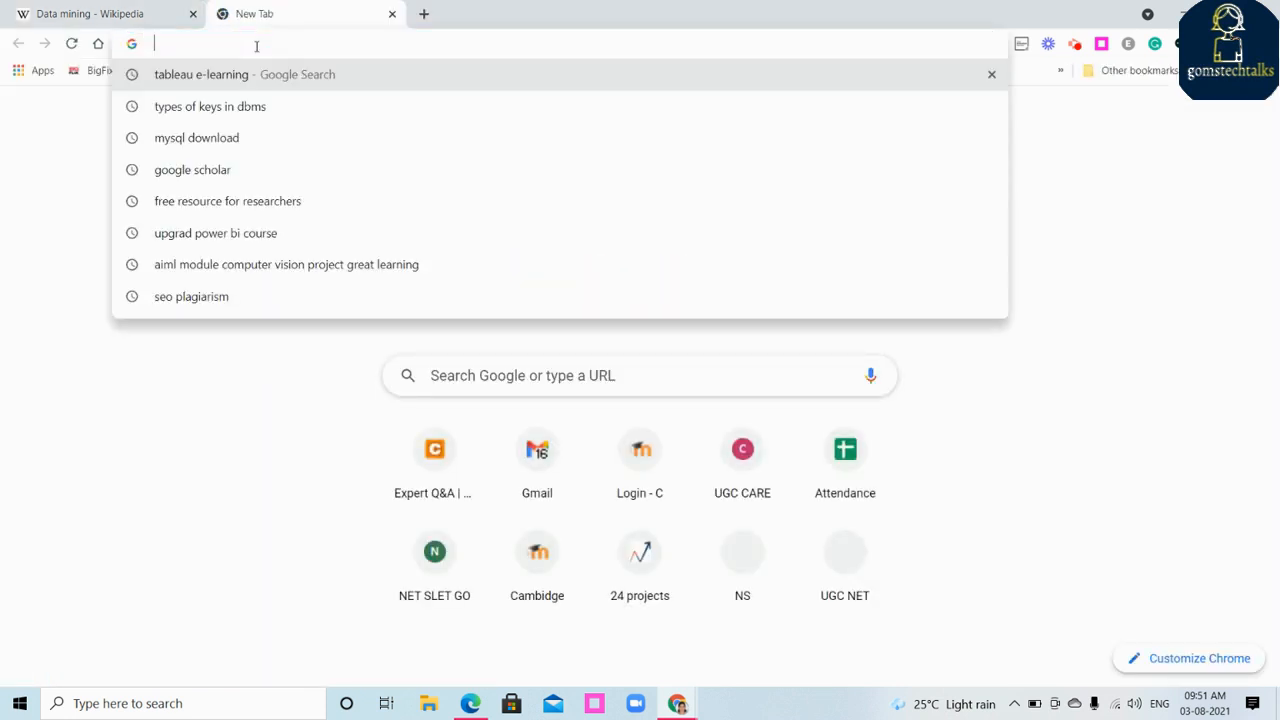
Search Google for 'google scholar' and load the Google Scholar home page.
text(google.com)
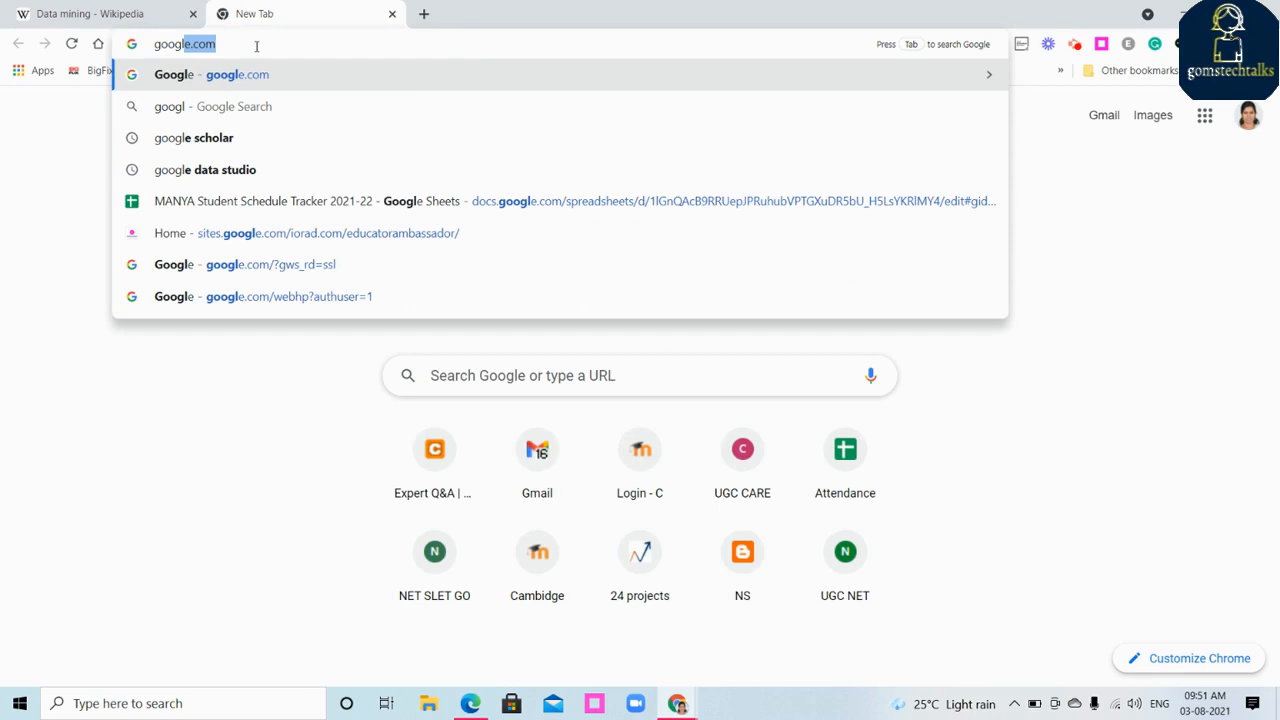
click(192, 136)
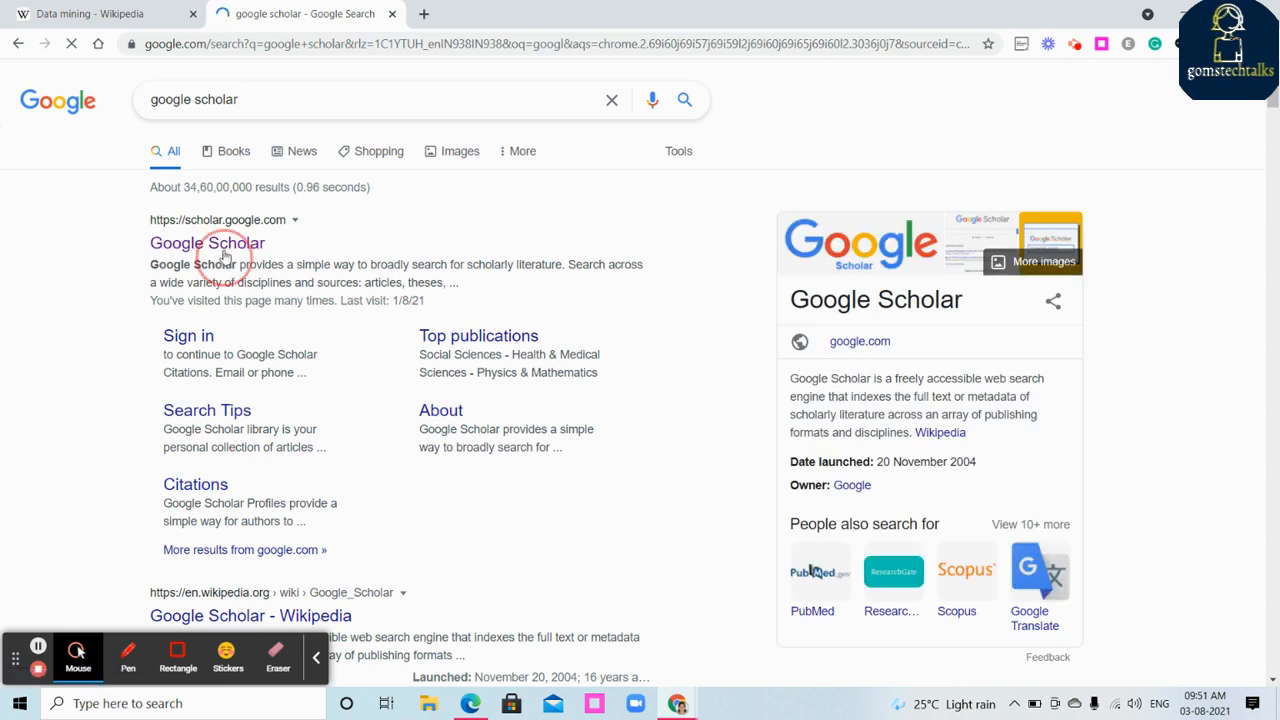
click(208, 244)
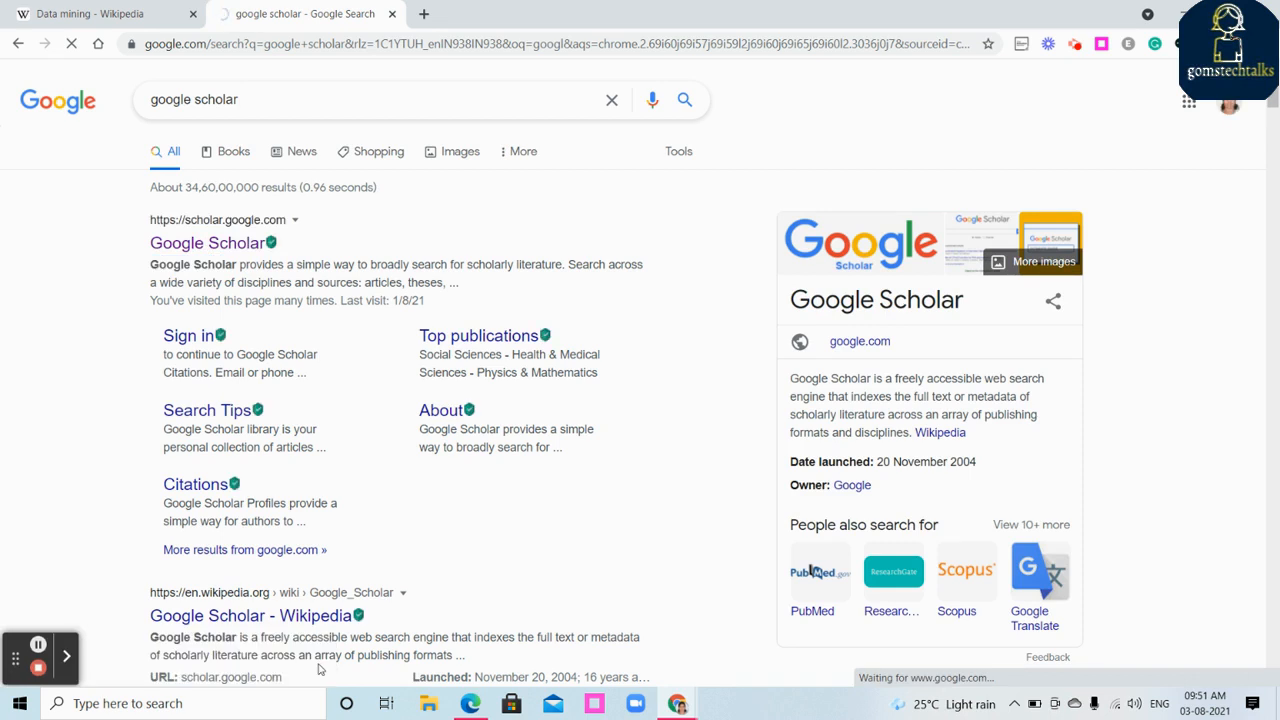
click(208, 242)
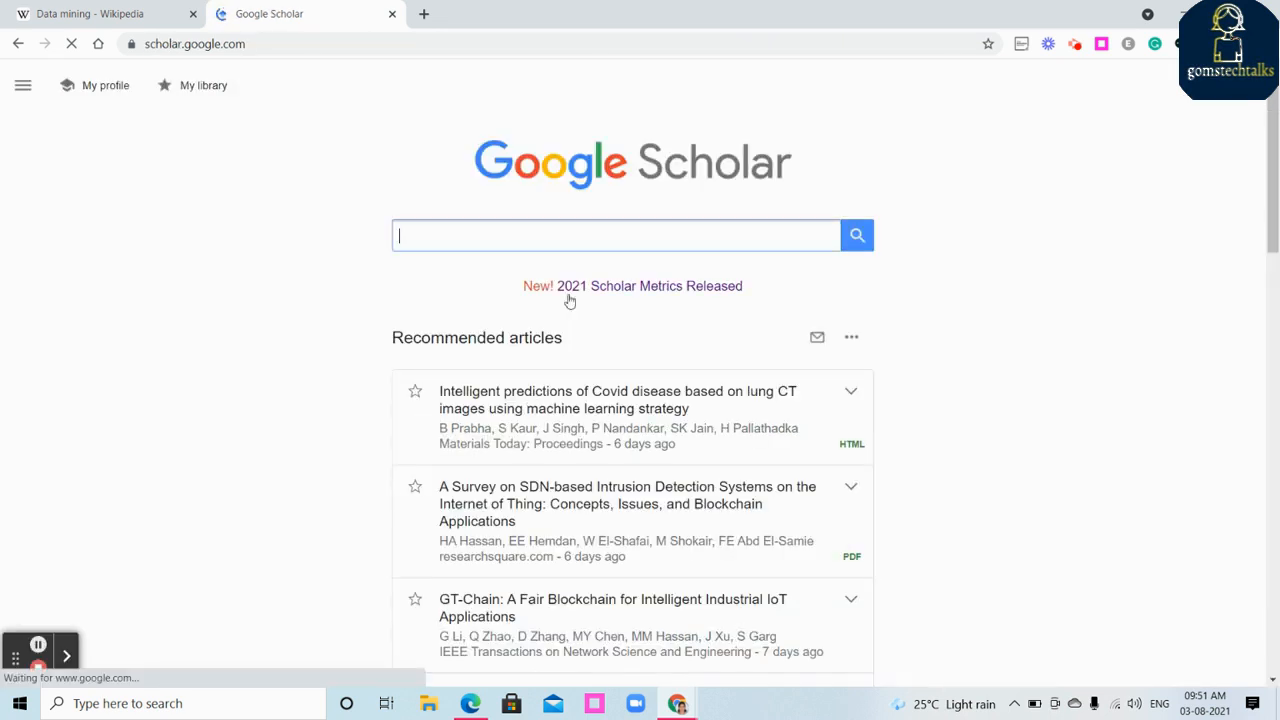
Search Scholar for 'survey on Data mining in healthcare' and open 'Data mining in healthcare and biomedicine: a survey'.
click(616, 236)
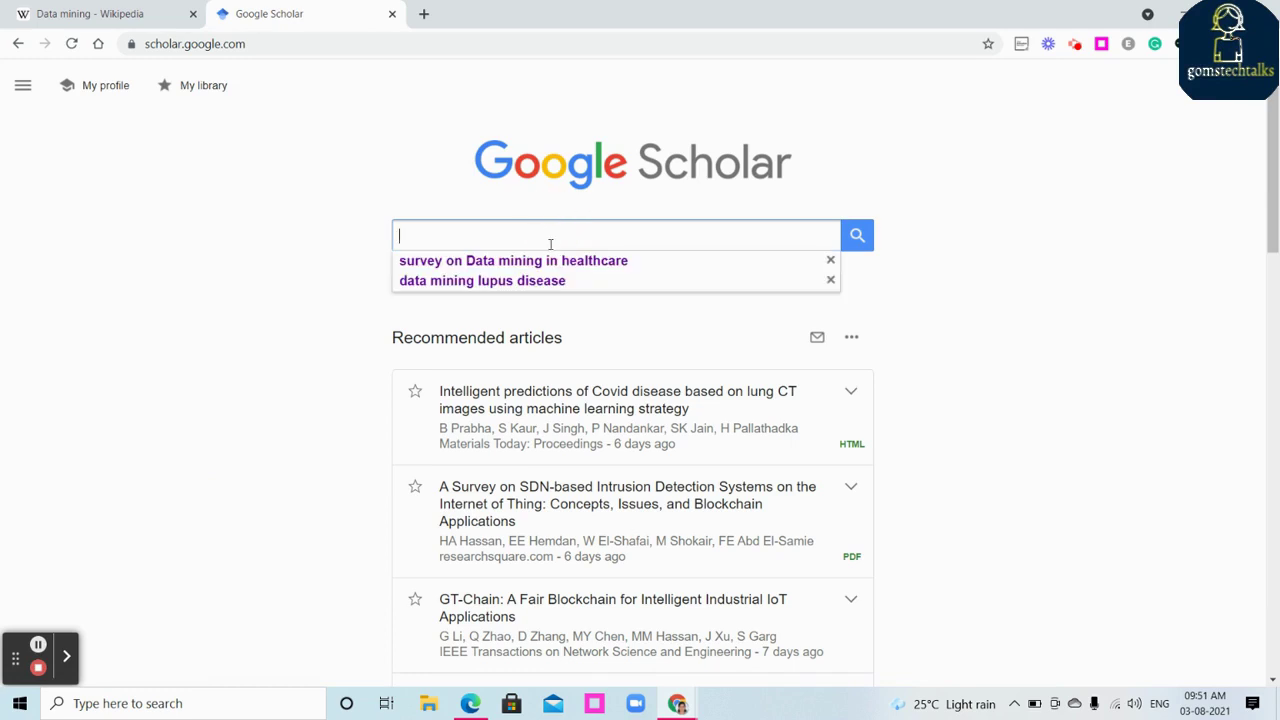
click(512, 260)
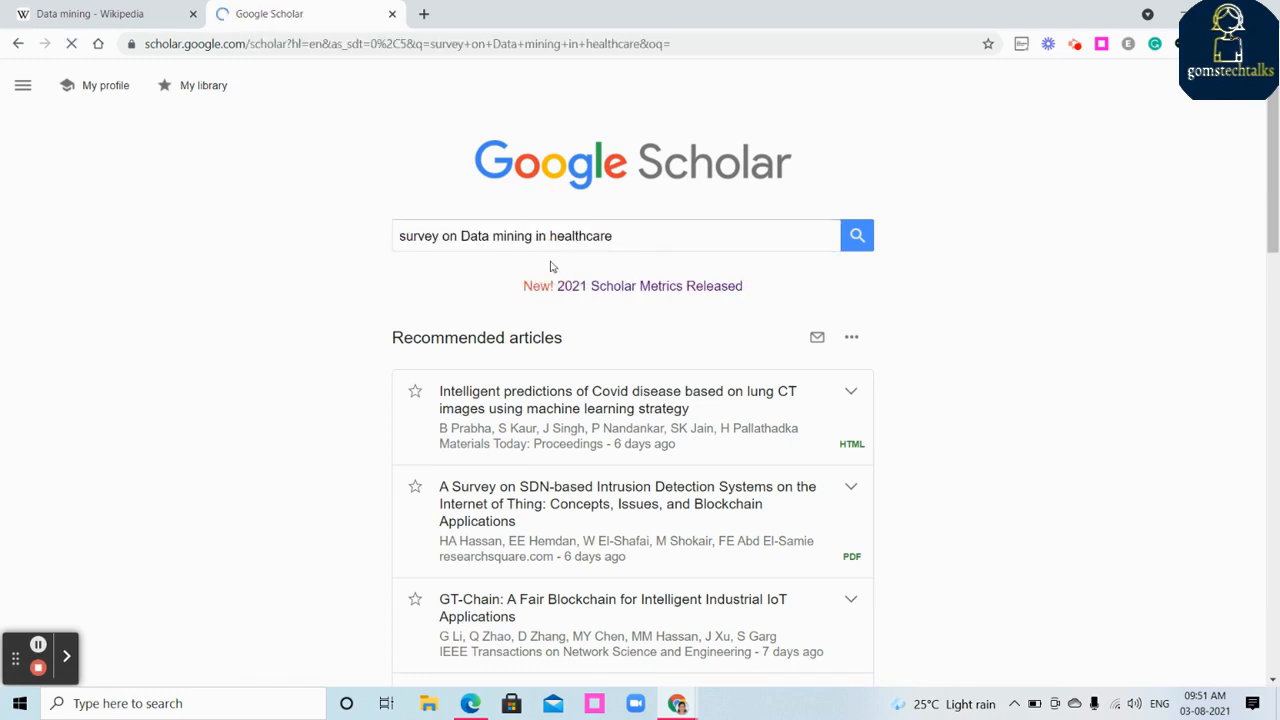
click(856, 236)
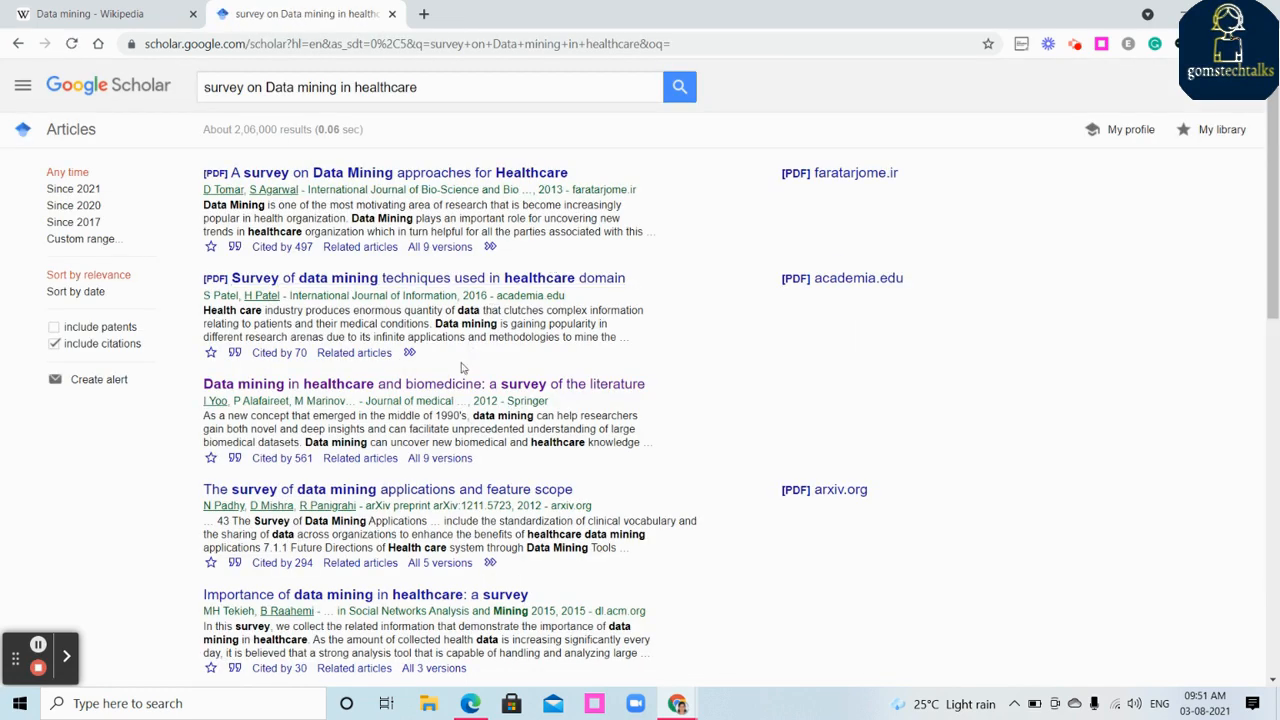
click(424, 384)
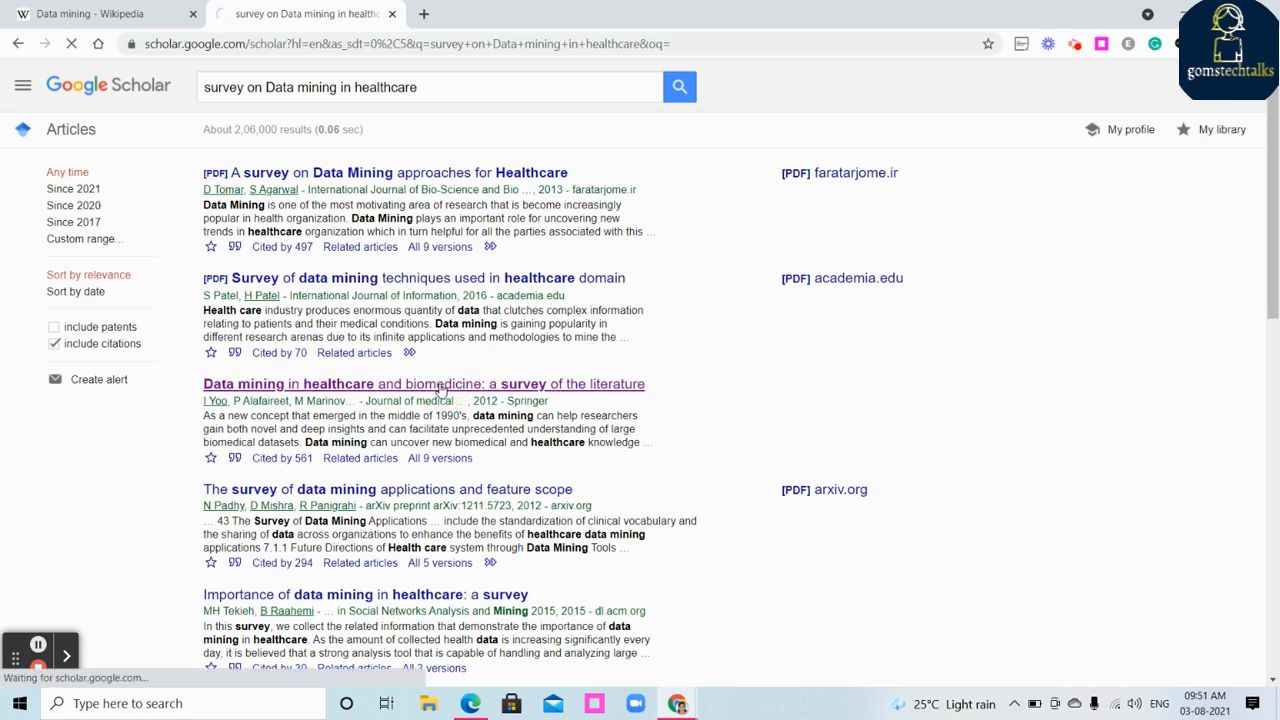
click(424, 384)
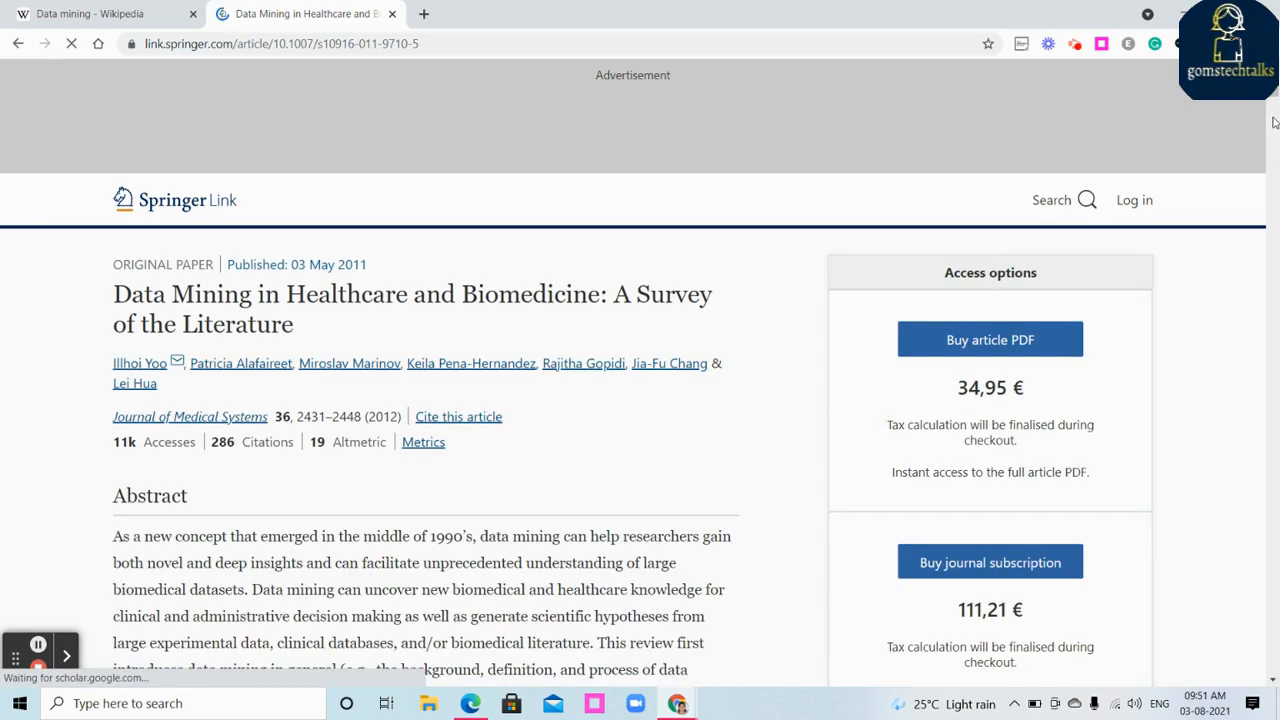
Select and copy the full abstract of the healthcare data mining survey, then bring the plagiarism checker window forward.
scroll(down, 3)
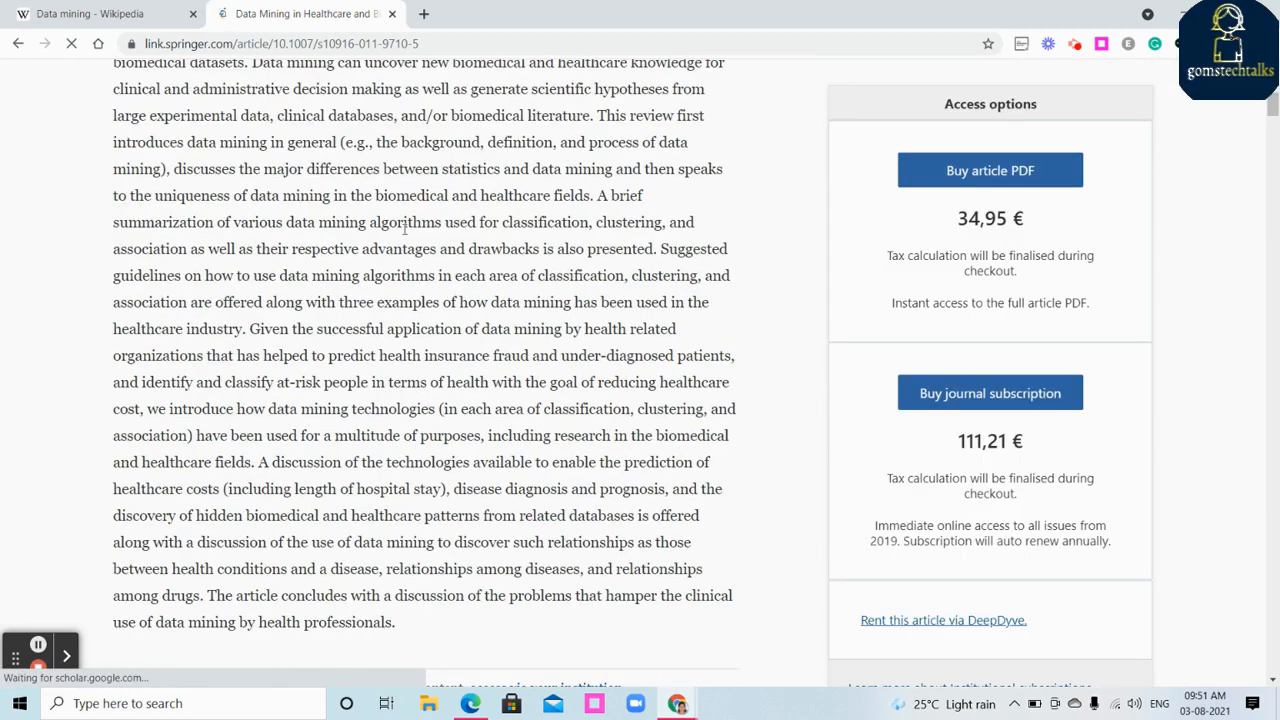
scroll(up, 3)
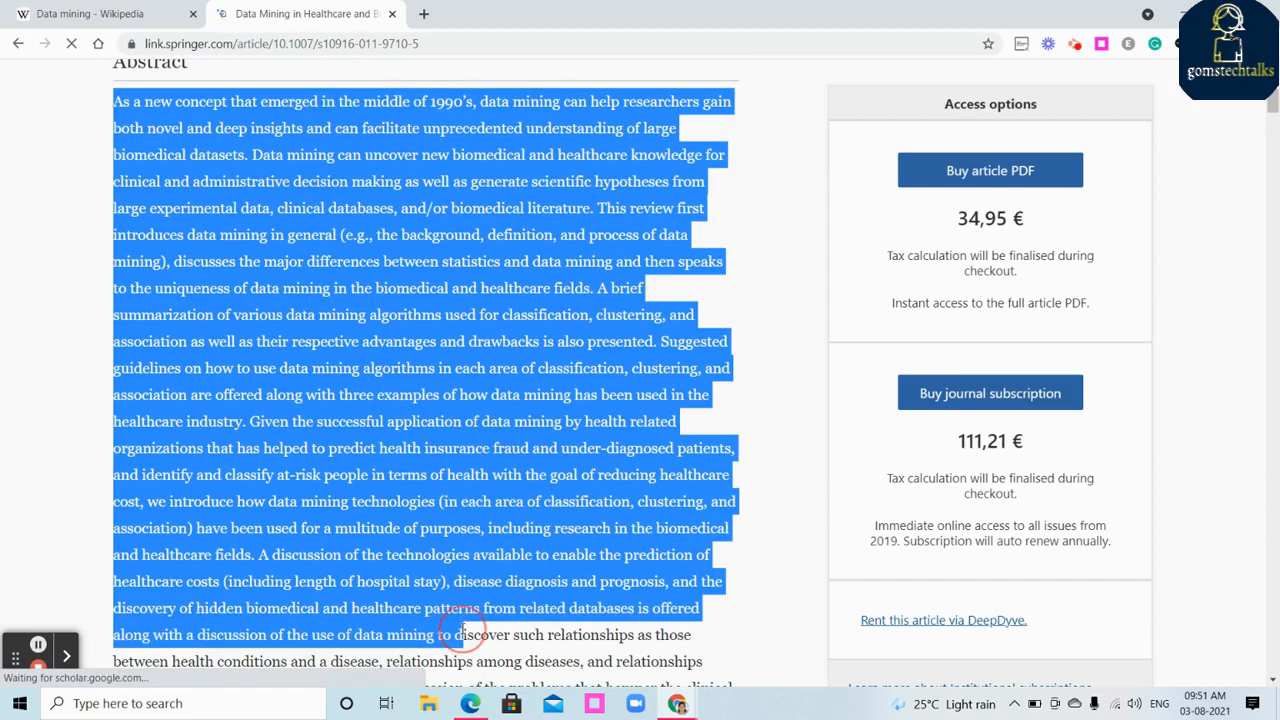
scroll(down, 3)
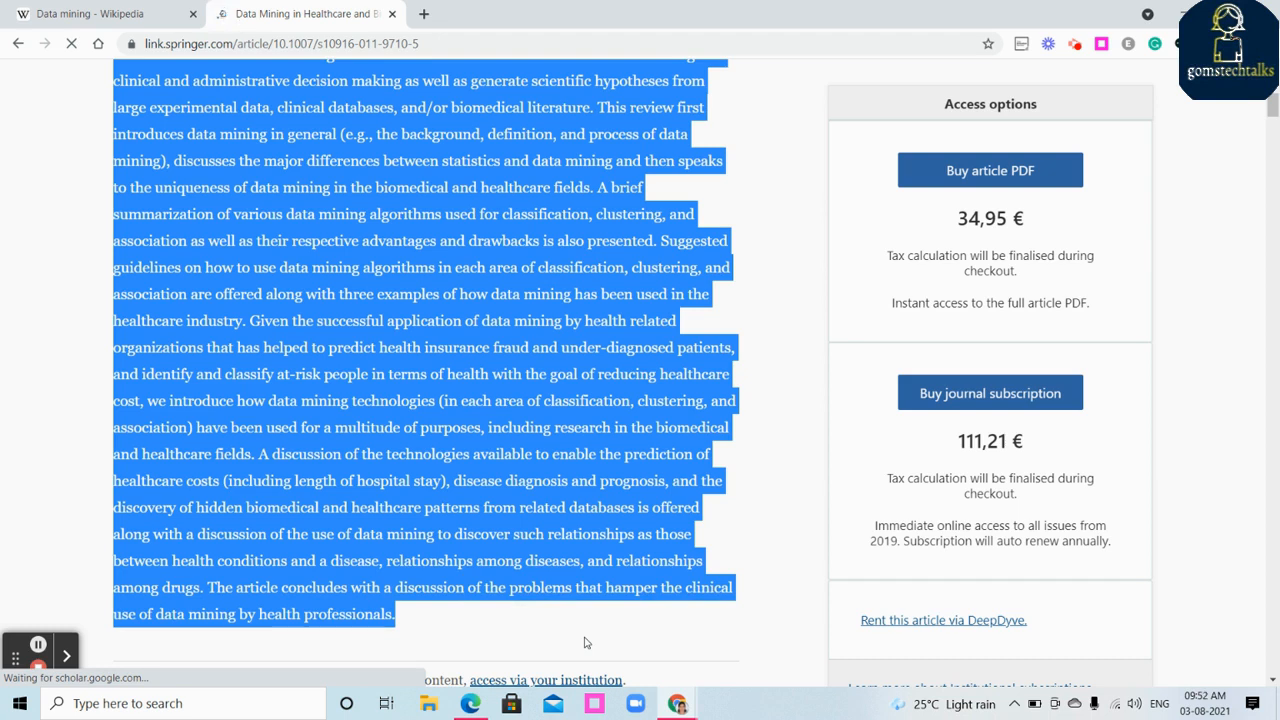
mouse_move(676, 704)
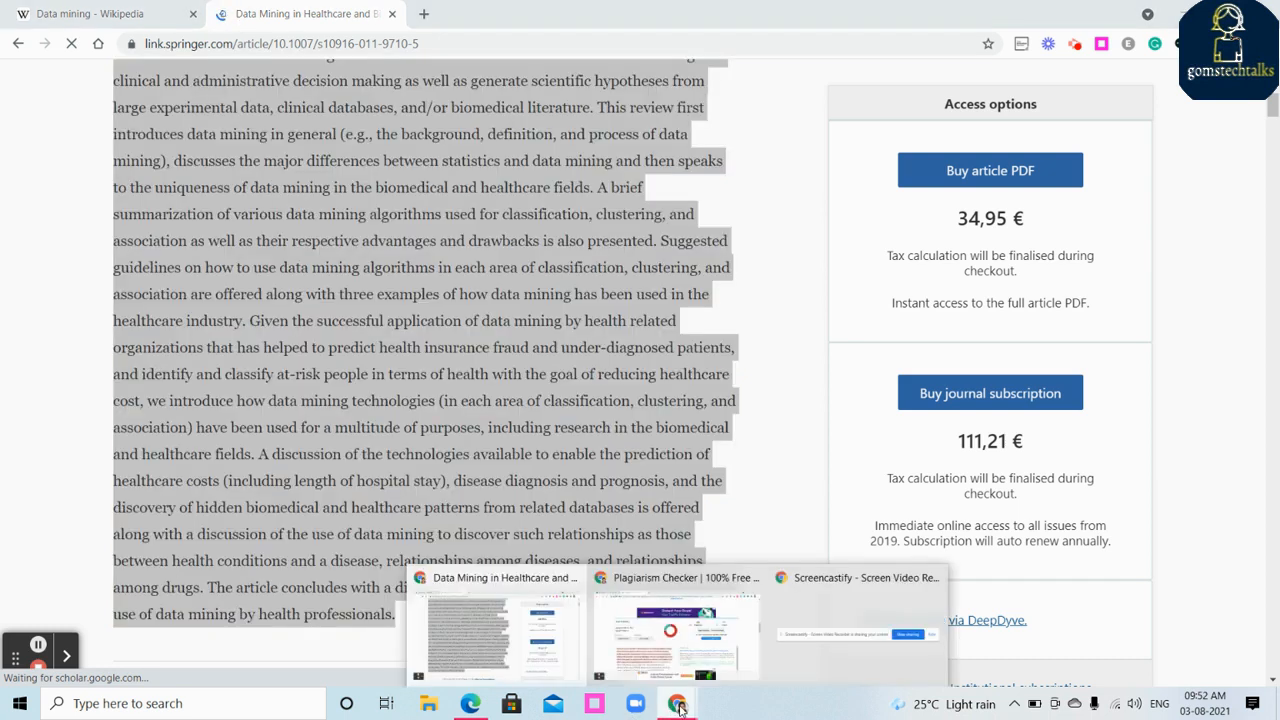
click(676, 636)
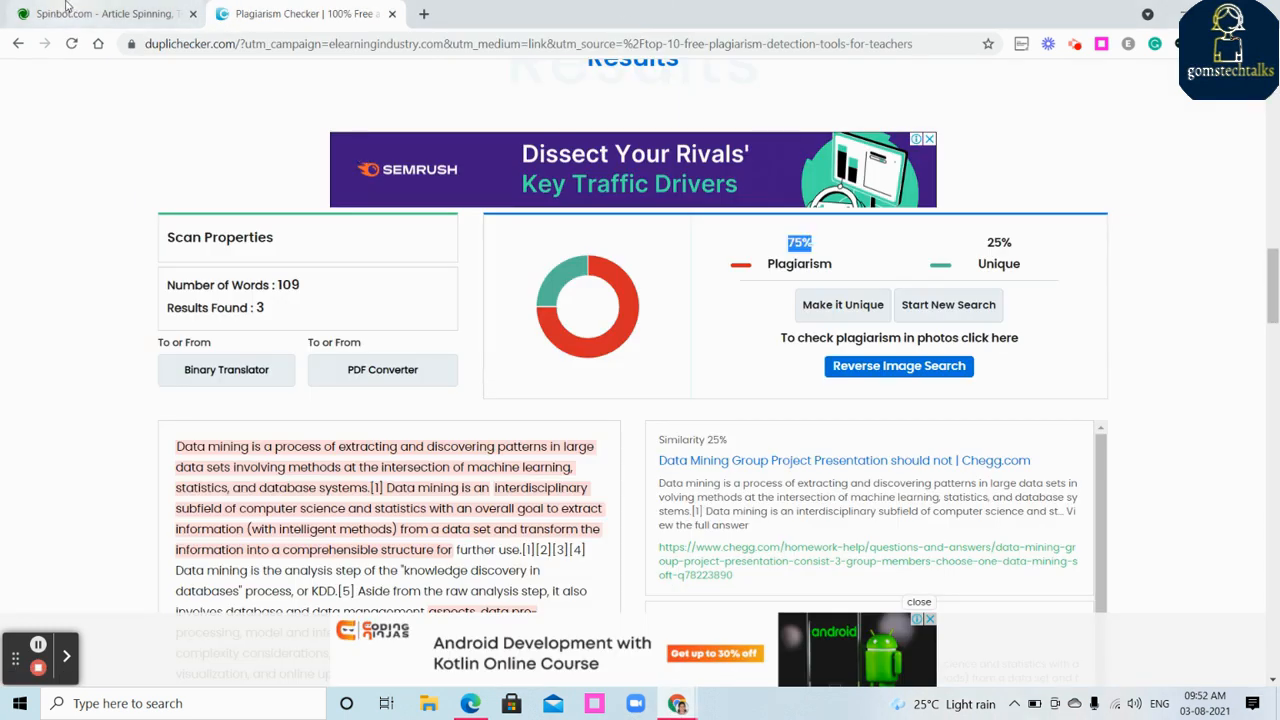
Reload the Spinbot page so the rewrite box resets to the Data mining paragraph with 10,000 characters remaining.
click(100, 12)
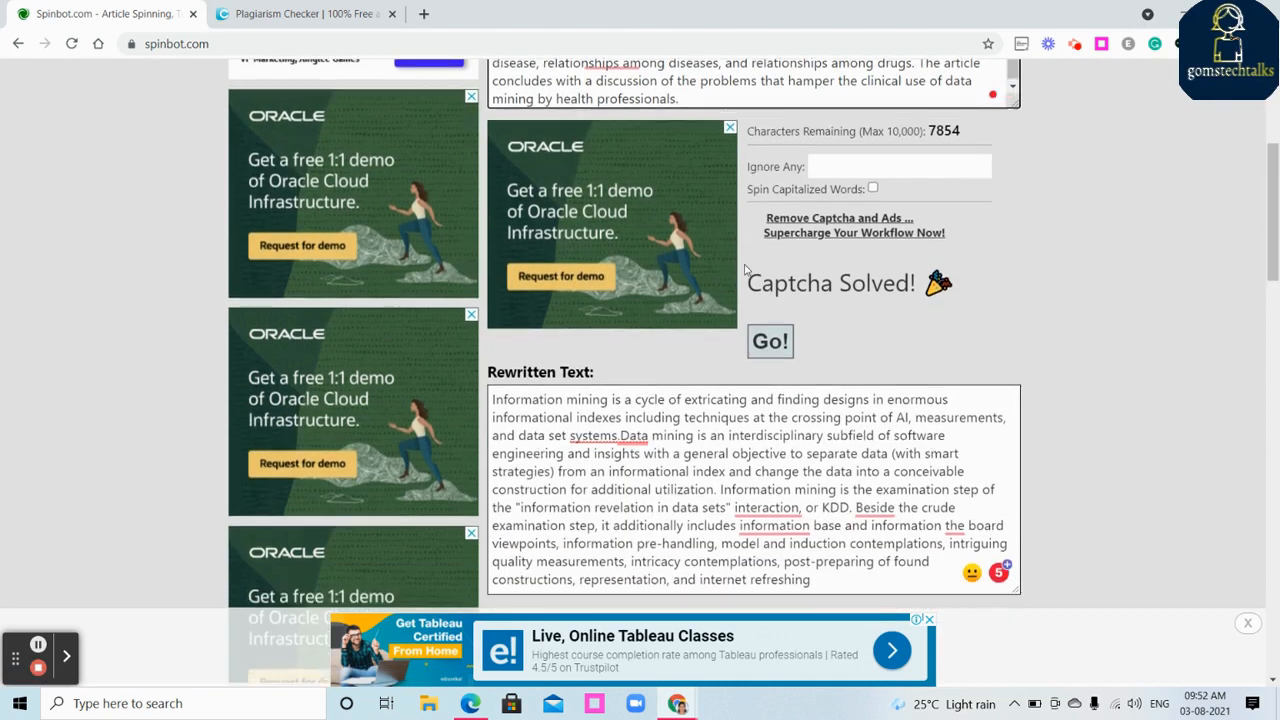
mouse_move(844, 268)
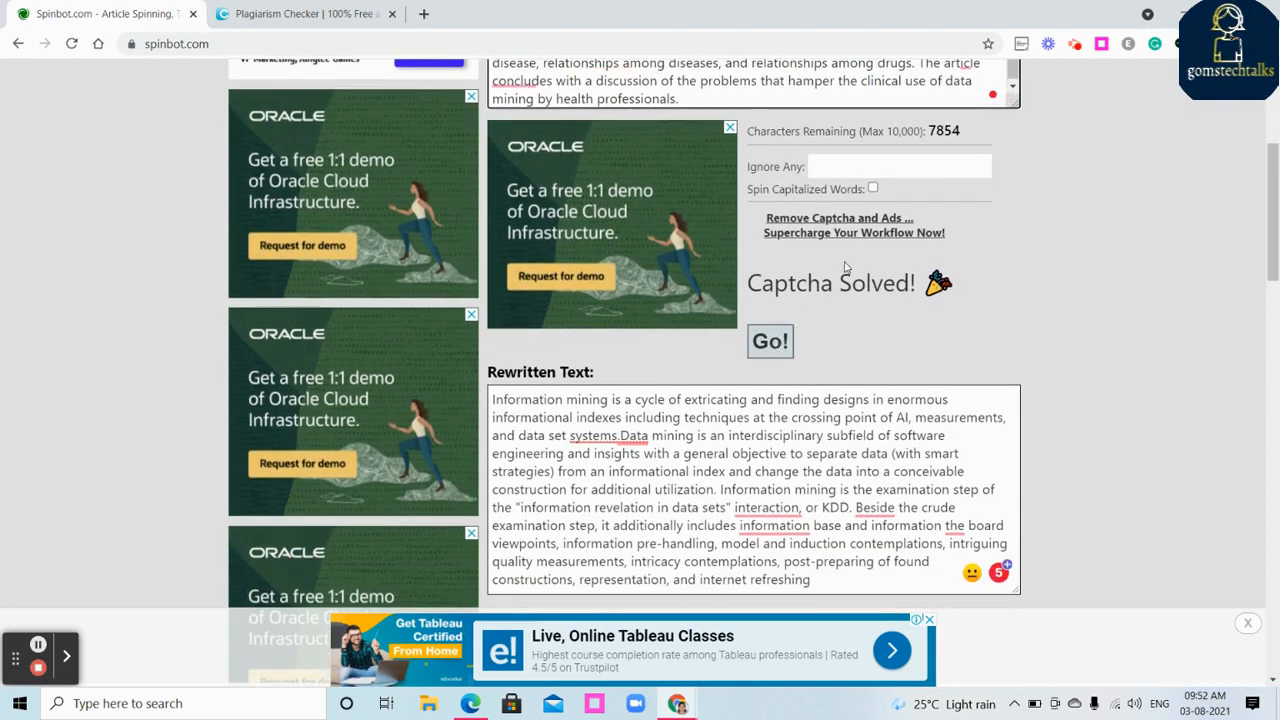
scroll(down, 3)
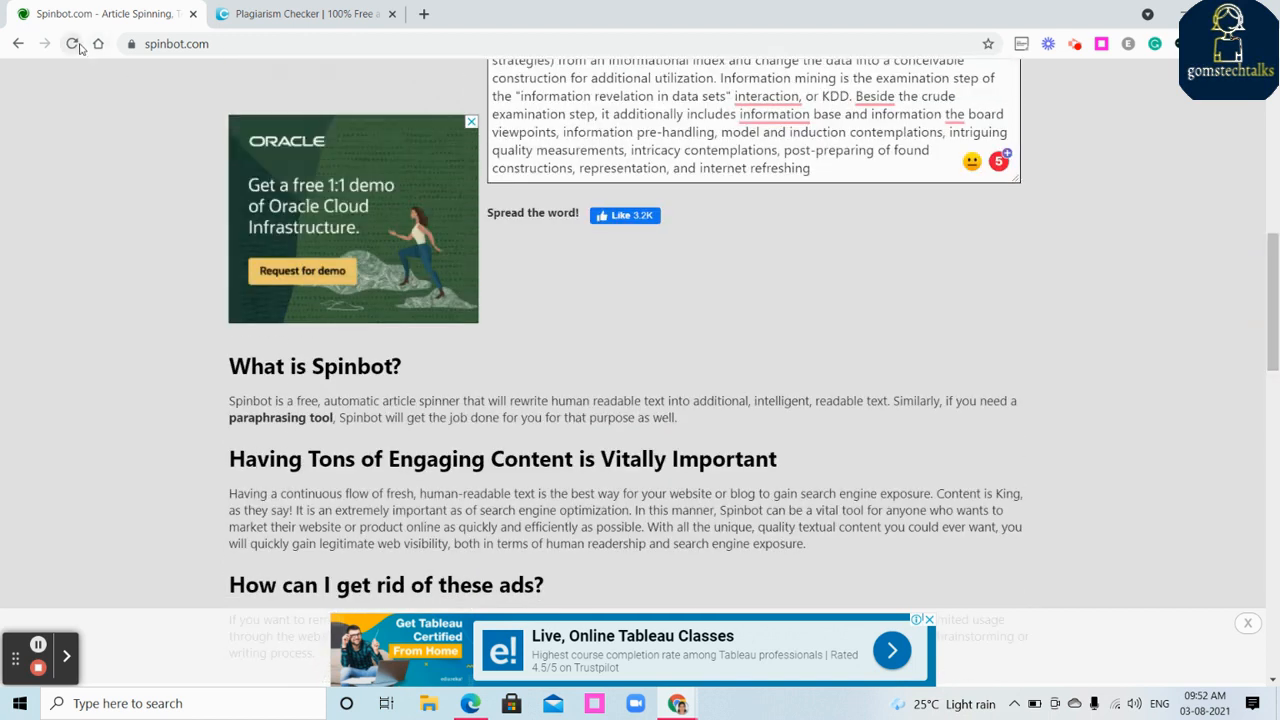
click(72, 44)
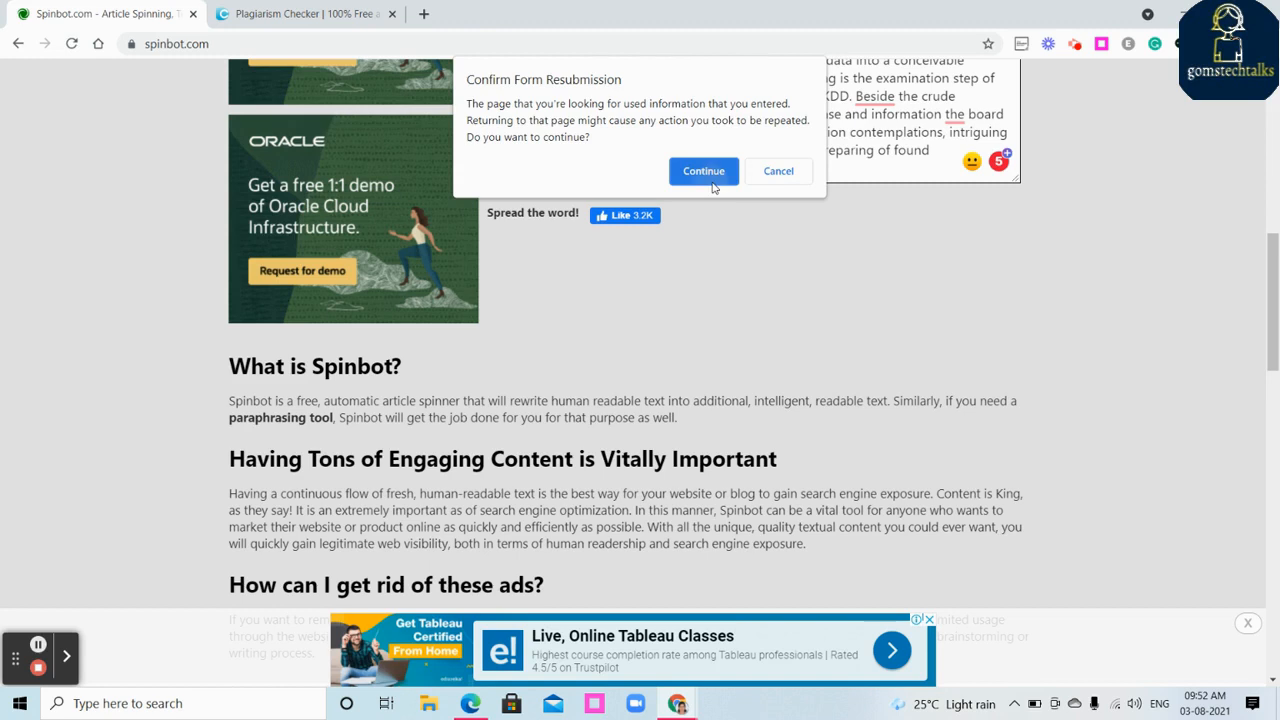
click(704, 172)
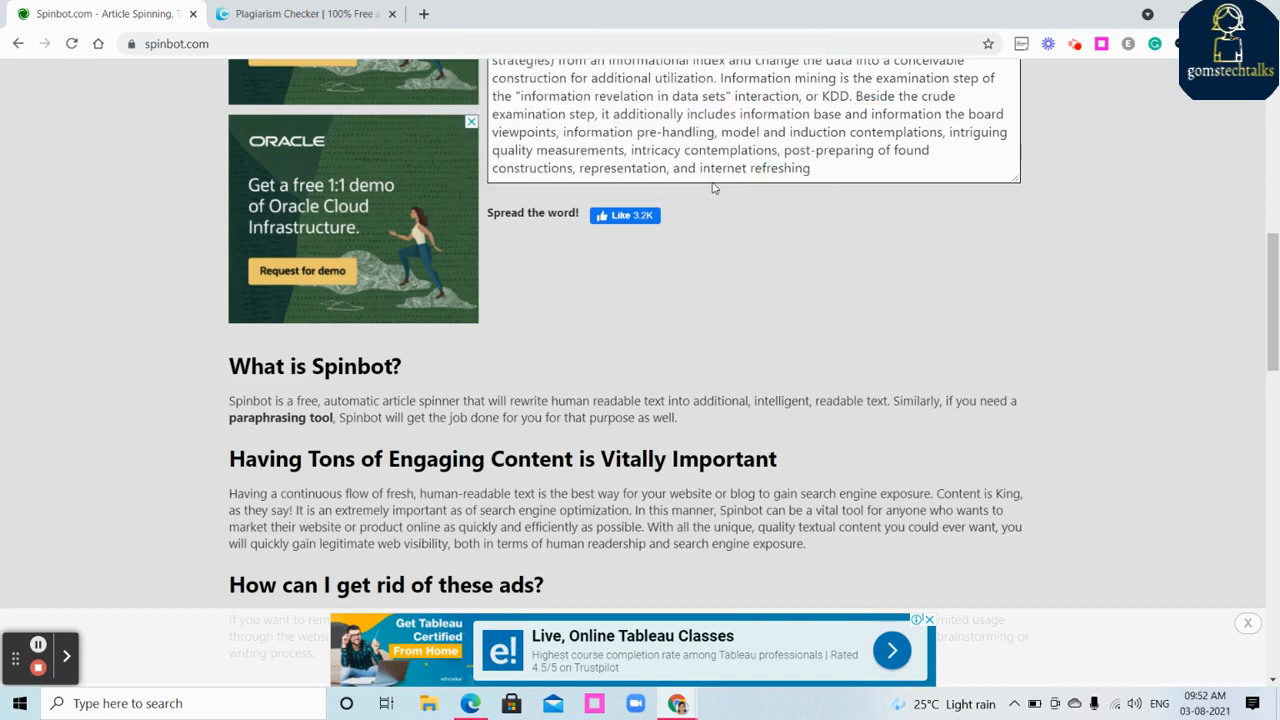
scroll(up, 3)
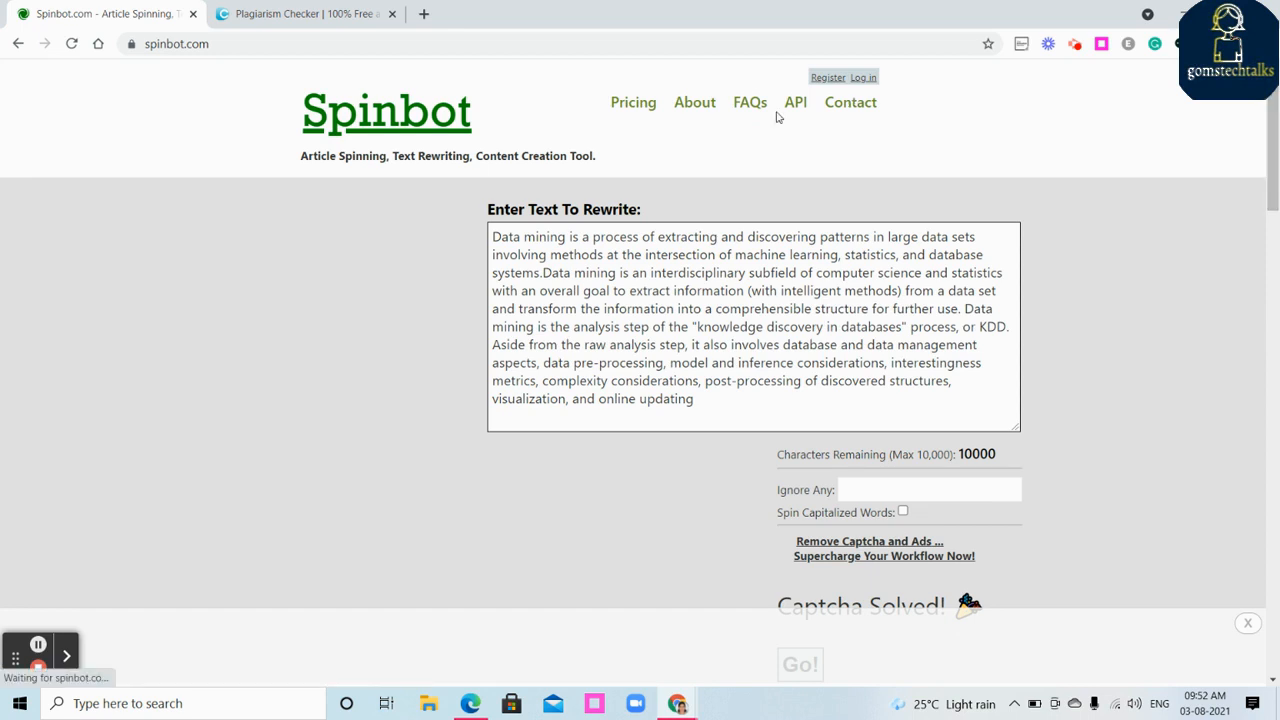
Reload Spinbot again and dismiss the form resubmission prompt.
click(72, 44)
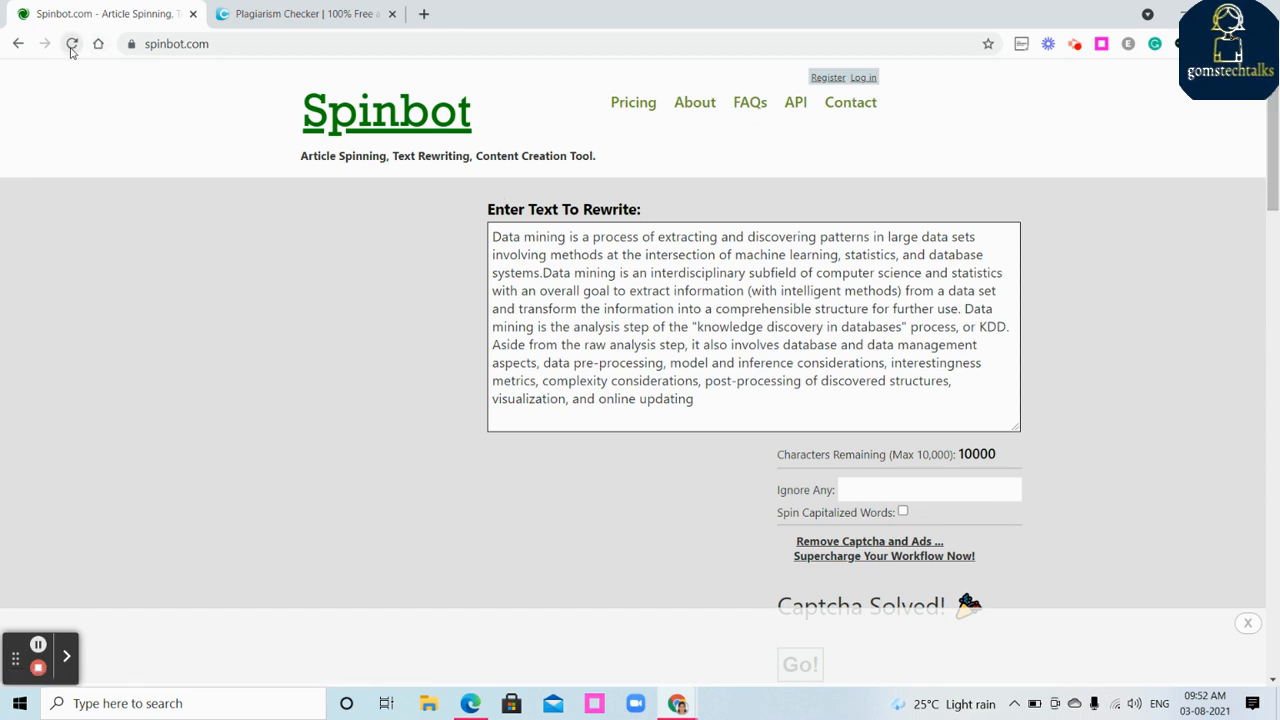
click(72, 44)
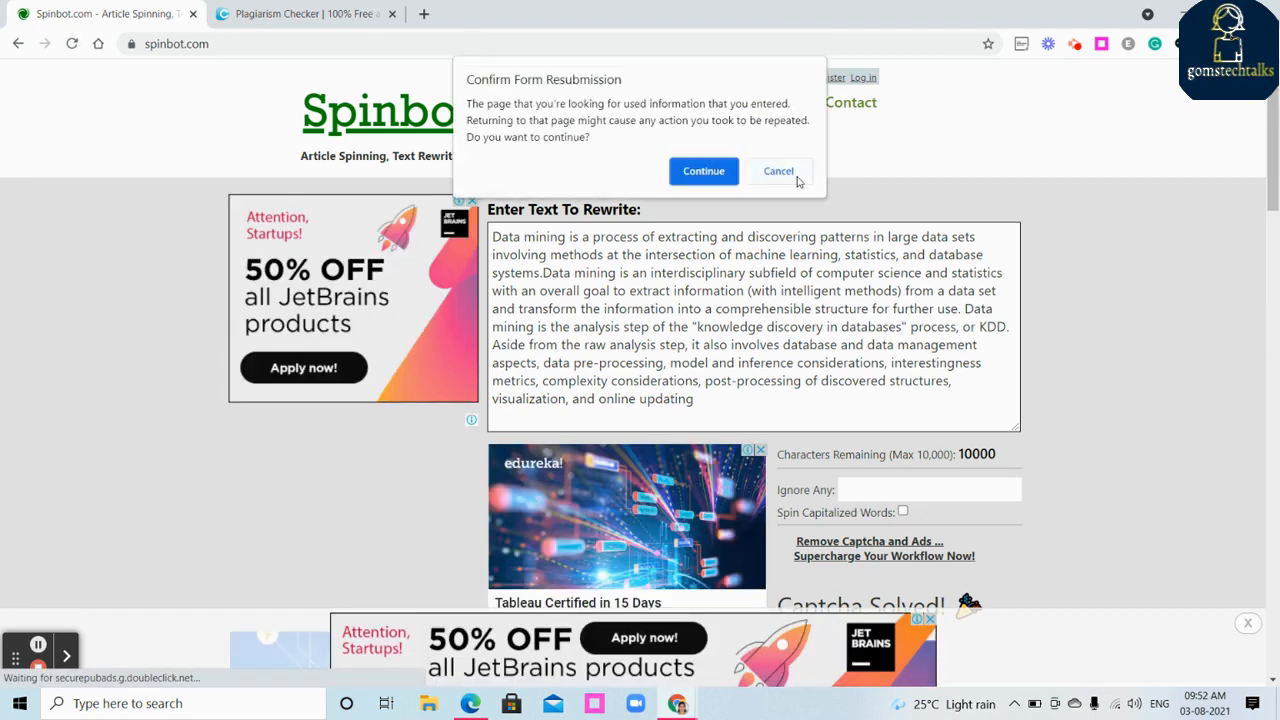
click(778, 172)
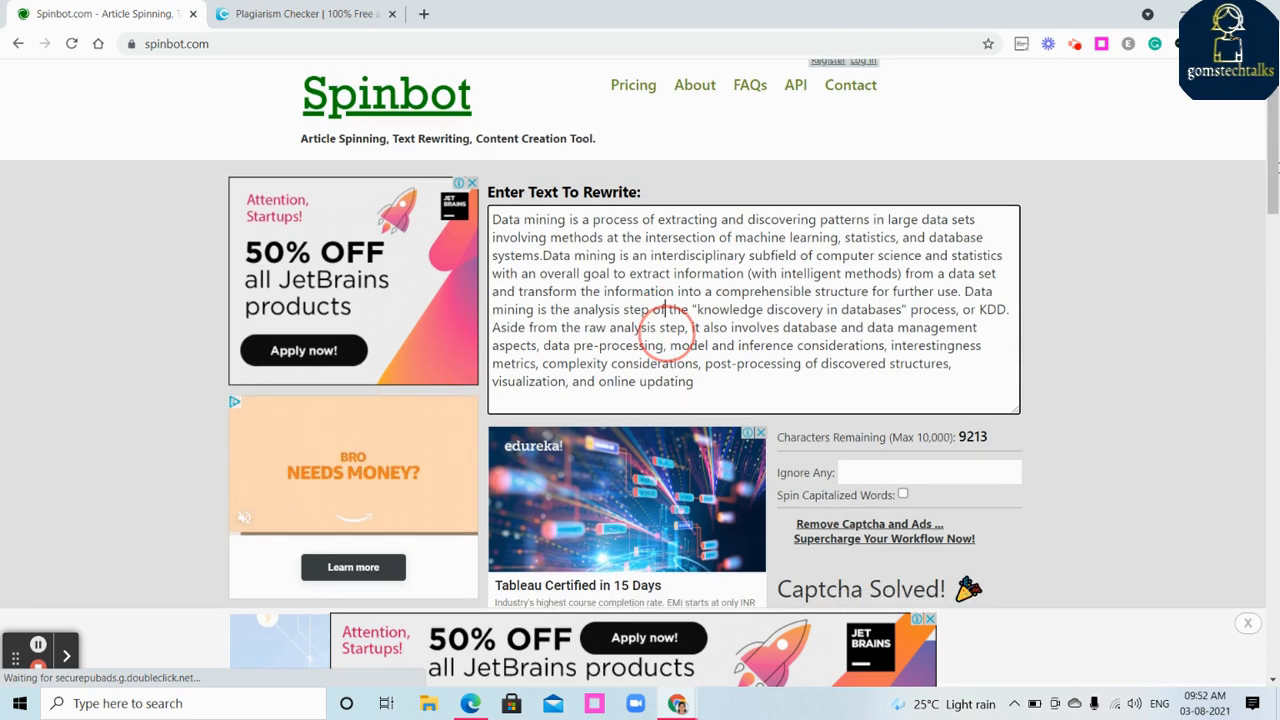
Spin the data mining paragraph with Go!, producing a rewrite starting "Information mining is an interaction.".
click(800, 460)
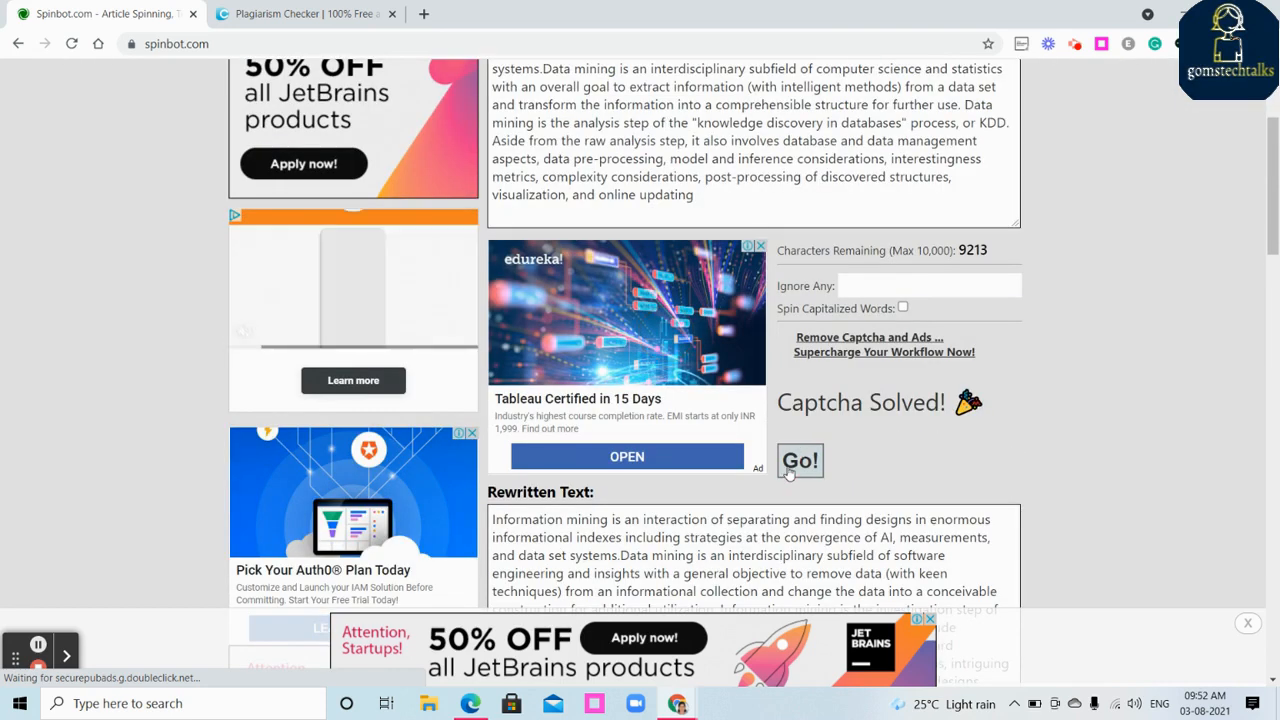
click(800, 460)
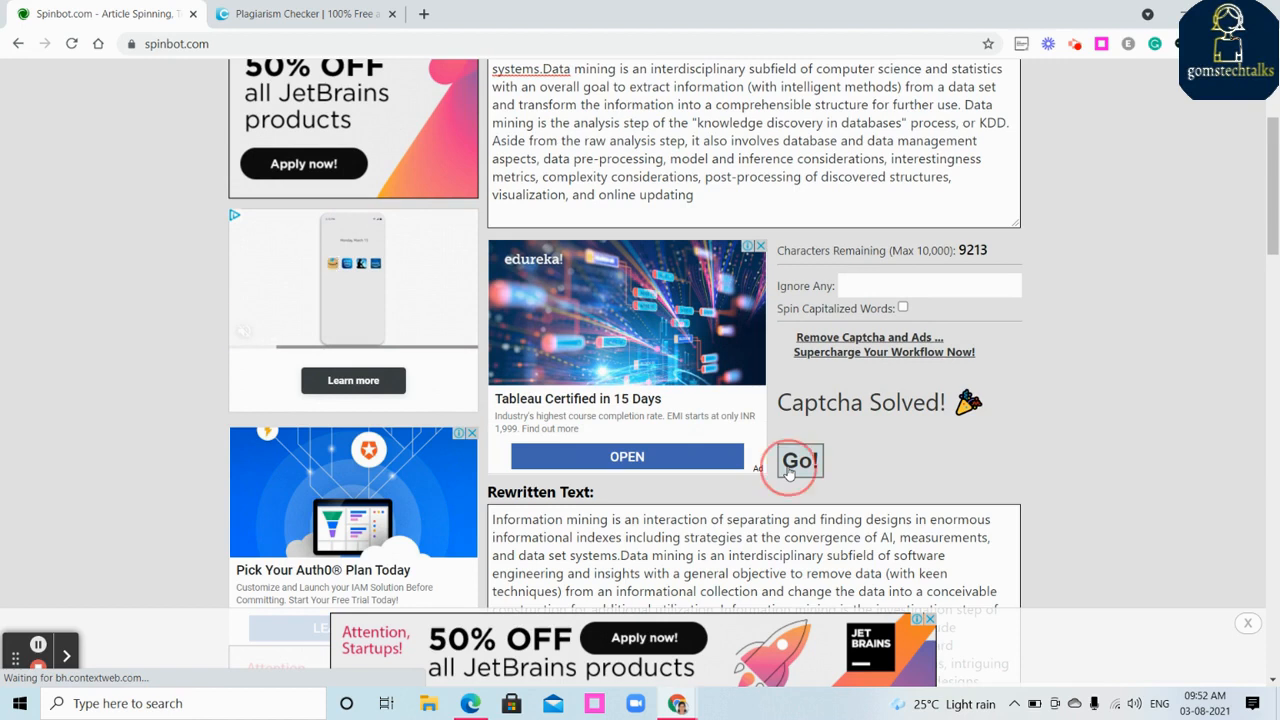
click(800, 460)
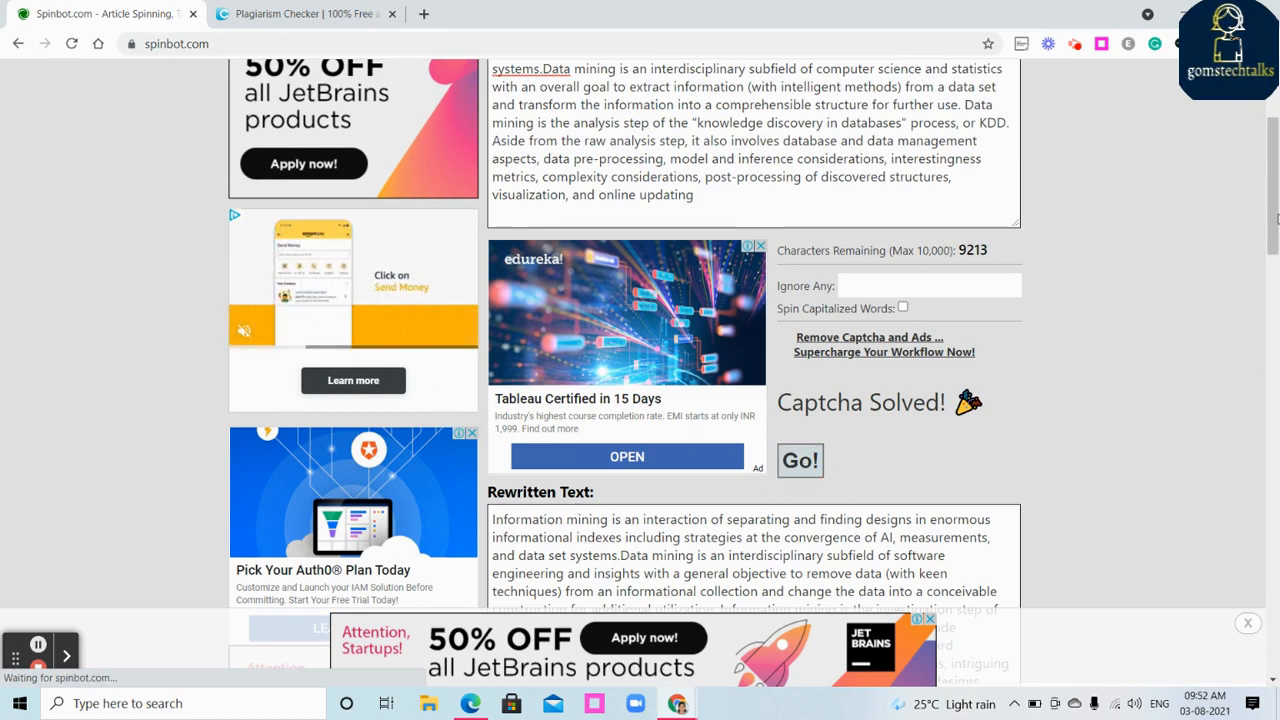
click(800, 460)
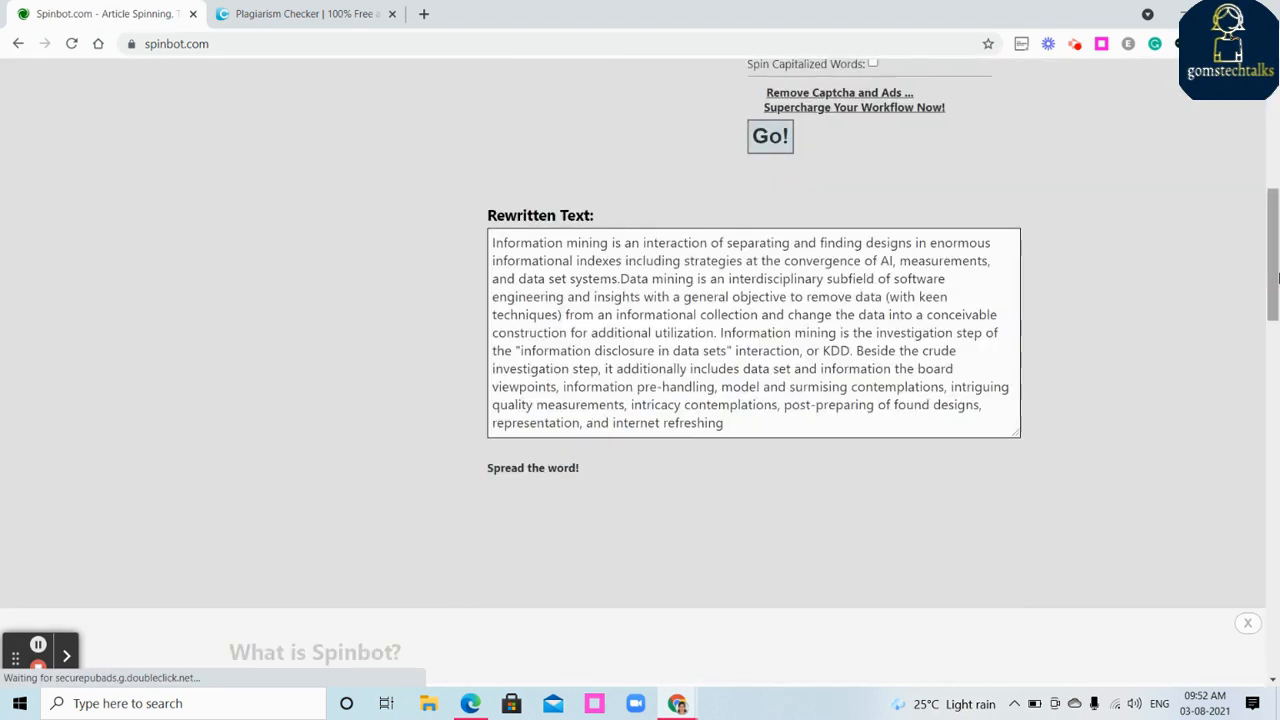
scroll(up, 3)
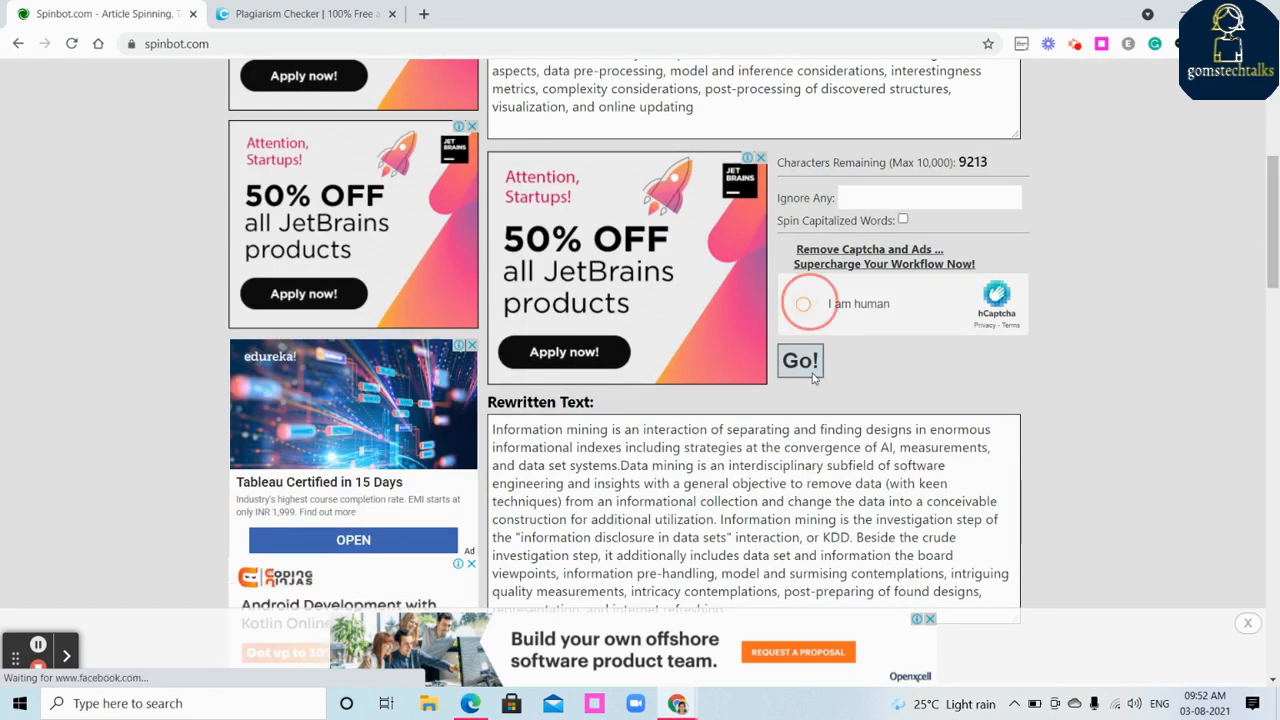
Pass the hCaptcha 'I am human' check by selecting the motorcycle images and verifying.
click(808, 304)
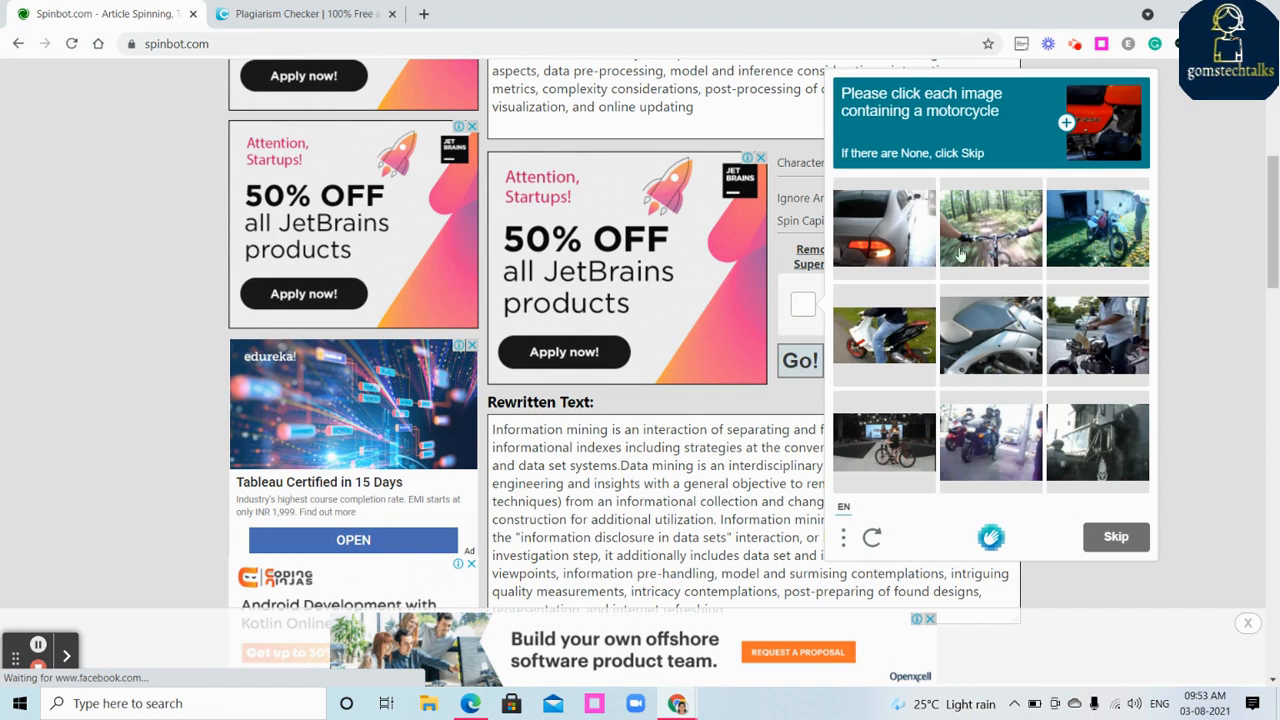
click(1096, 228)
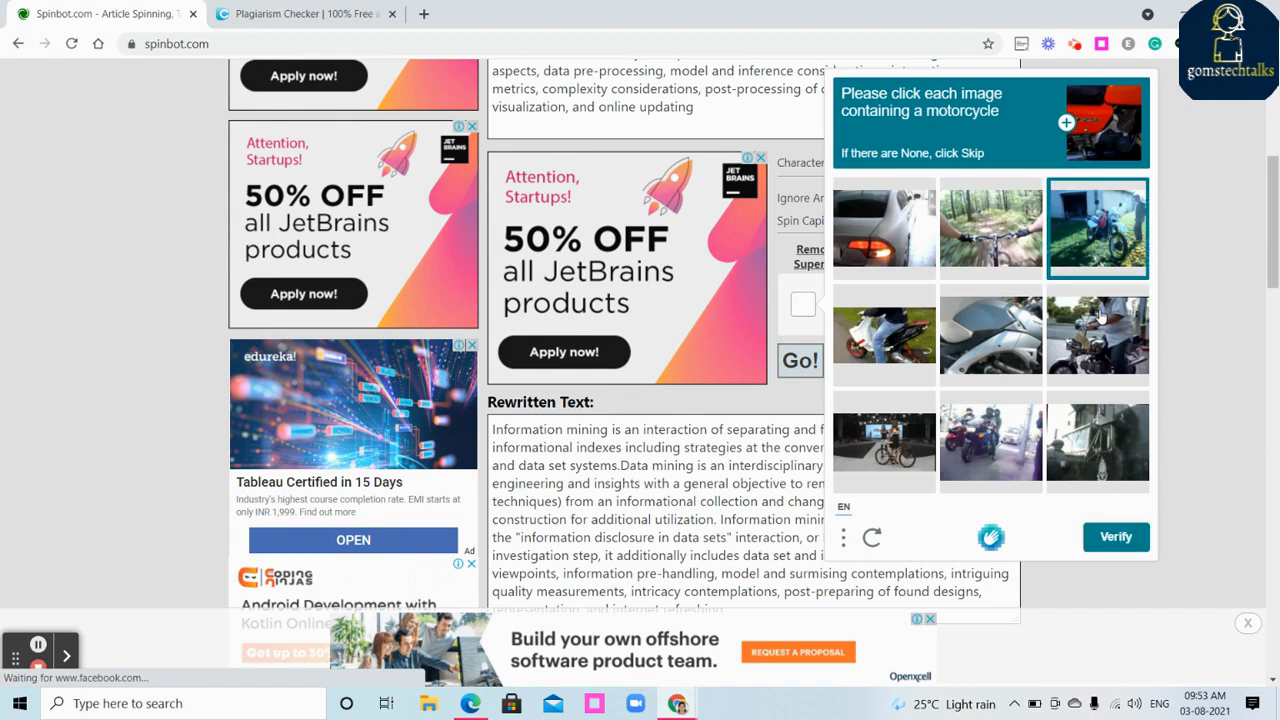
click(990, 444)
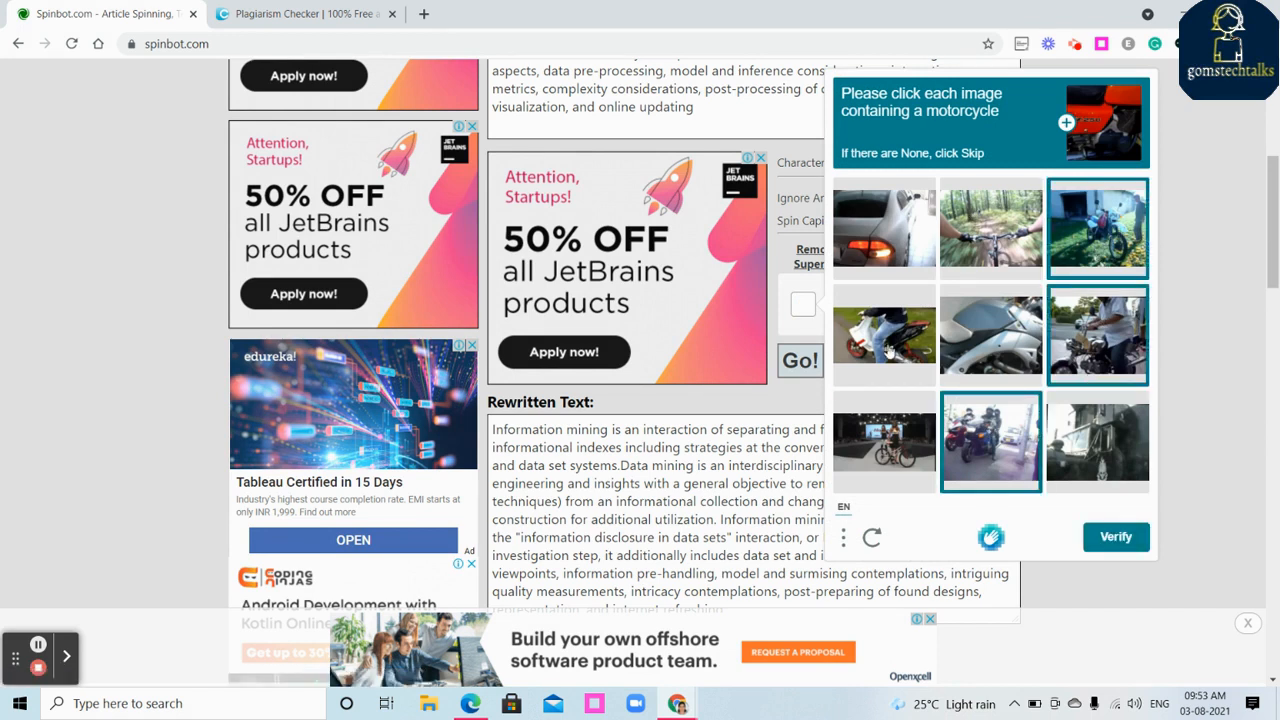
click(884, 336)
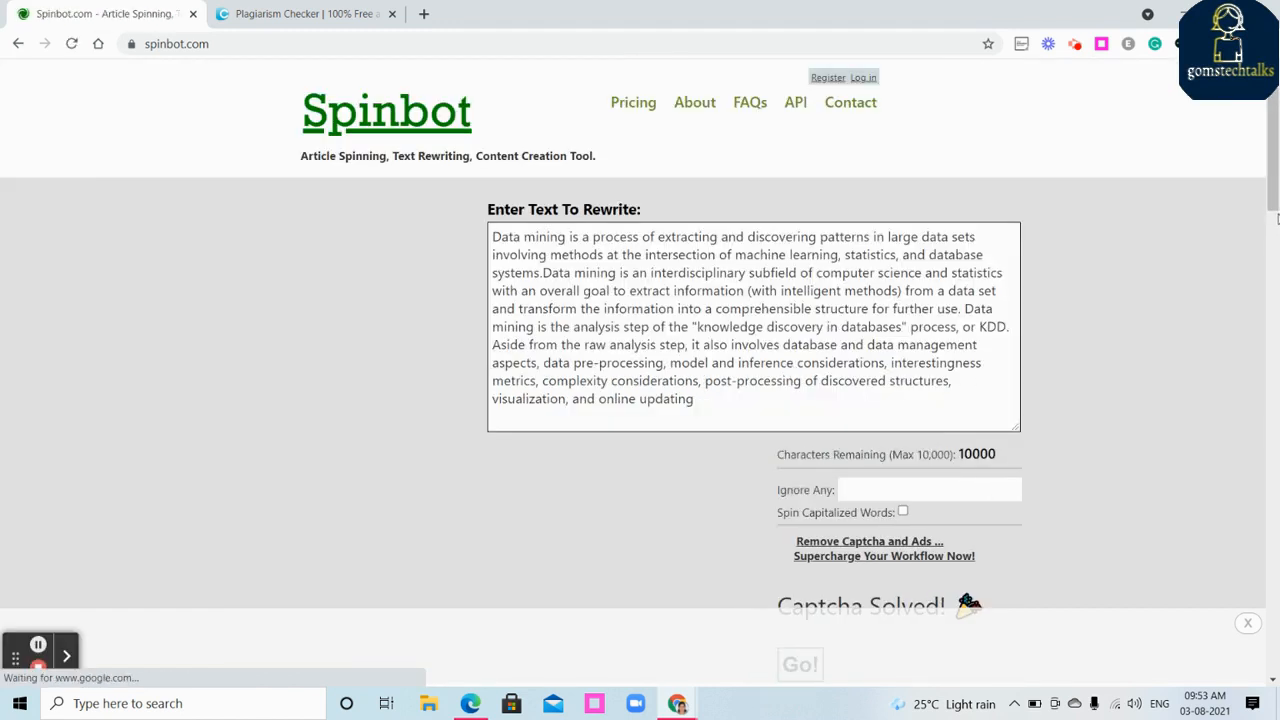
Copy Spinbot's fresh rewrite and paste it into Duplichecker's input box, replacing the earlier text (112 words).
click(800, 664)
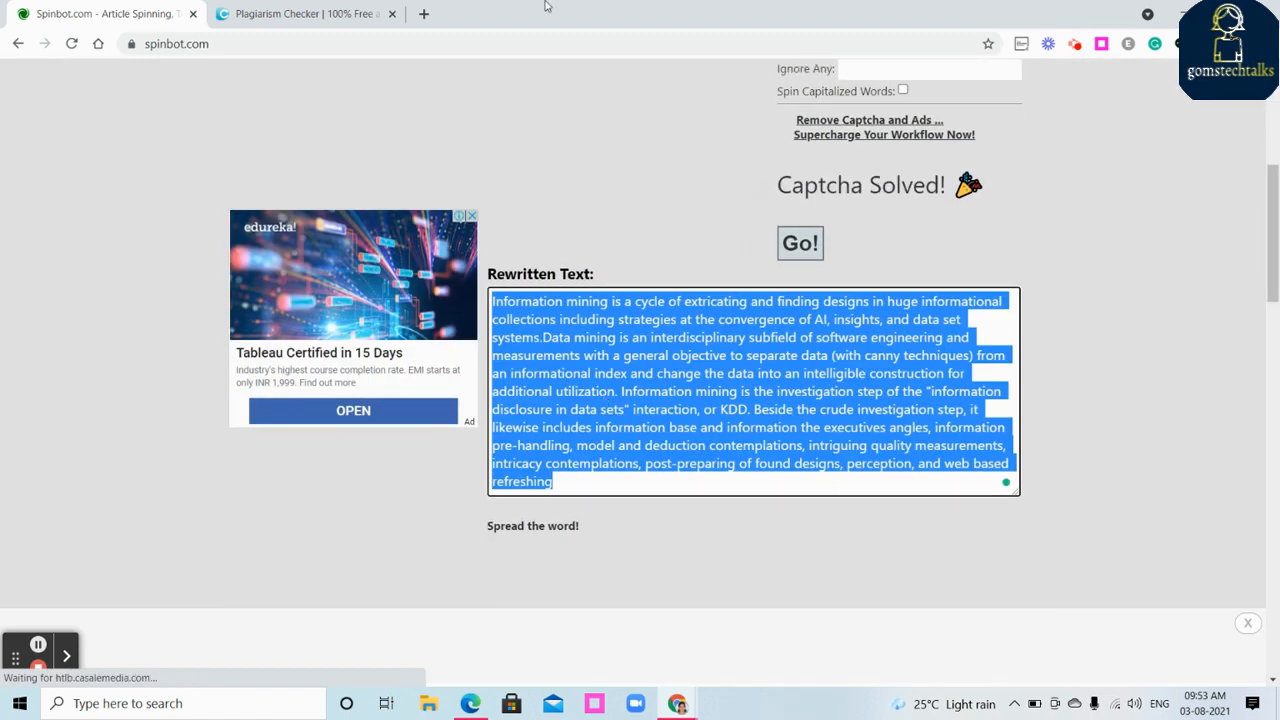
click(304, 12)
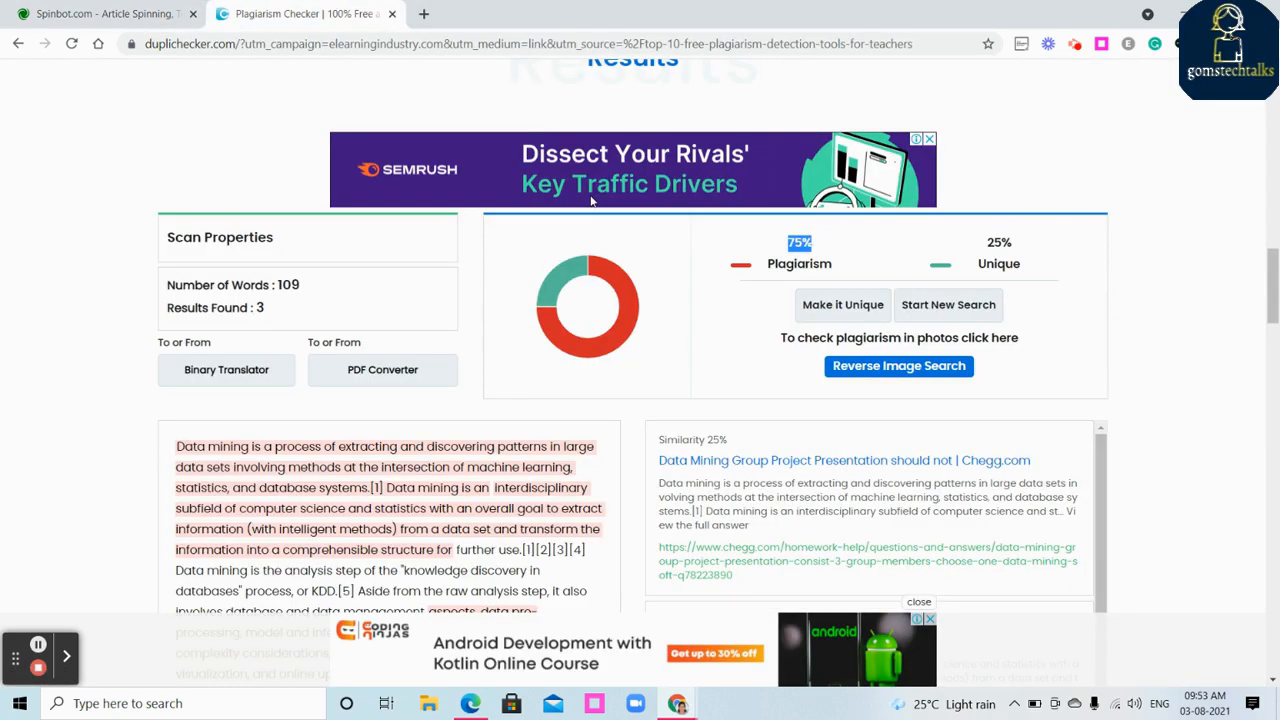
scroll(up, 3)
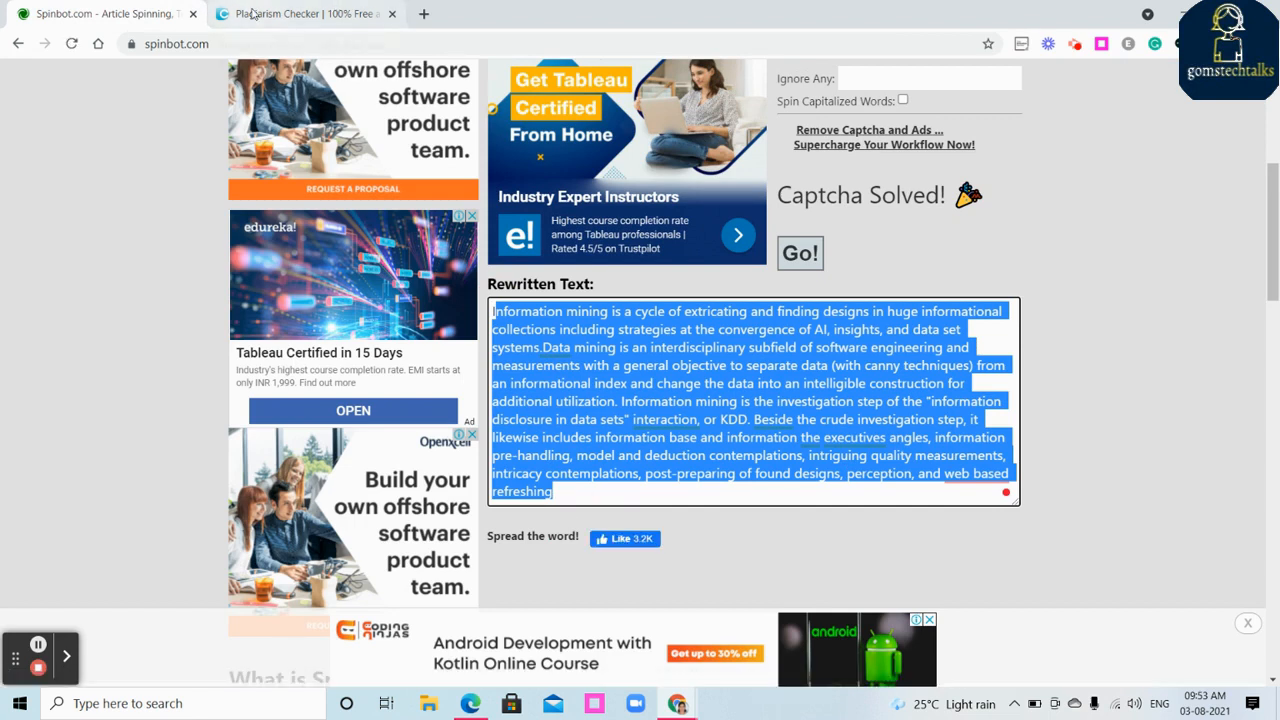
click(304, 12)
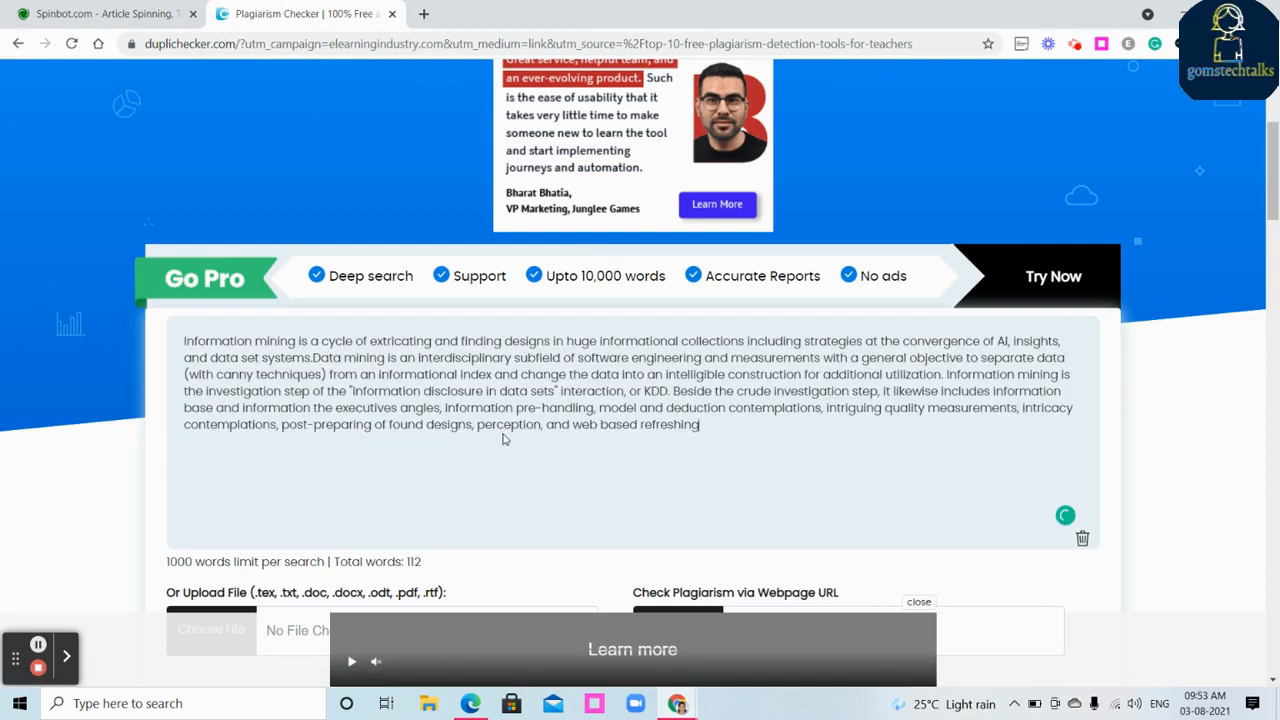
Review Duplichecker's Check Plagiarism area, then return to the Spinbot tab with the rewritten paragraph.
scroll(down, 3)
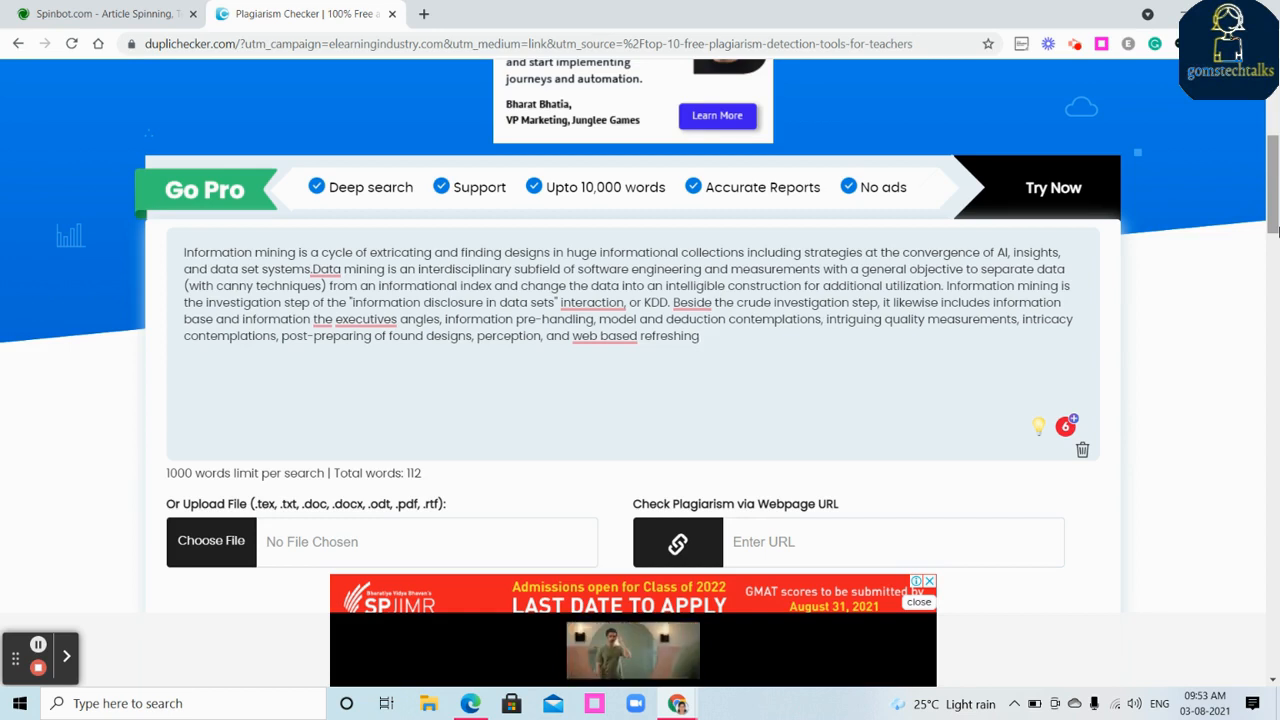
scroll(down, 3)
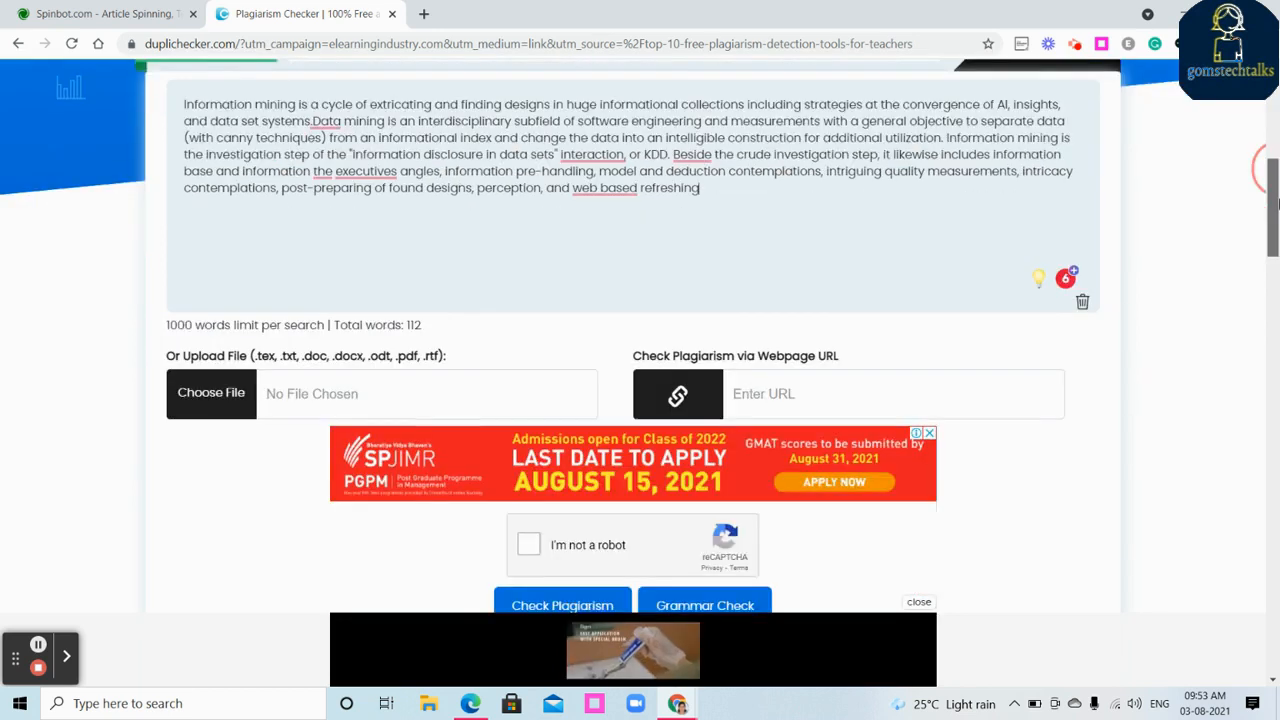
scroll(down, 3)
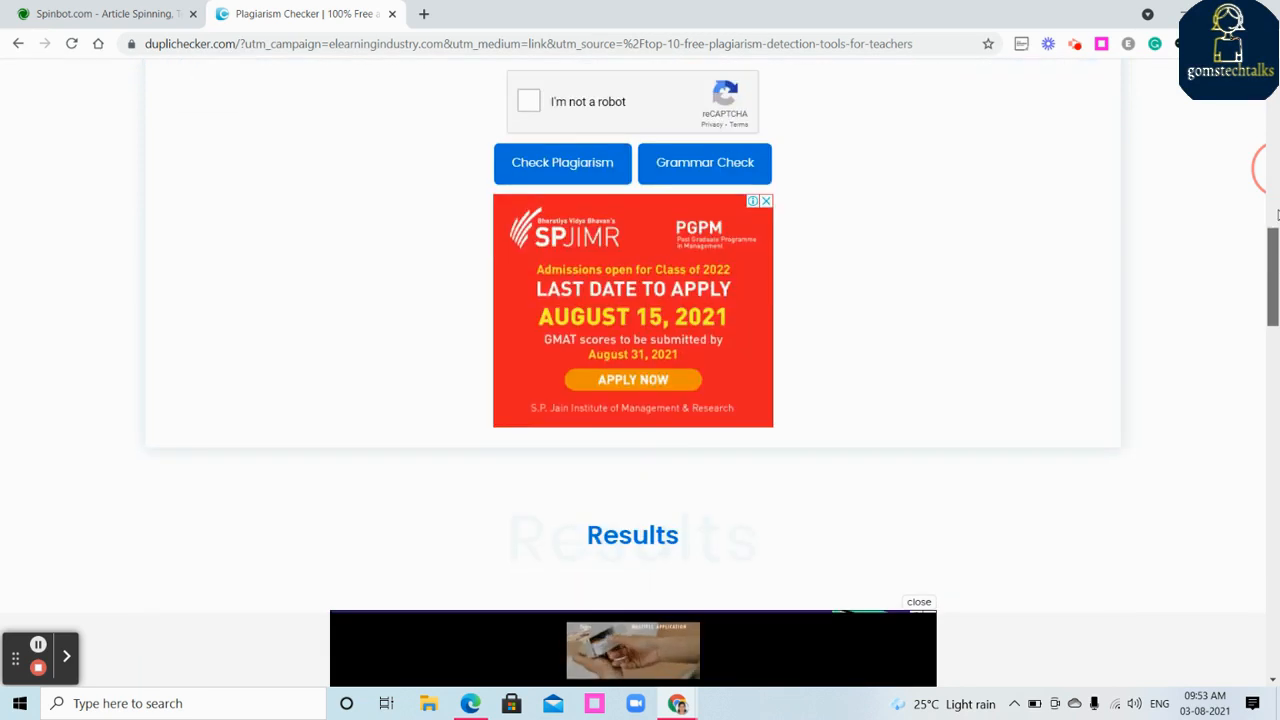
scroll(up, 3)
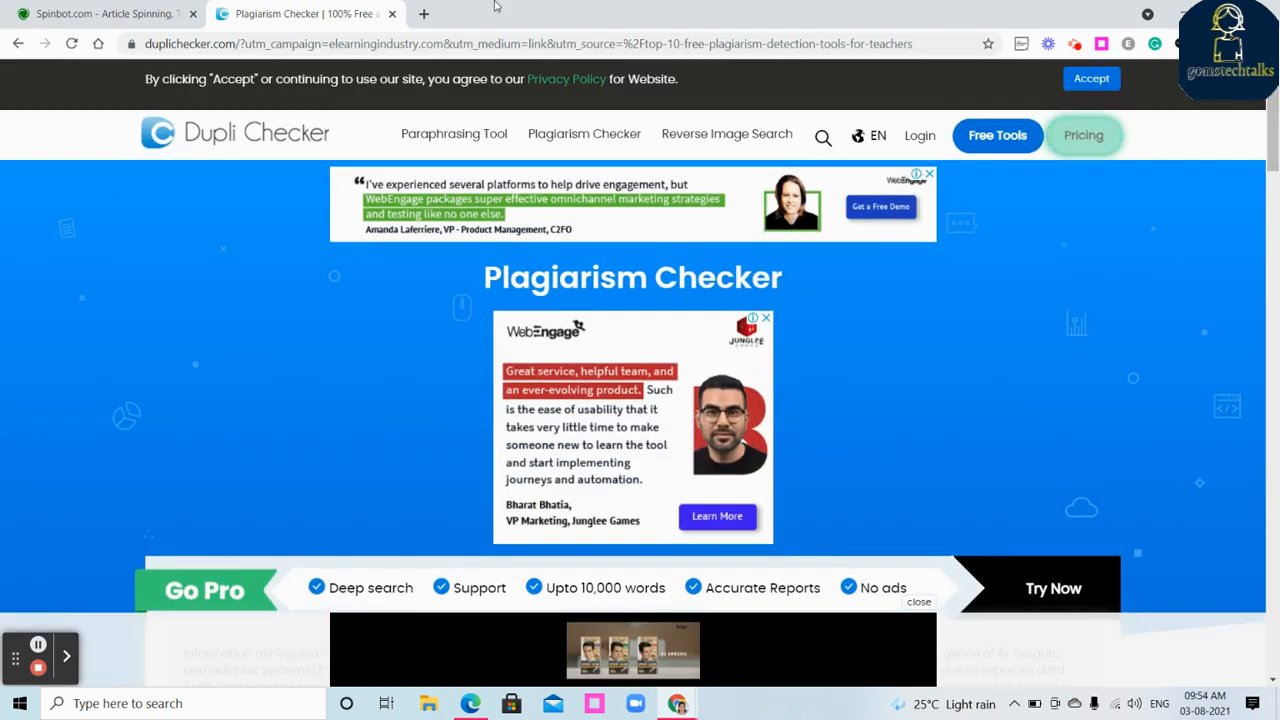
click(100, 12)
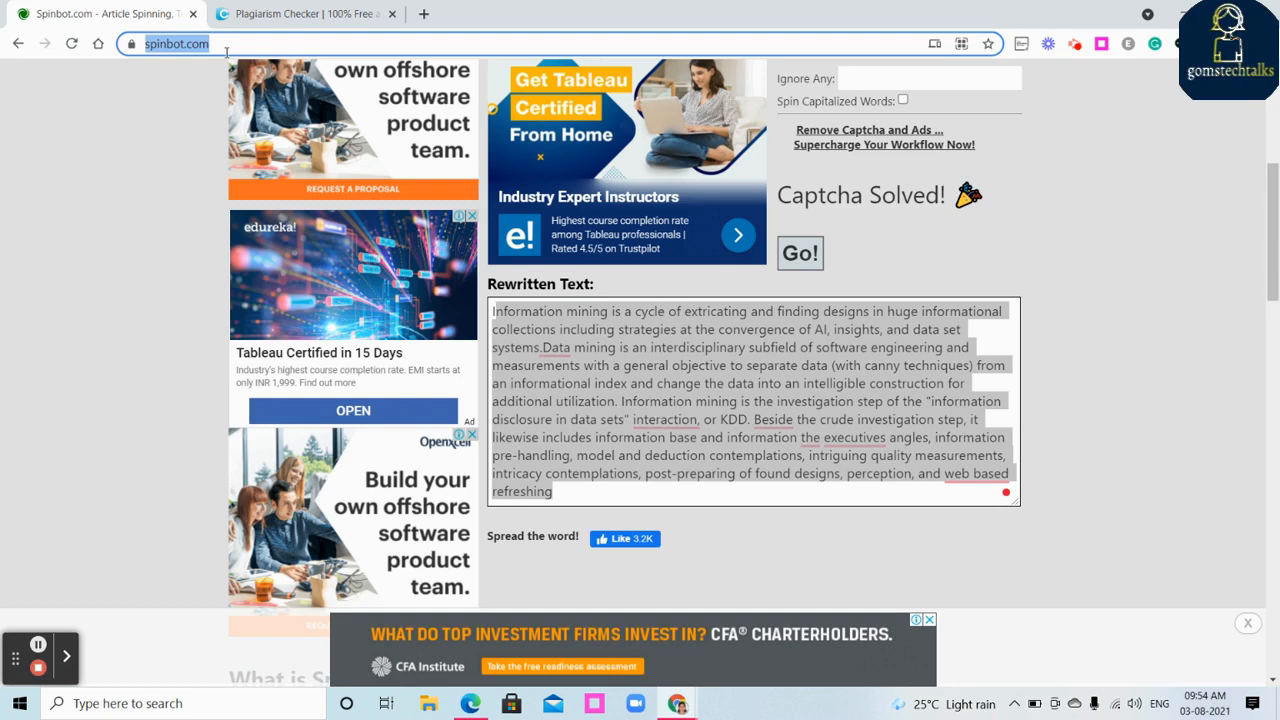
mouse_move(32, 680)
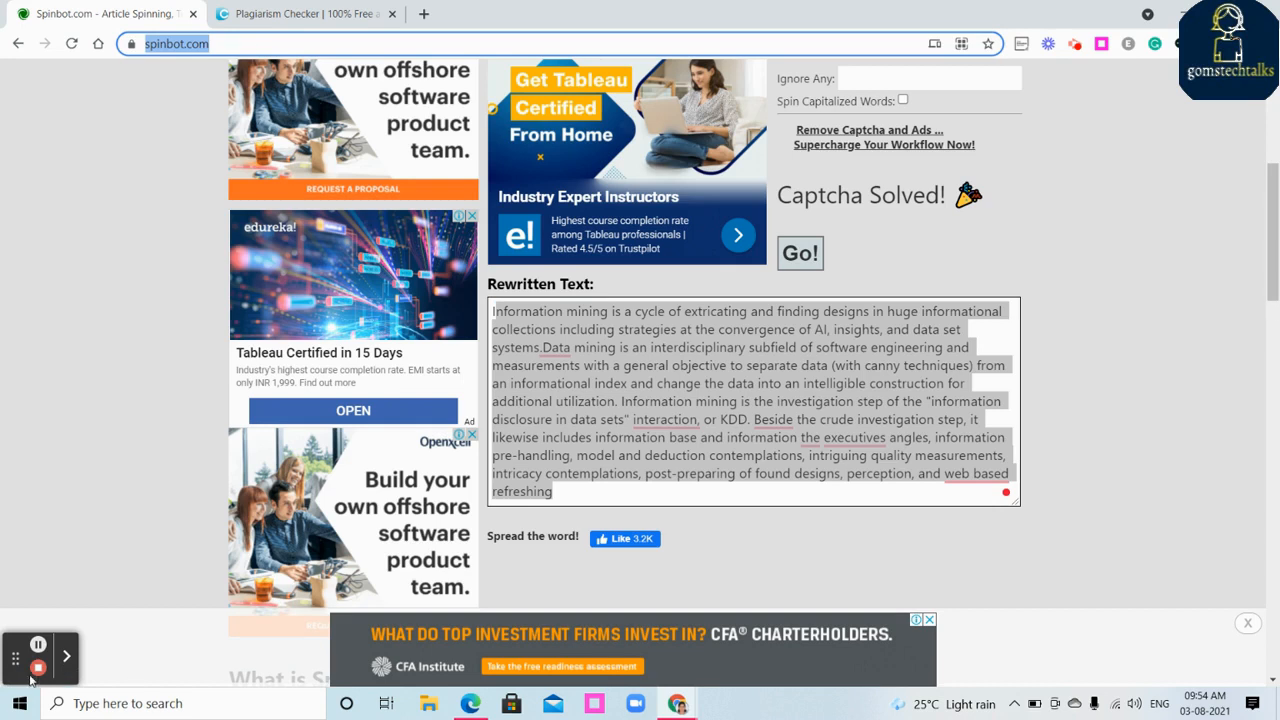